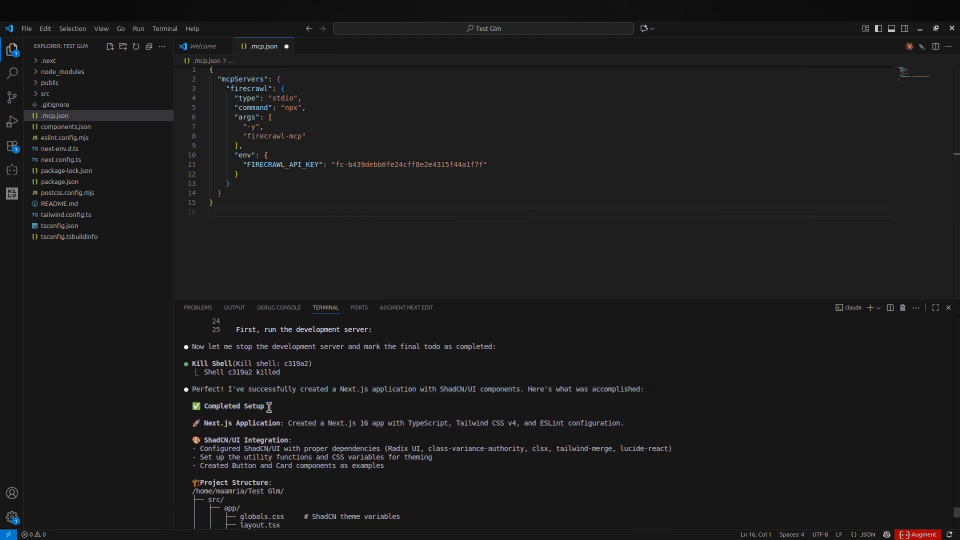
Filter the leaderboard to GLM models and bring up the Claude Sonnet 4.5 vs GLM-4.6 comparison
{"action": "scroll", "scroll_direction": "down", "scroll_amount": 3}
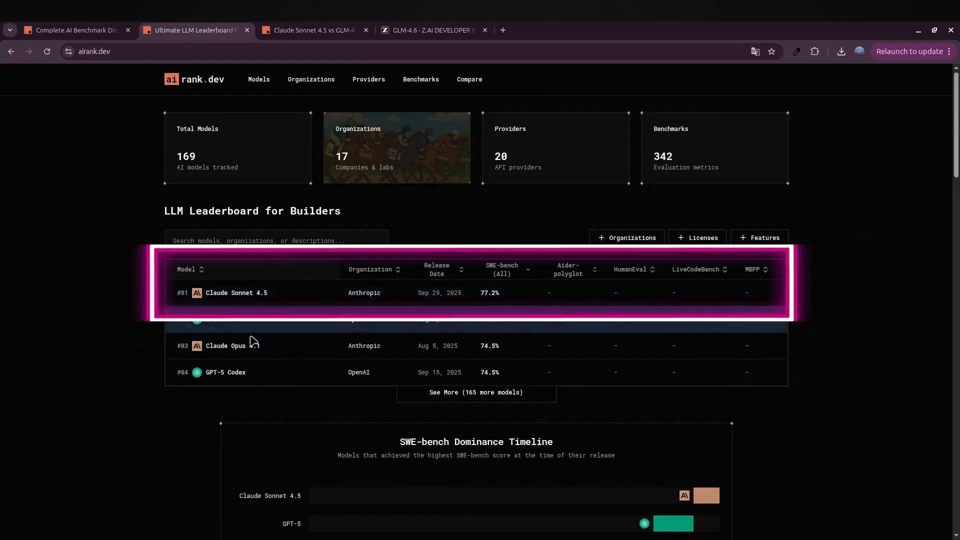
{"action": "mouse_move", "coordinate": [476, 299]}
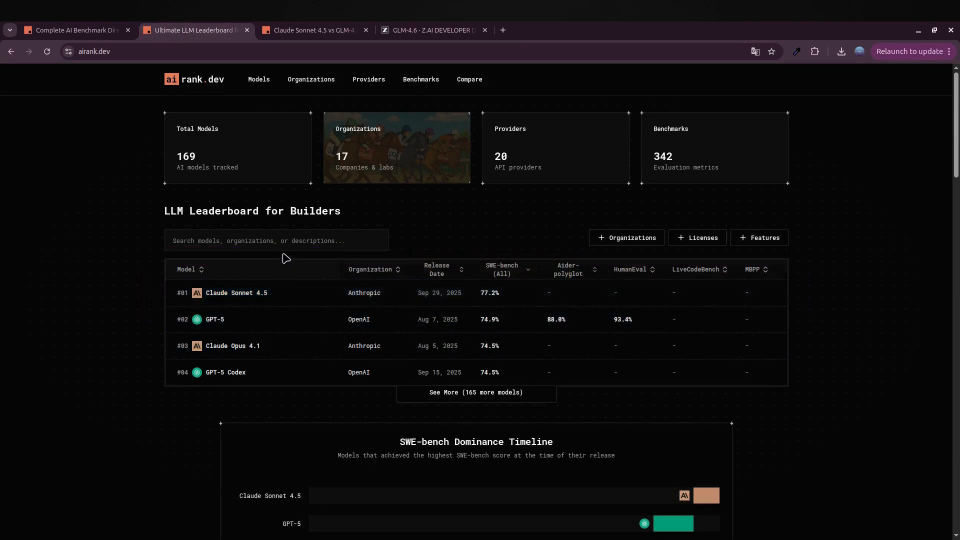
{"action": "type", "text": "glm"}
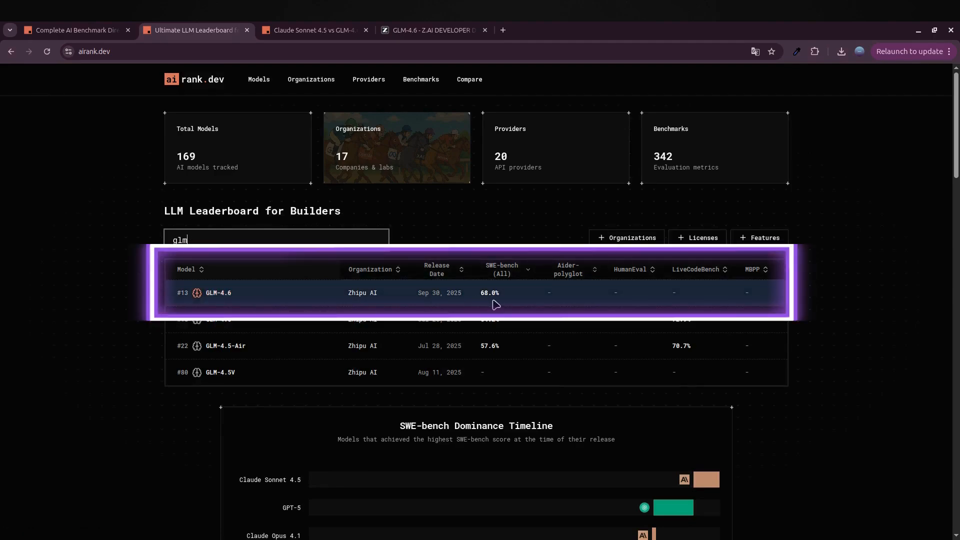
{"action": "left_click", "coordinate": [312, 30]}
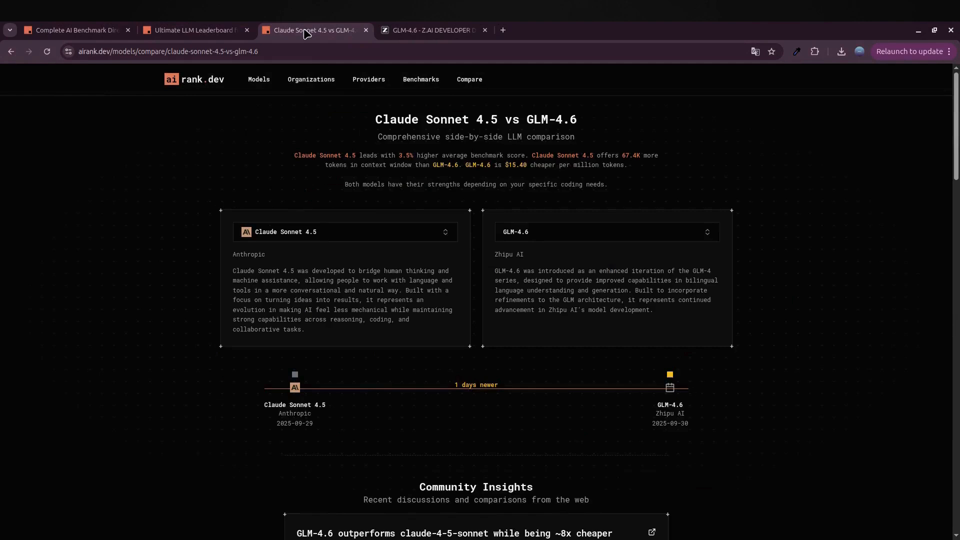
{"action": "mouse_move", "coordinate": [377, 138]}
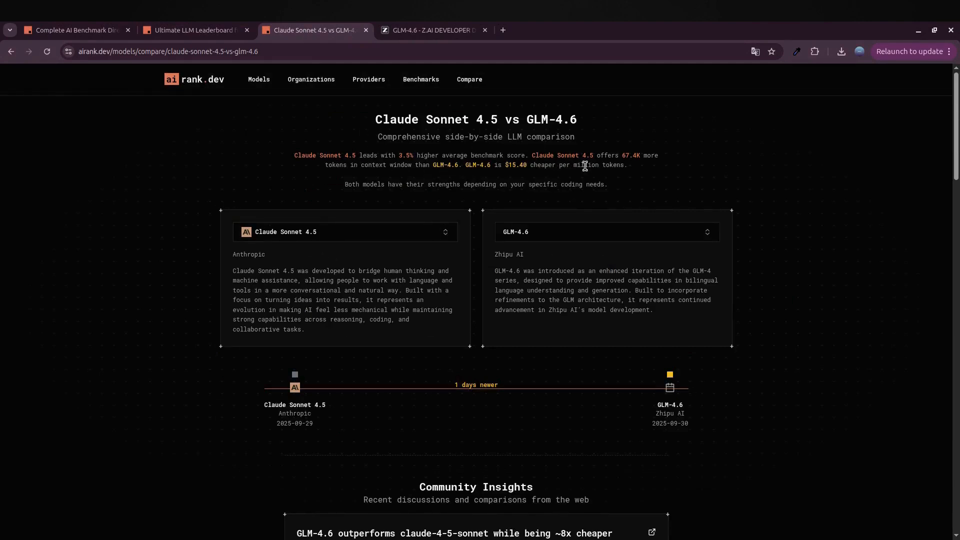
Scroll down the comparison page to the Pricing Comparison section
{"action": "scroll", "scroll_direction": "down", "scroll_amount": 3}
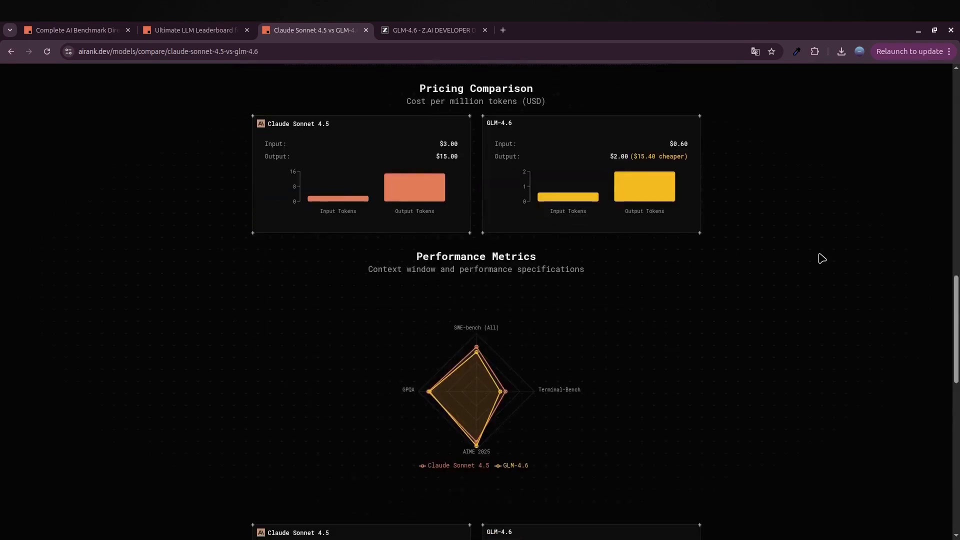
{"action": "mouse_move", "coordinate": [580, 334]}
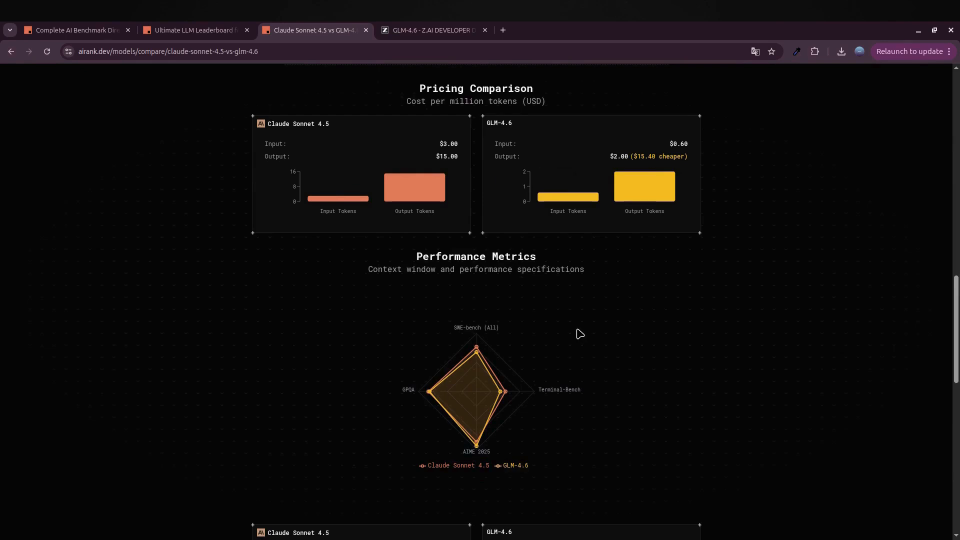
{"action": "scroll", "scroll_direction": "down", "scroll_amount": 3}
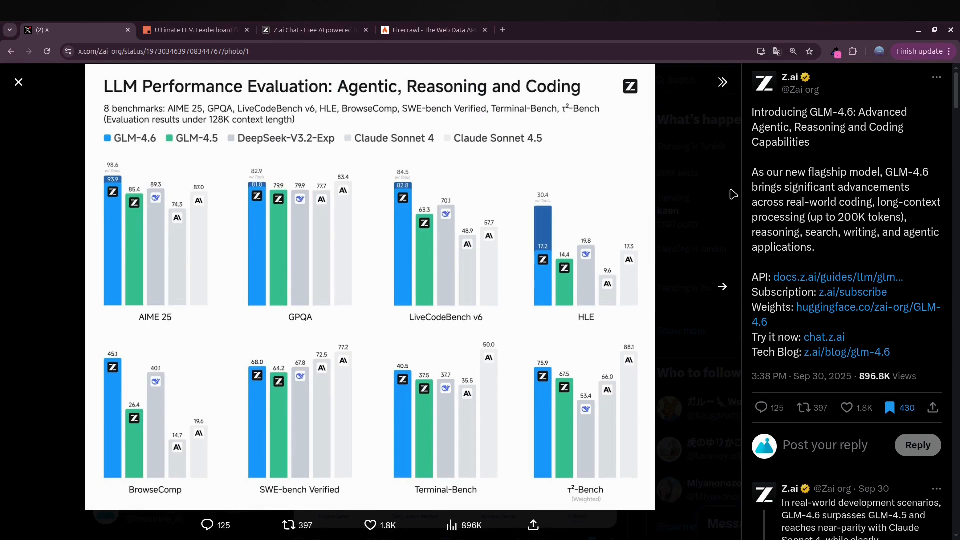
{"action": "mouse_move", "coordinate": [714, 232]}
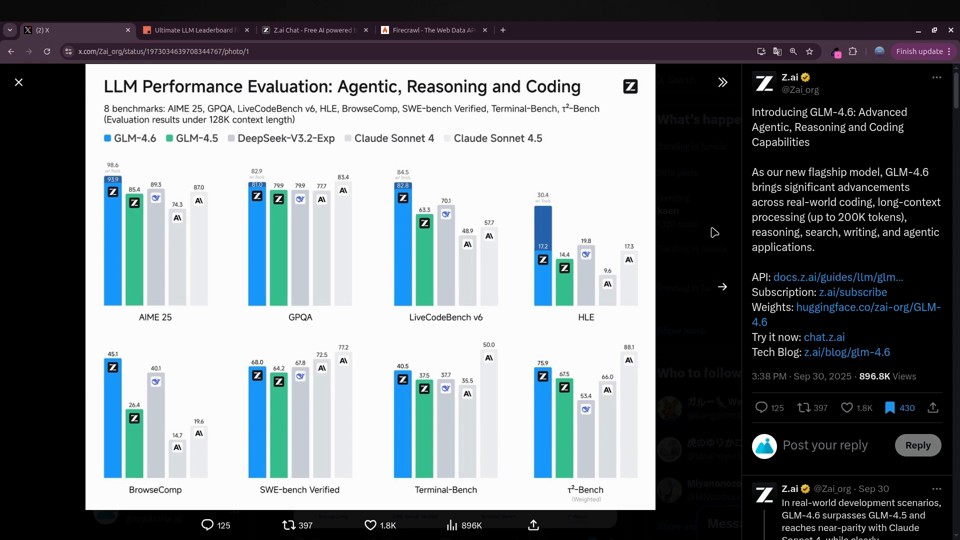
{"action": "mouse_move", "coordinate": [348, 212]}
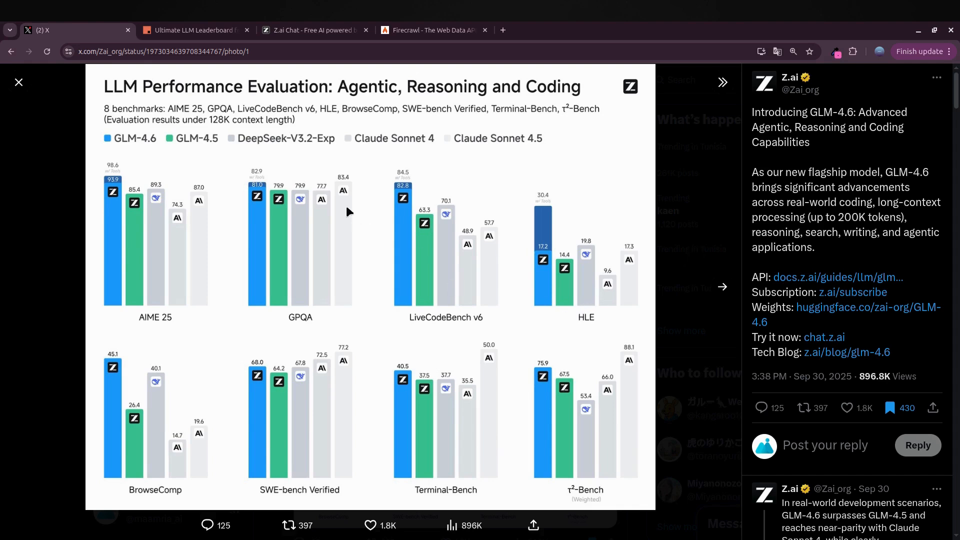
Return from the GLM-4.6 benchmark post on X to the Ultimate LLM Leaderboard
{"action": "left_click", "coordinate": [193, 30]}
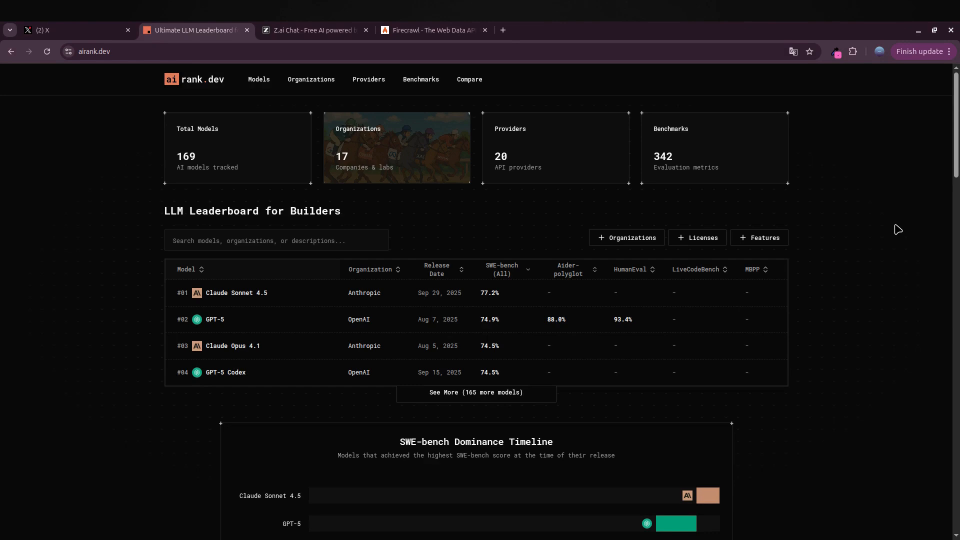
Scroll the airank.dev home page and expand the leaderboard with See More
{"action": "scroll", "scroll_direction": "down", "scroll_amount": 3}
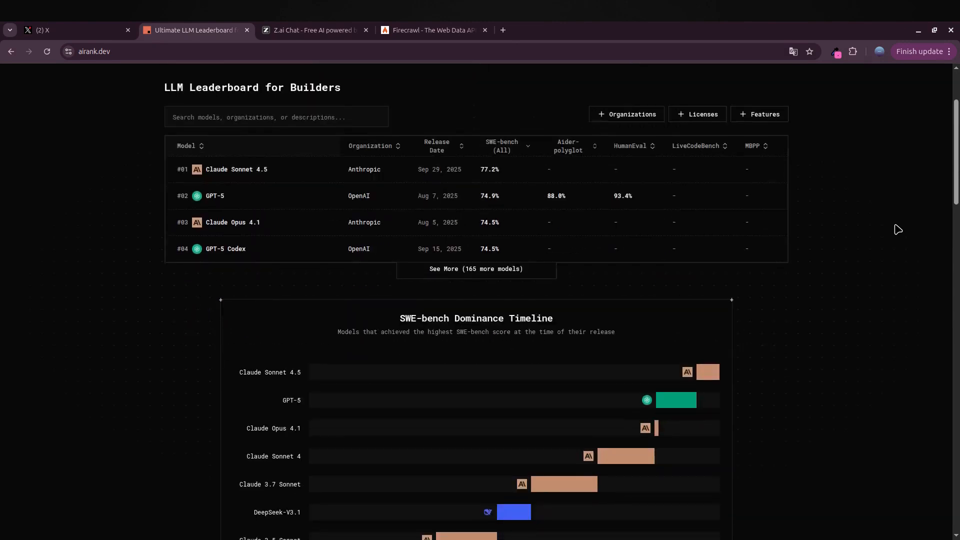
{"action": "scroll", "scroll_direction": "down", "scroll_amount": 3}
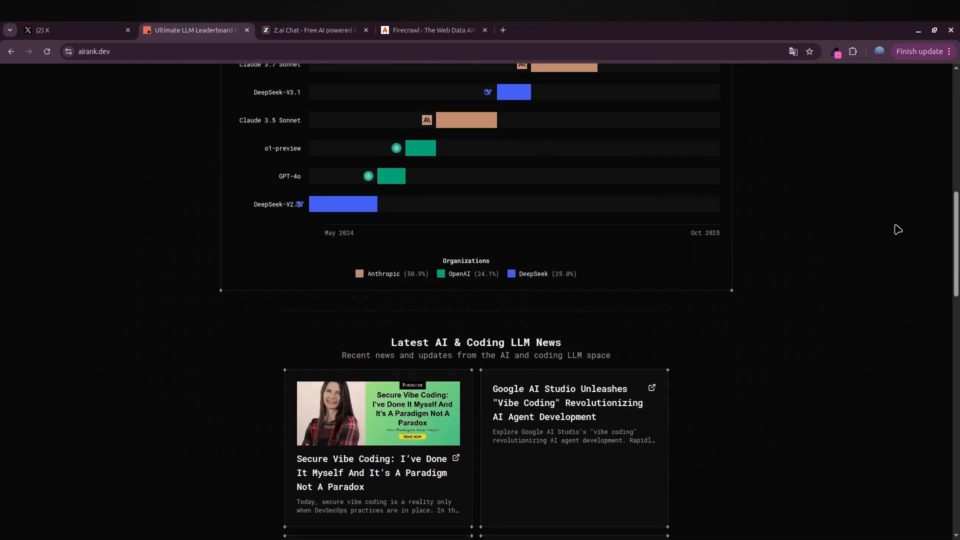
{"action": "scroll", "scroll_direction": "up", "scroll_amount": 3}
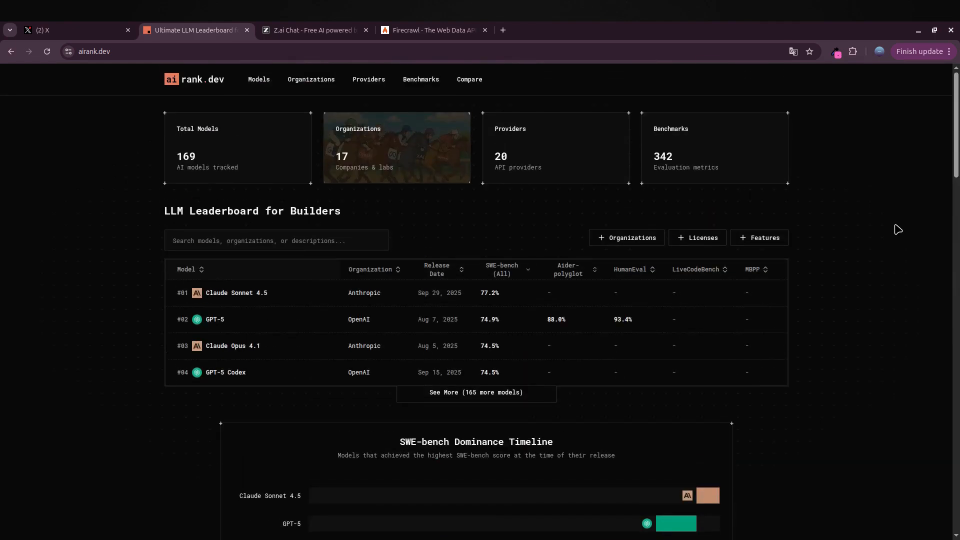
{"action": "left_click", "coordinate": [476, 392]}
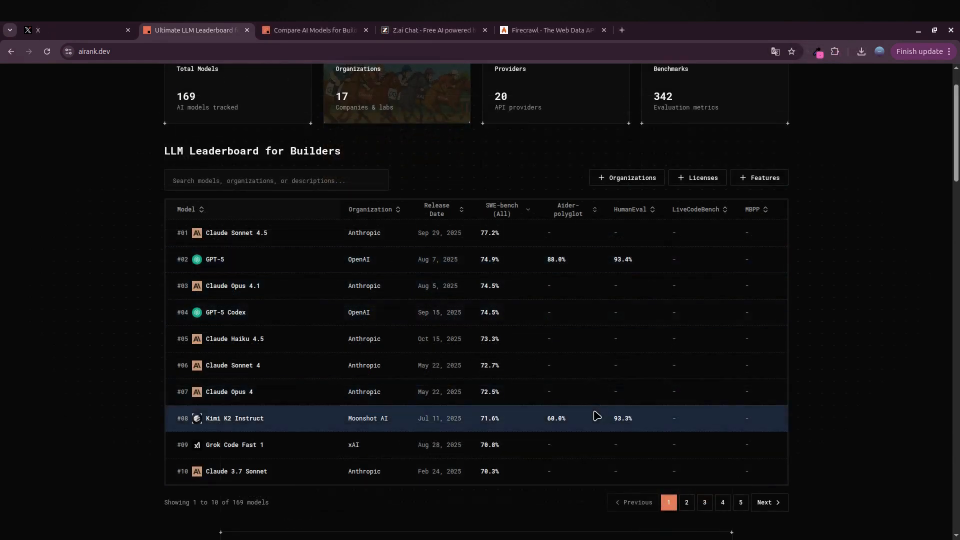
Review the expanded leaderboard and the SWE-bench column breakdown
{"action": "scroll", "scroll_direction": "up", "scroll_amount": 3}
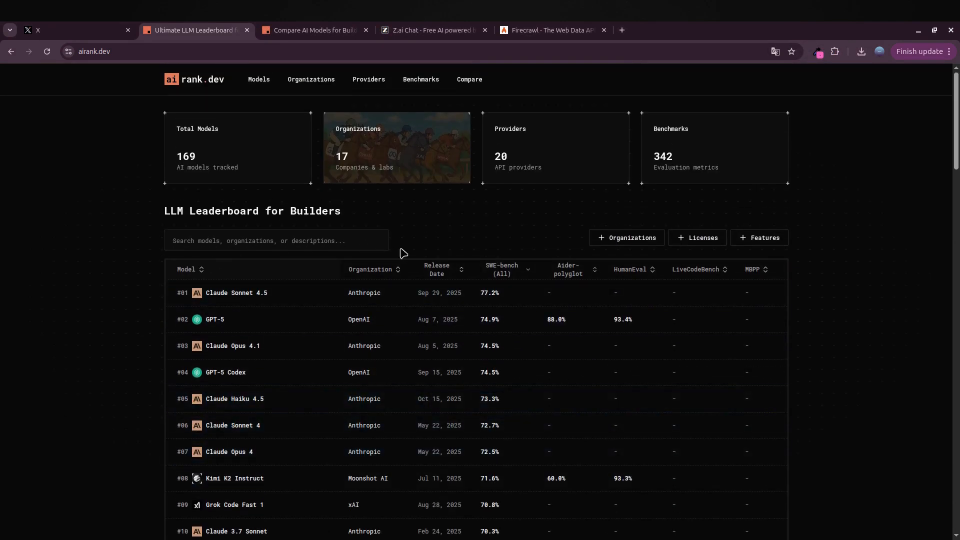
{"action": "mouse_move", "coordinate": [520, 273]}
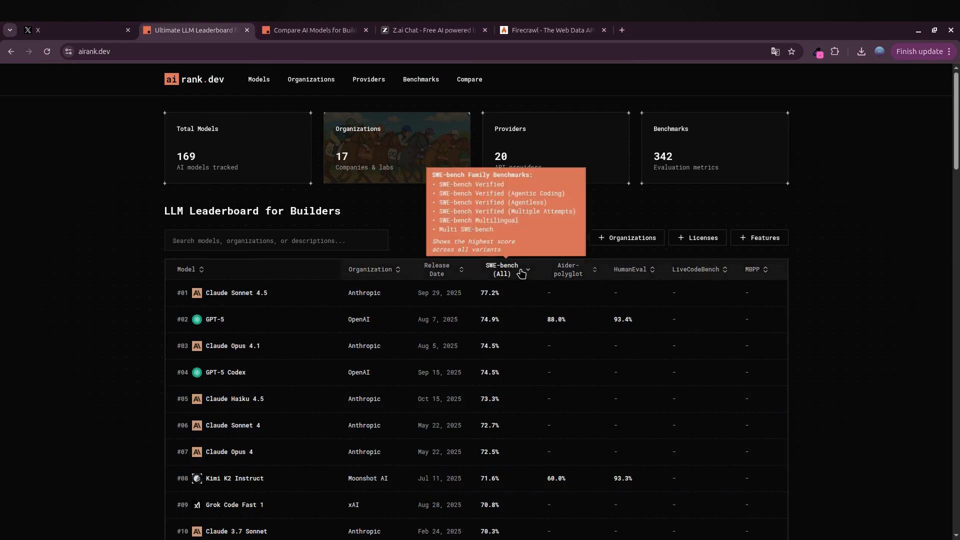
{"action": "mouse_move", "coordinate": [504, 252]}
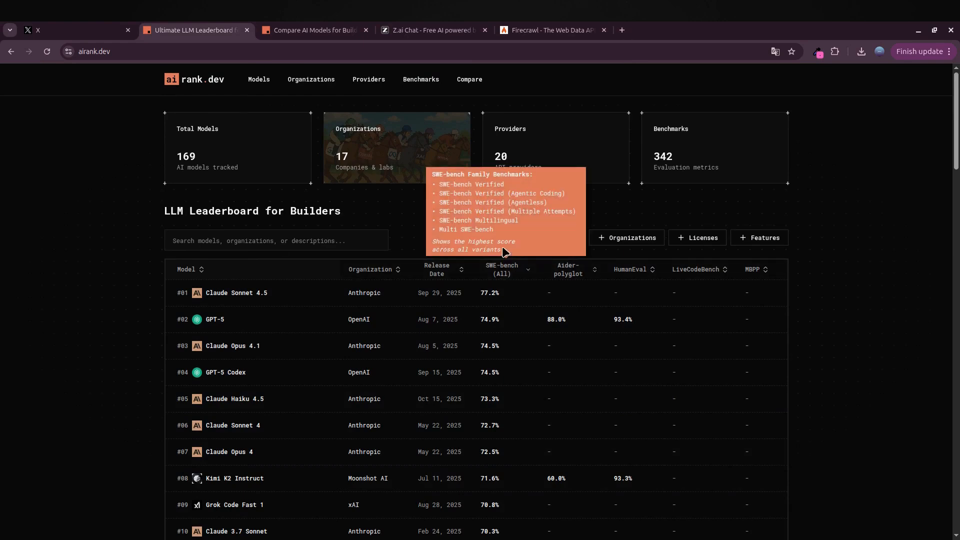
{"action": "mouse_move", "coordinate": [452, 200]}
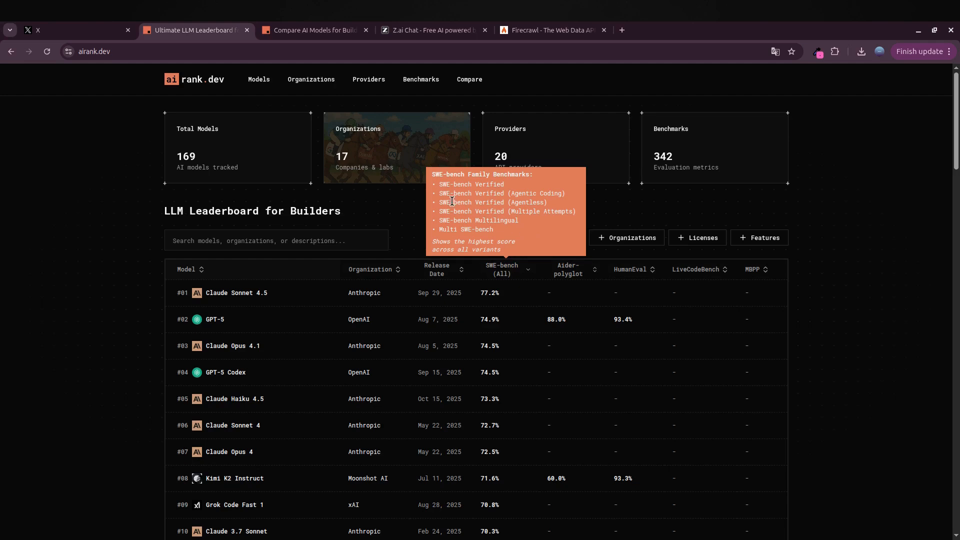
{"action": "mouse_move", "coordinate": [561, 197]}
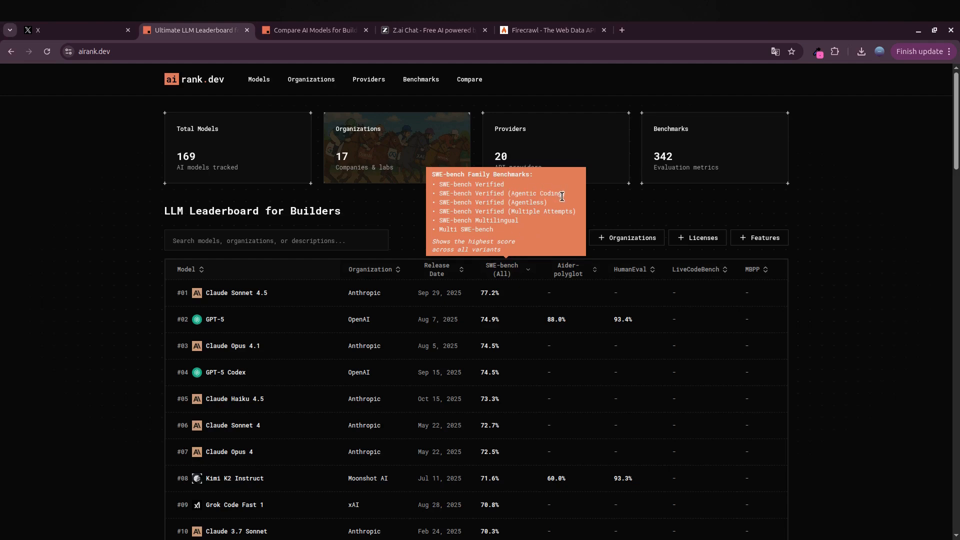
{"action": "mouse_move", "coordinate": [562, 205]}
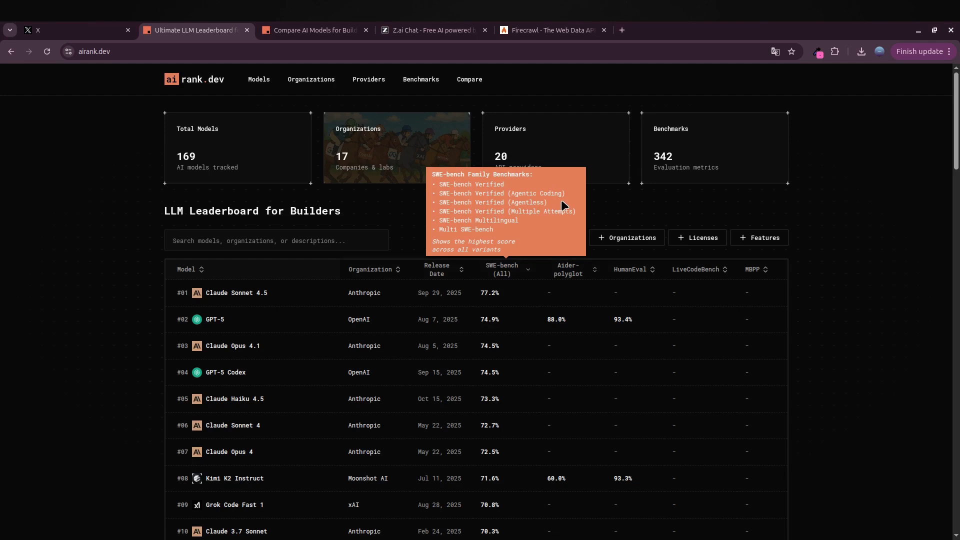
{"action": "mouse_move", "coordinate": [472, 226]}
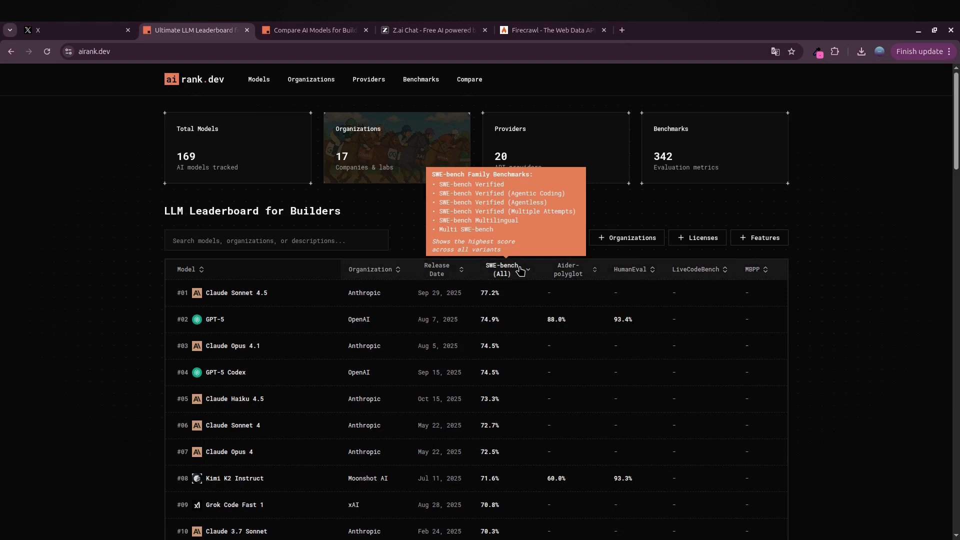
{"action": "scroll", "scroll_direction": "down", "scroll_amount": 3}
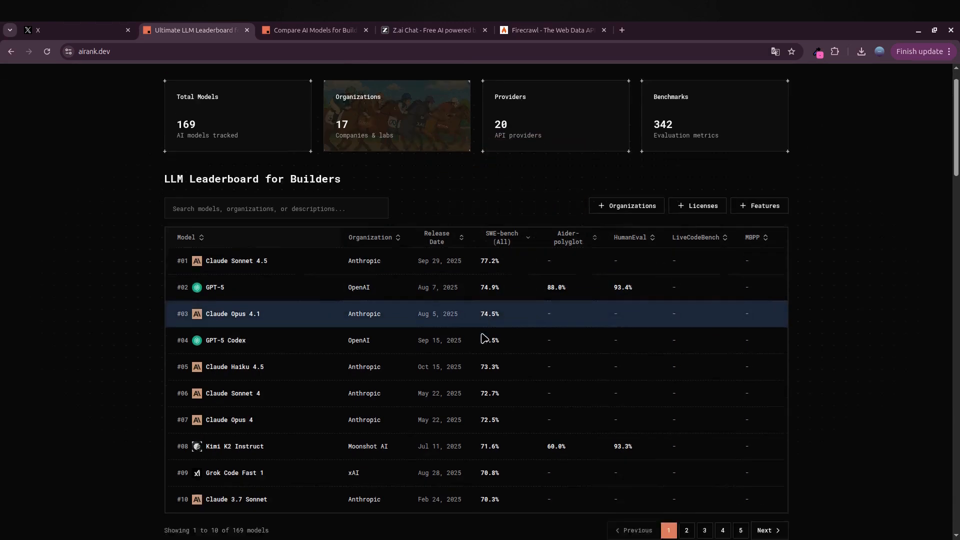
{"action": "scroll", "scroll_direction": "down", "scroll_amount": 3}
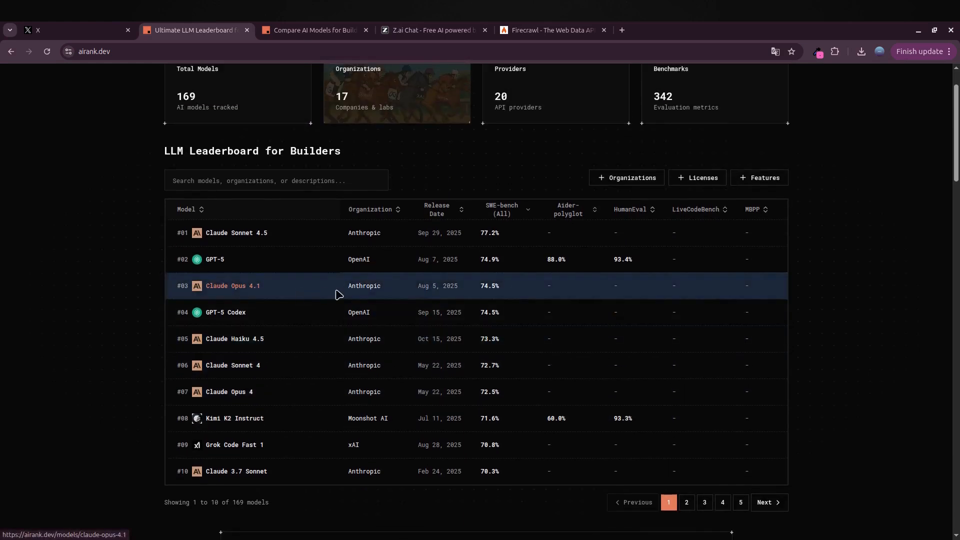
{"action": "mouse_move", "coordinate": [118, 309]}
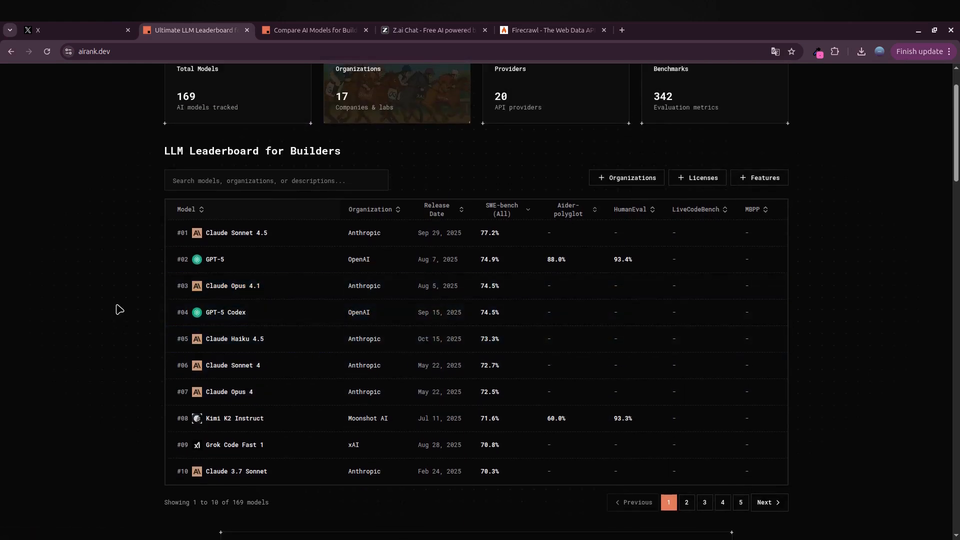
{"action": "mouse_move", "coordinate": [126, 231]}
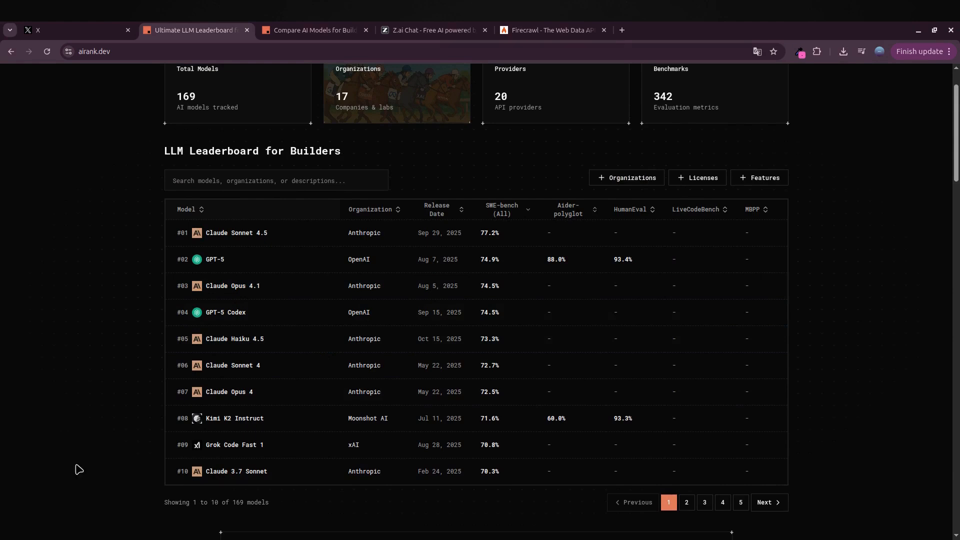
Search the leaderboard for glm and switch to the Claude Sonnet 4.5 vs GLM-4.6 comparison
{"action": "left_click", "coordinate": [275, 180]}
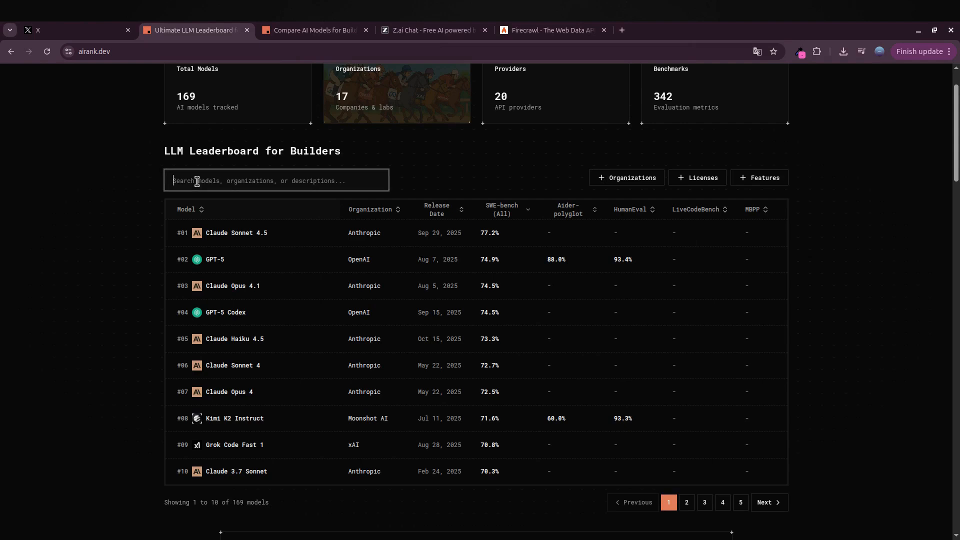
{"action": "type", "text": "glm"}
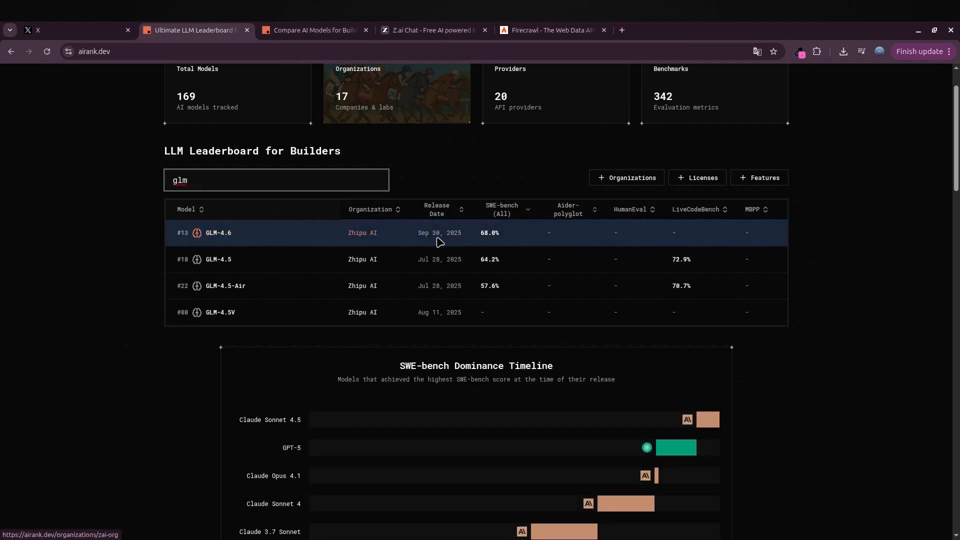
{"action": "mouse_move", "coordinate": [500, 244]}
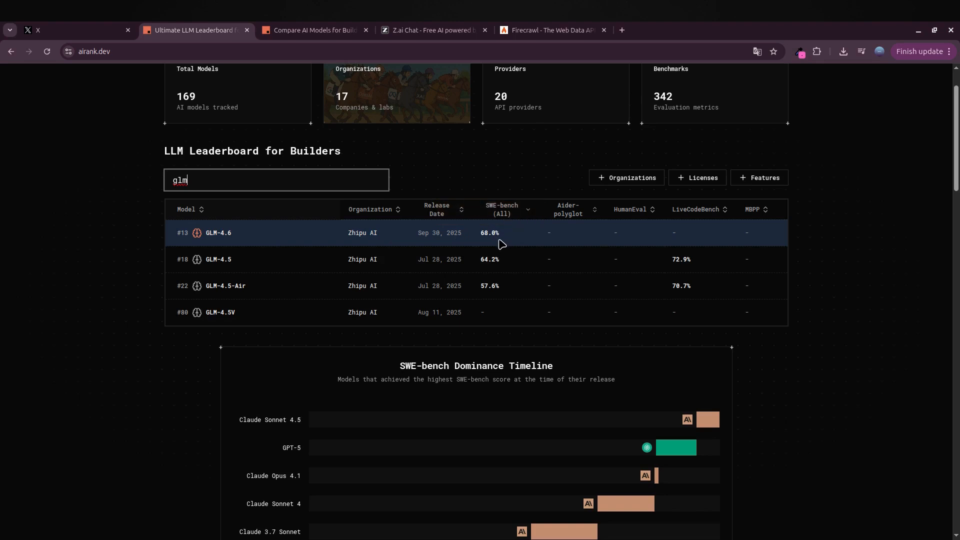
{"action": "mouse_move", "coordinate": [490, 233]}
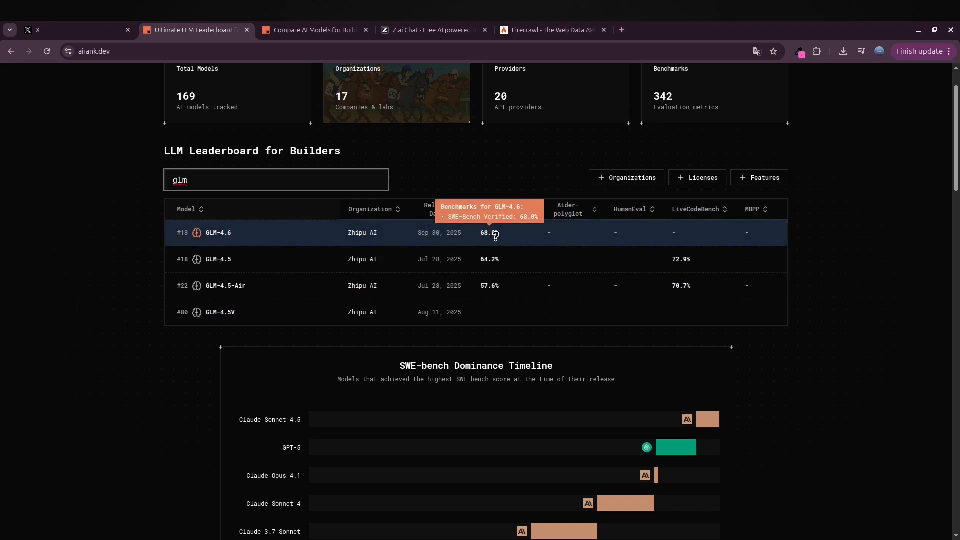
{"action": "left_click", "coordinate": [312, 30]}
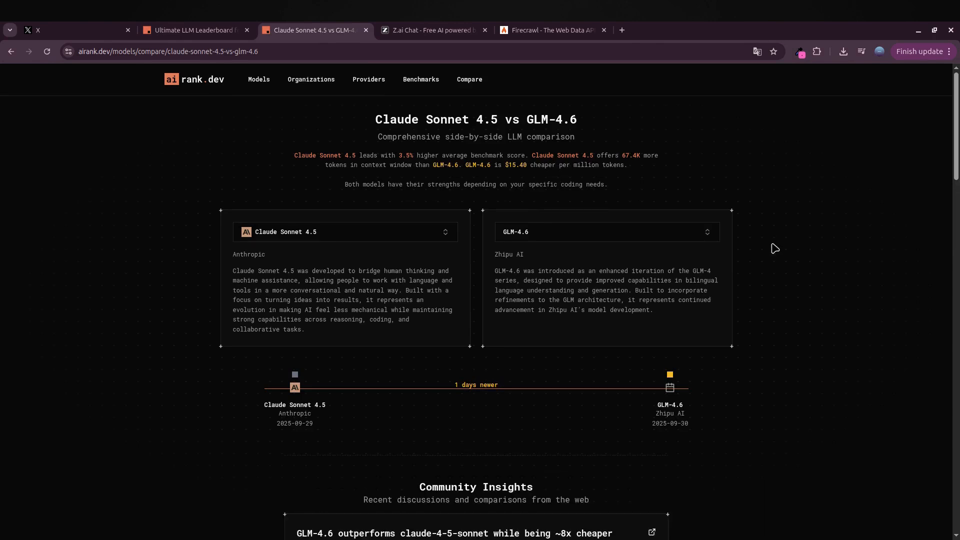
{"action": "mouse_move", "coordinate": [785, 246]}
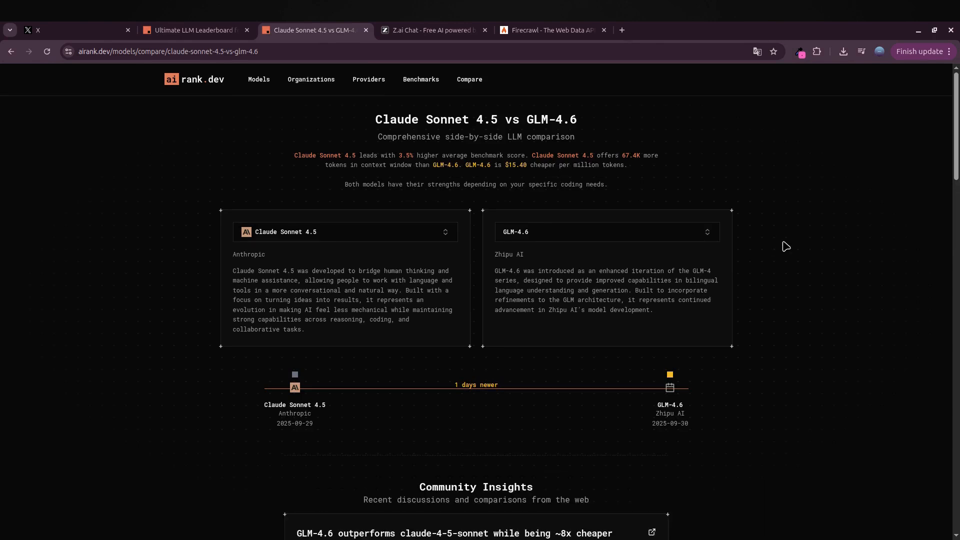
{"action": "scroll", "scroll_direction": "down", "scroll_amount": 3}
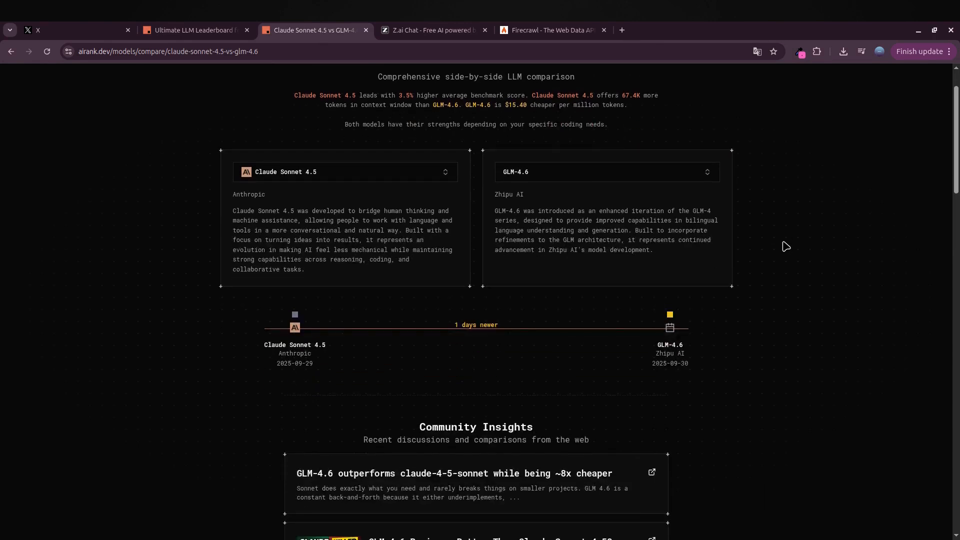
{"action": "scroll", "scroll_direction": "up", "scroll_amount": 3}
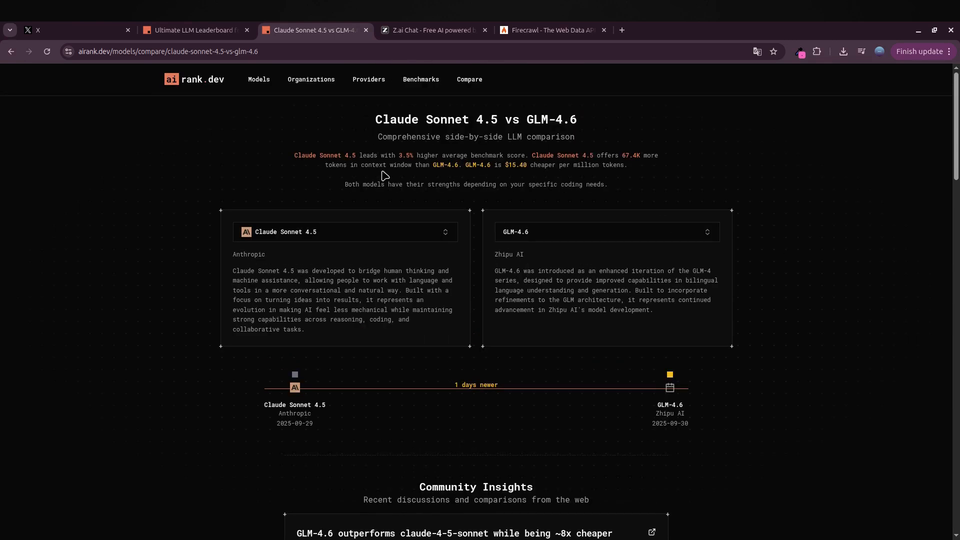
{"action": "mouse_move", "coordinate": [707, 178]}
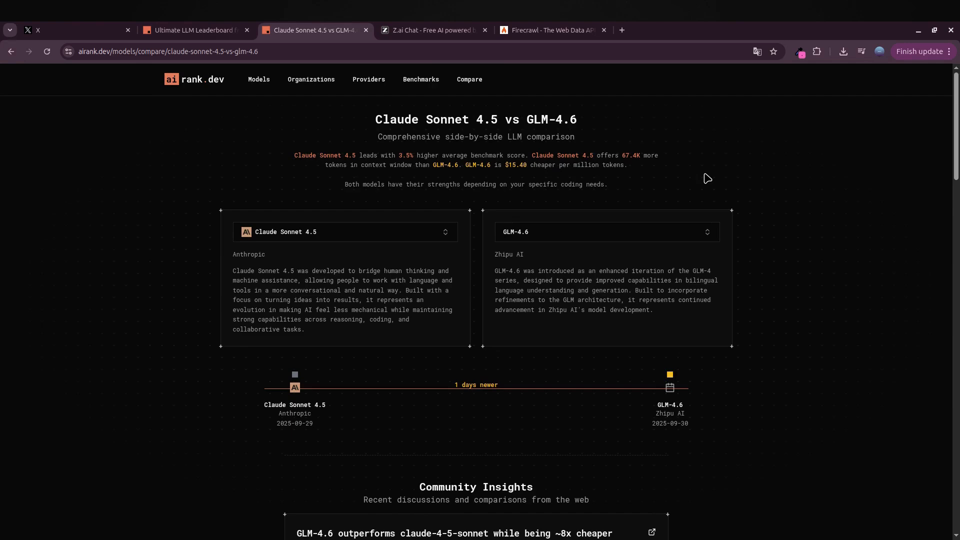
{"action": "scroll", "scroll_direction": "down", "scroll_amount": 3}
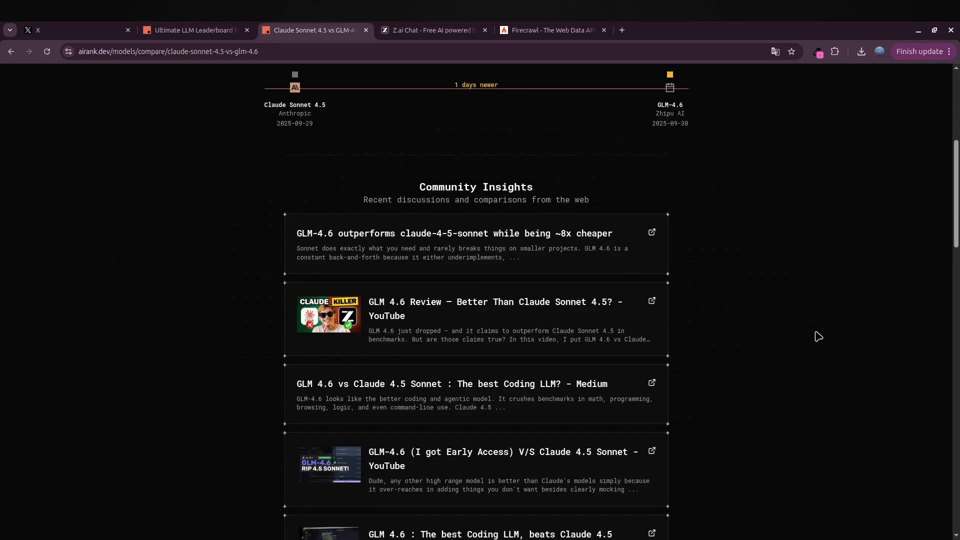
{"action": "scroll", "scroll_direction": "up", "scroll_amount": 3}
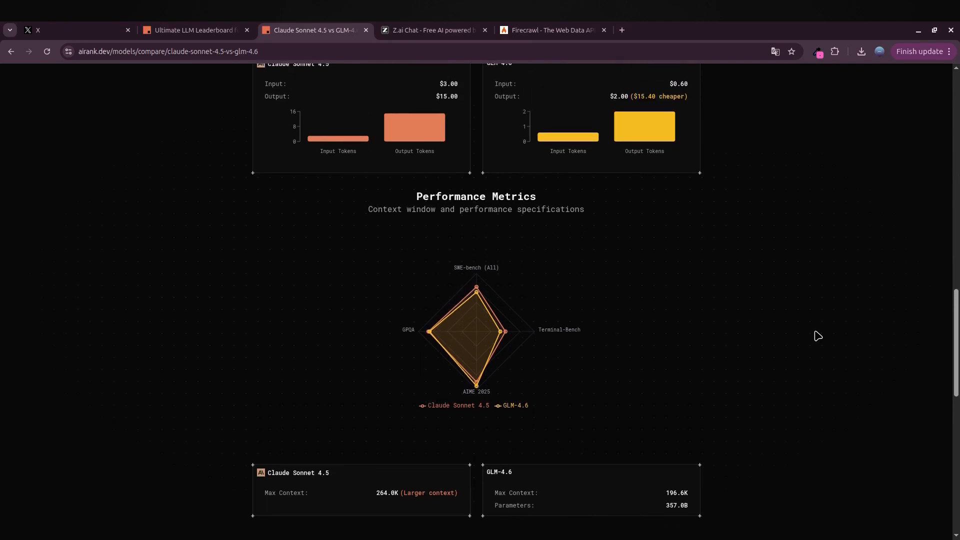
{"action": "mouse_move", "coordinate": [625, 368]}
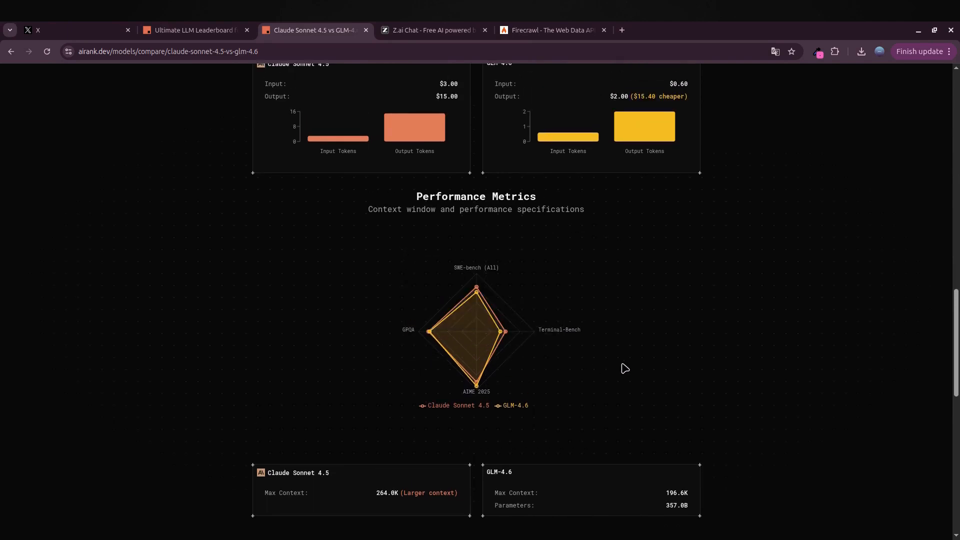
{"action": "mouse_move", "coordinate": [635, 380]}
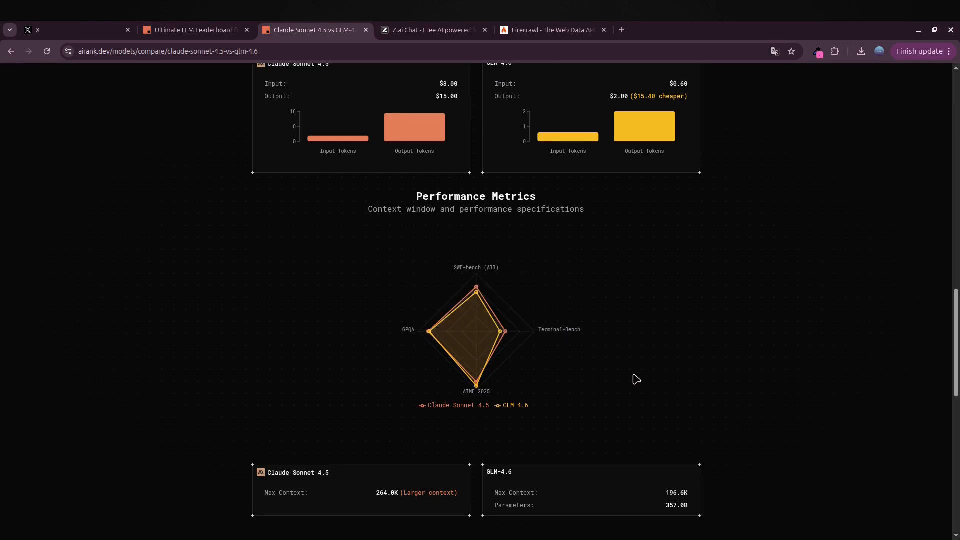
{"action": "mouse_move", "coordinate": [502, 267]}
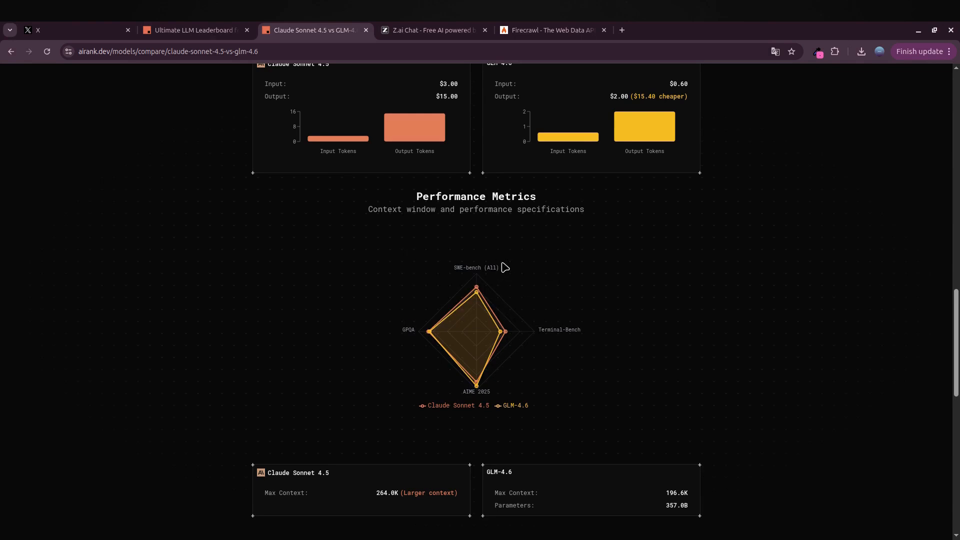
{"action": "mouse_move", "coordinate": [488, 401]}
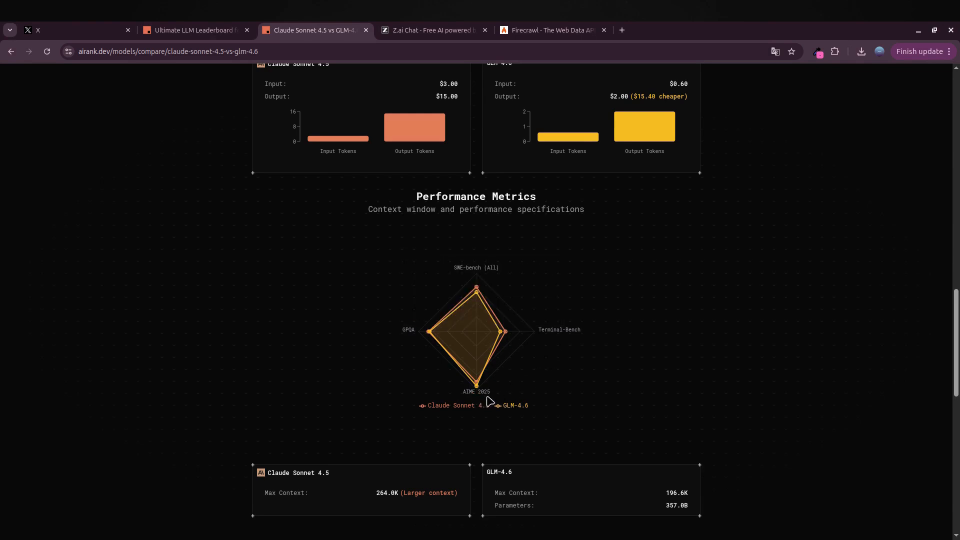
{"action": "mouse_move", "coordinate": [563, 366]}
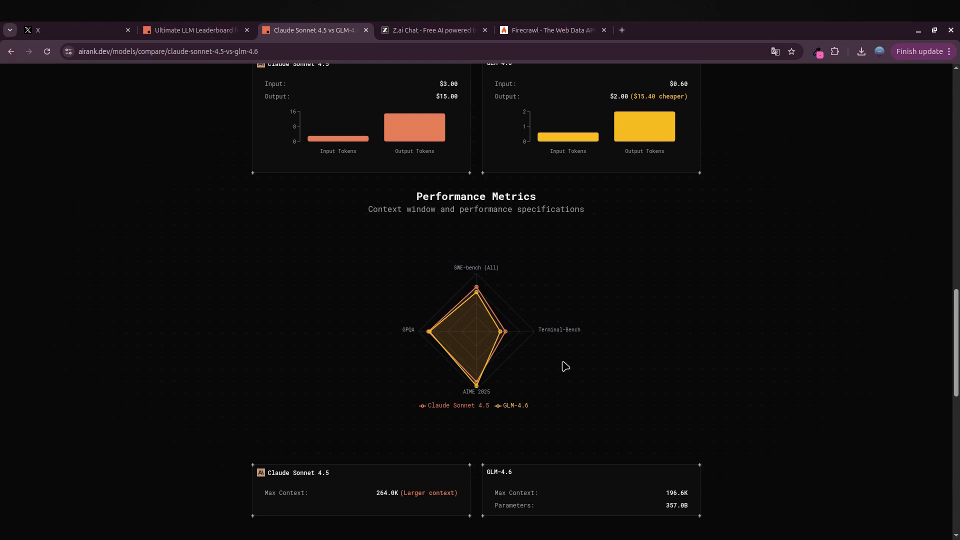
{"action": "mouse_move", "coordinate": [476, 367]}
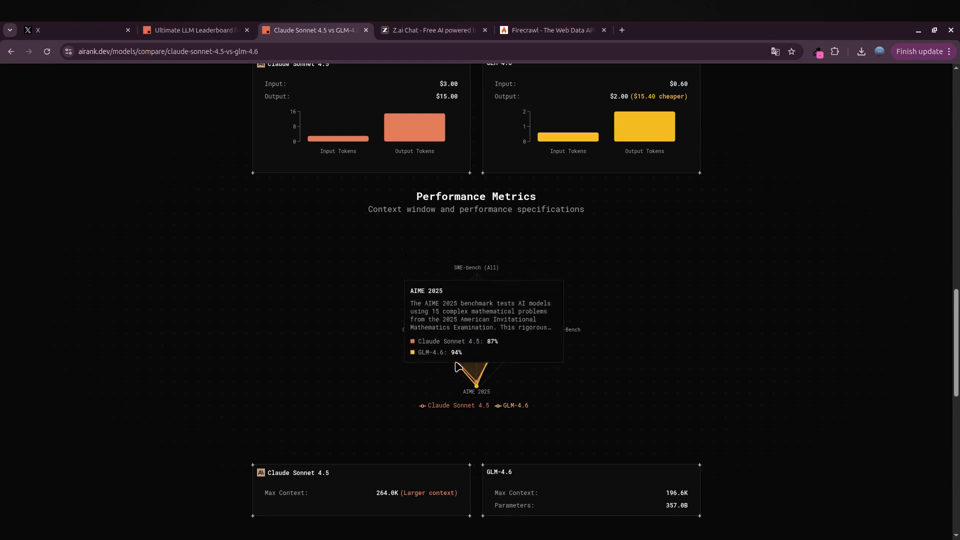
{"action": "mouse_move", "coordinate": [563, 344]}
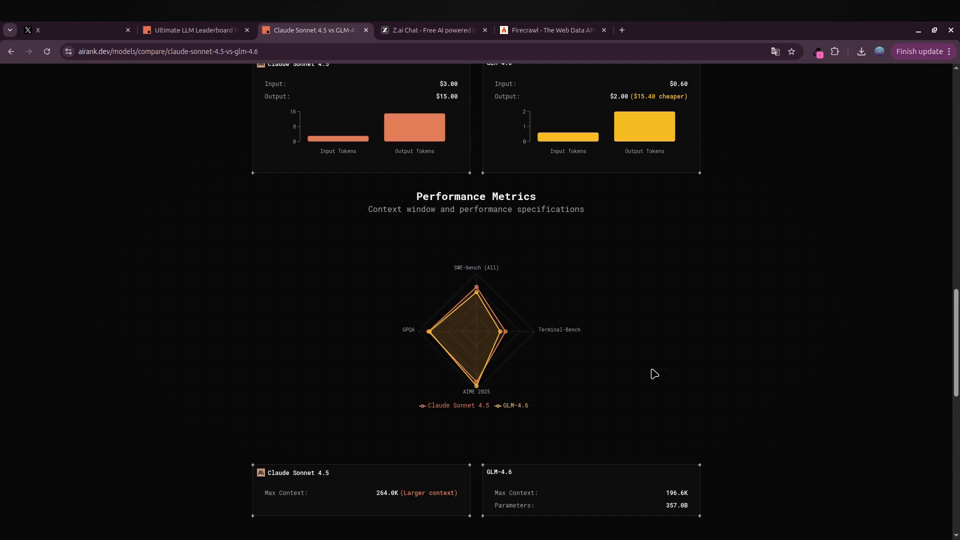
{"action": "mouse_move", "coordinate": [617, 400]}
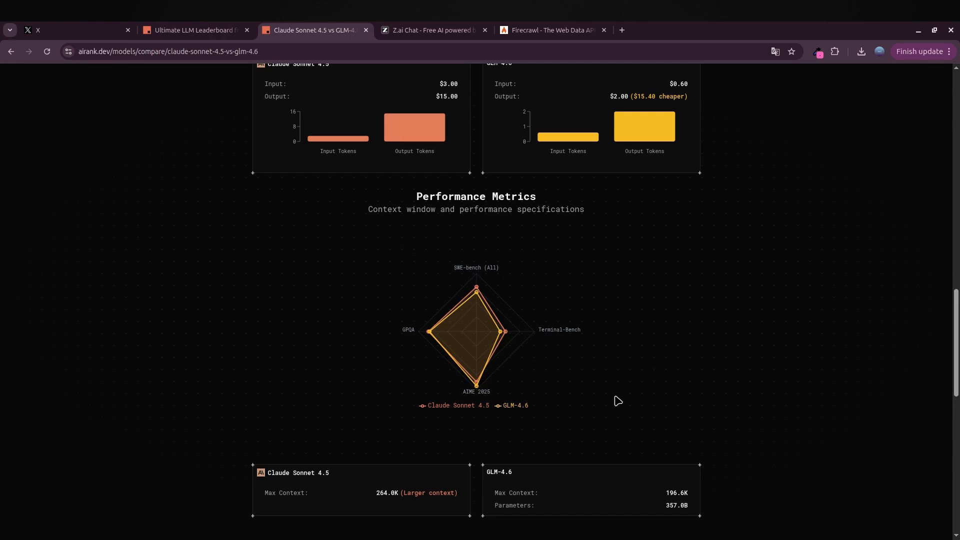
{"action": "mouse_move", "coordinate": [524, 408]}
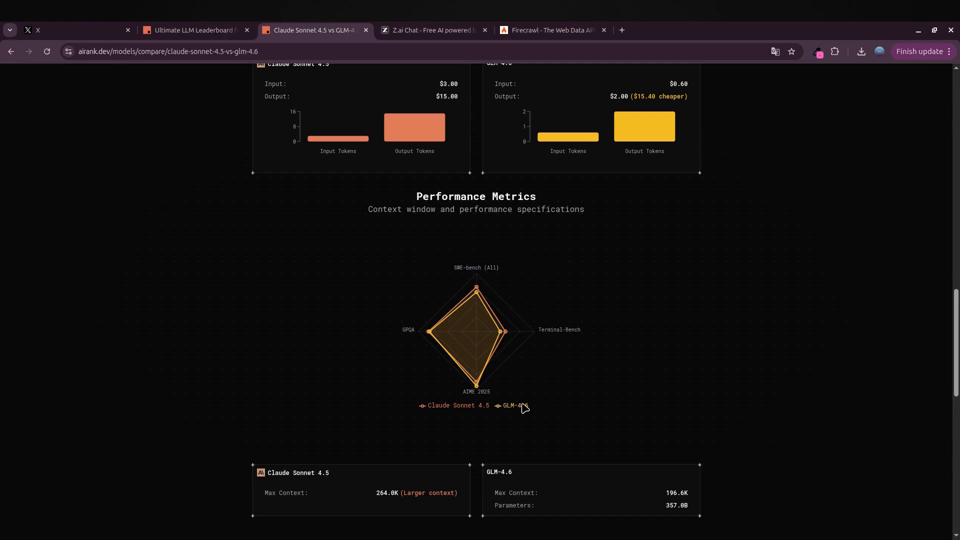
{"action": "mouse_move", "coordinate": [558, 391]}
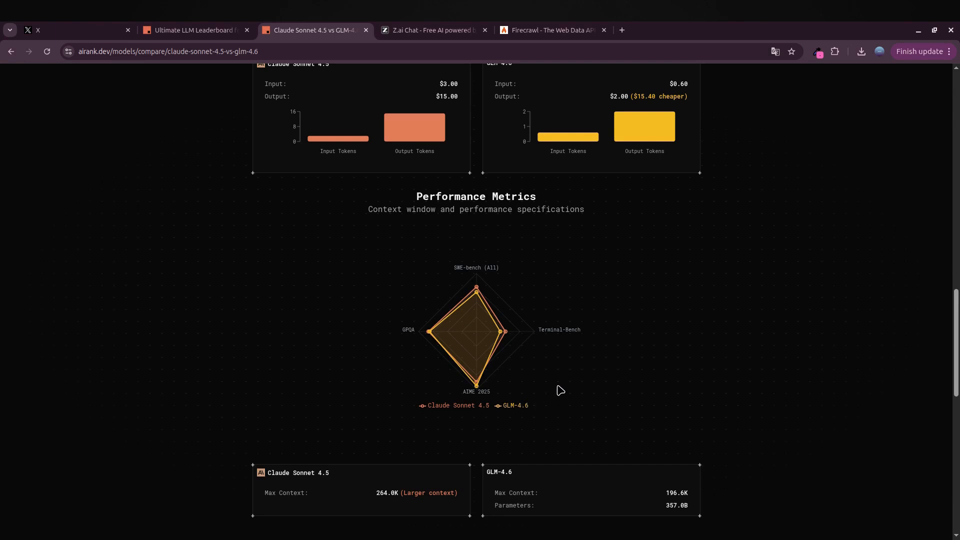
{"action": "mouse_move", "coordinate": [622, 311]}
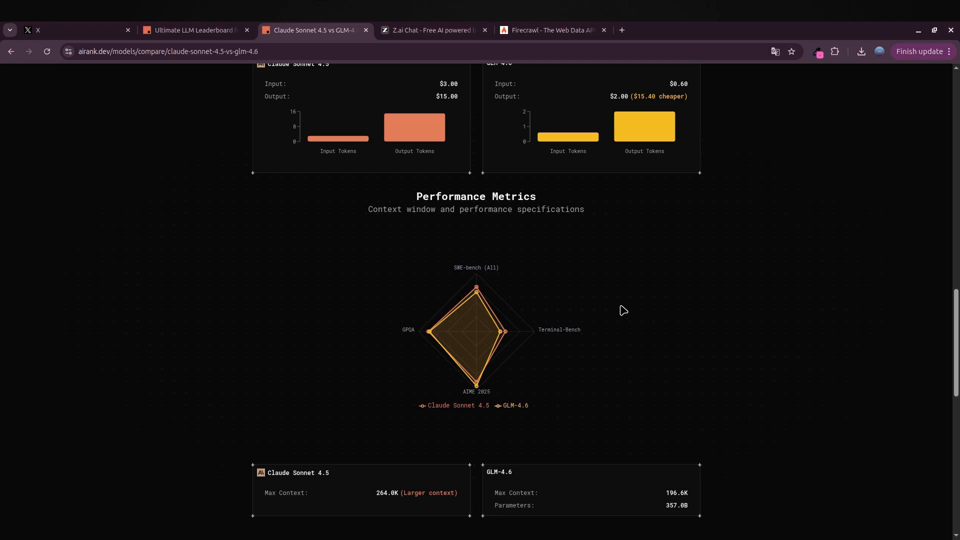
{"action": "mouse_move", "coordinate": [633, 313]}
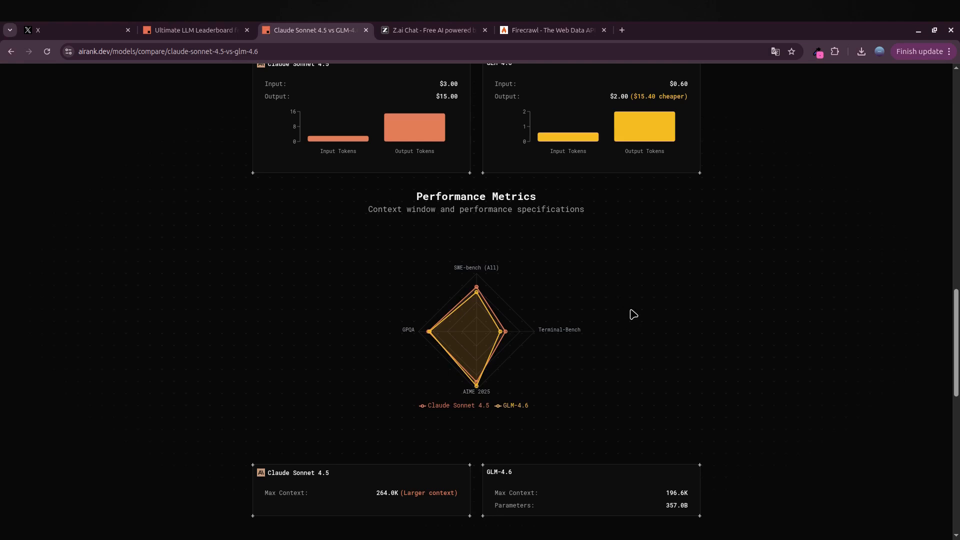
{"action": "mouse_move", "coordinate": [553, 360]}
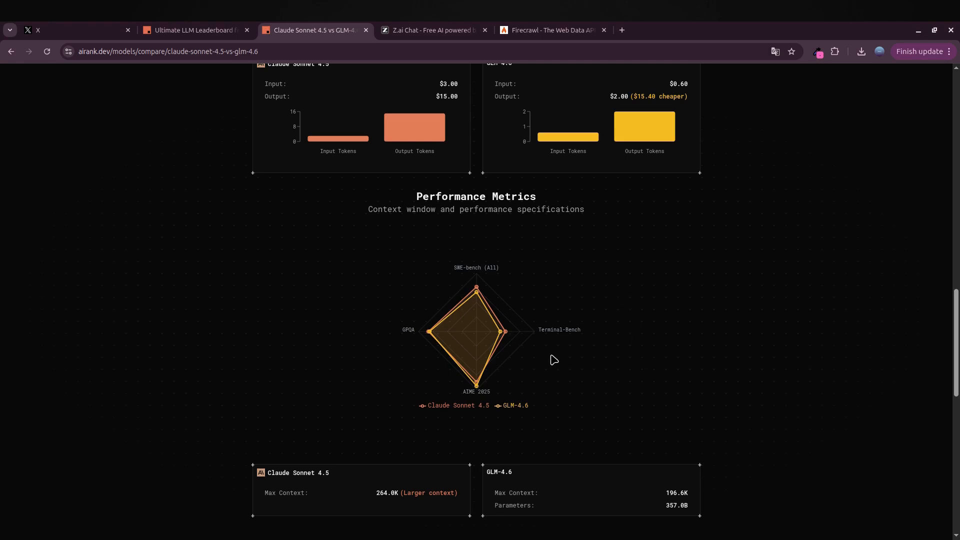
{"action": "mouse_move", "coordinate": [480, 347]}
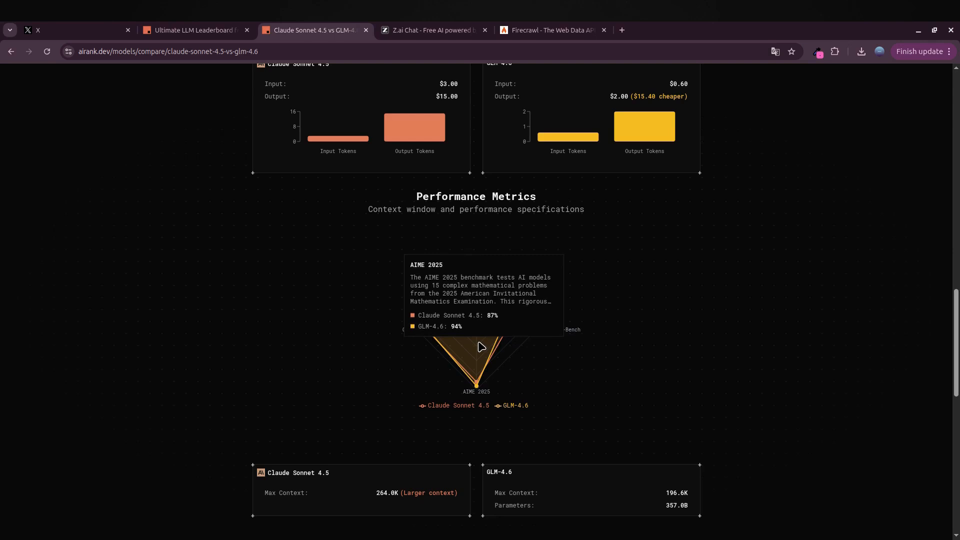
{"action": "mouse_move", "coordinate": [429, 336]}
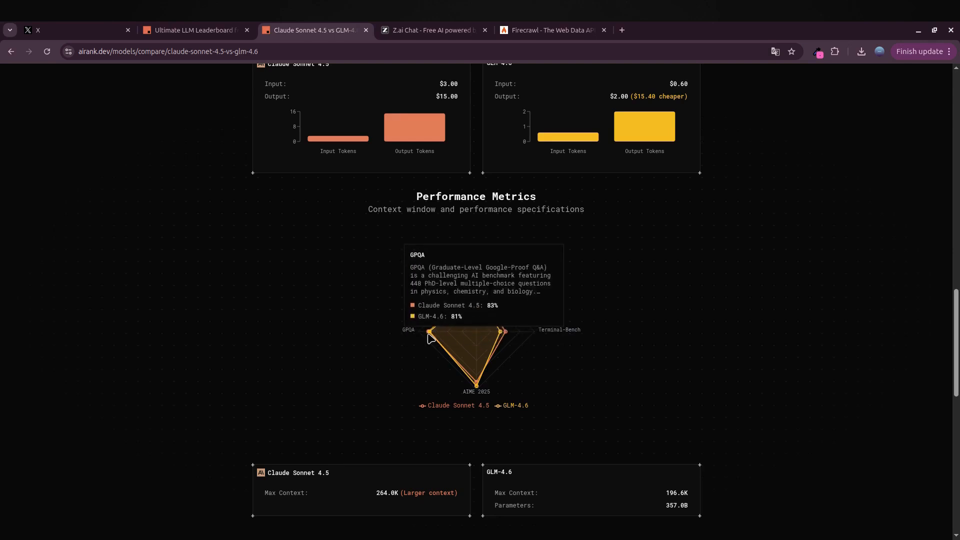
{"action": "mouse_move", "coordinate": [477, 381]}
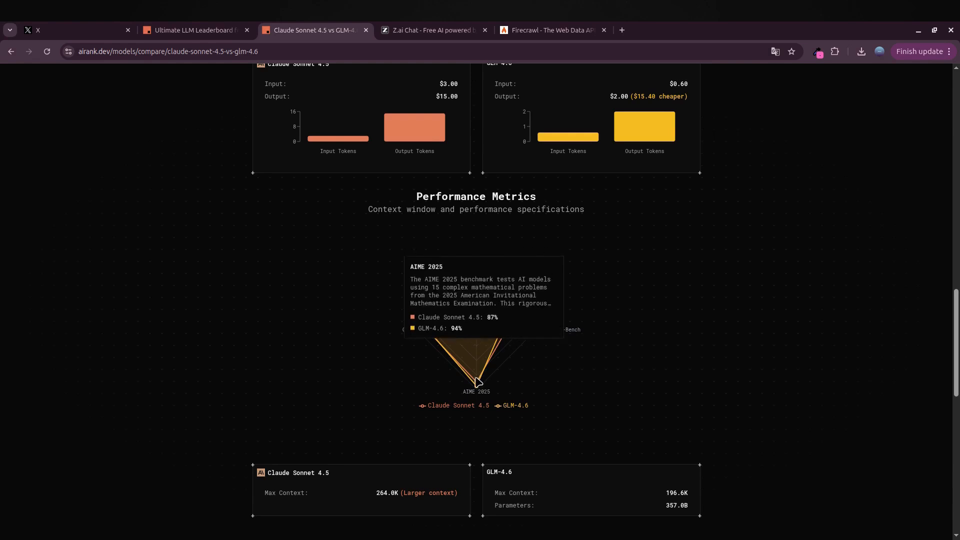
{"action": "mouse_move", "coordinate": [466, 286]}
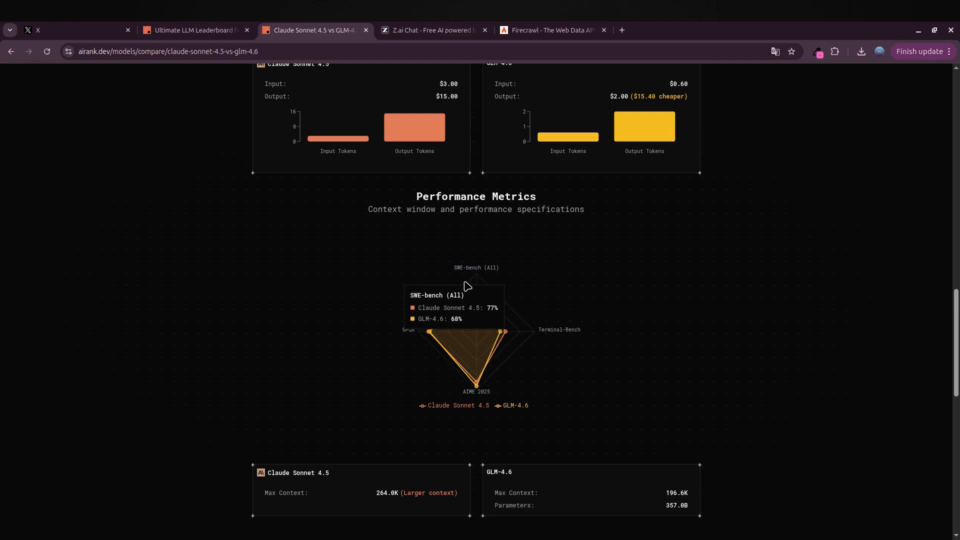
{"action": "mouse_move", "coordinate": [391, 392]}
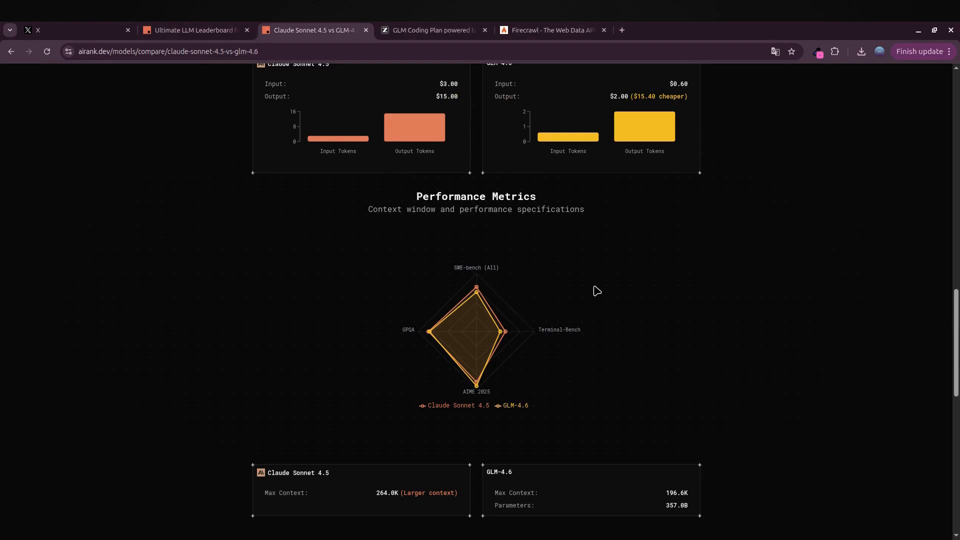
{"action": "left_click", "coordinate": [431, 30]}
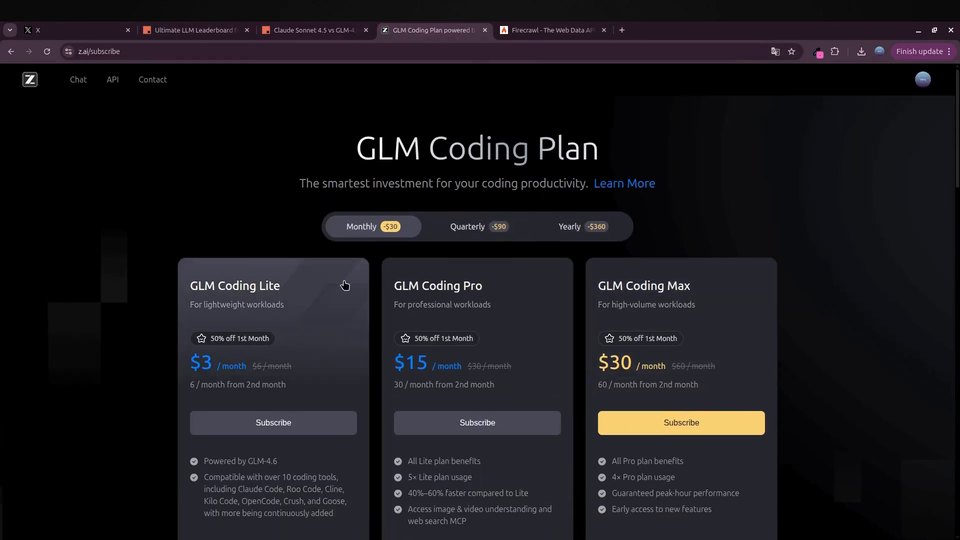
{"action": "scroll", "scroll_direction": "down", "scroll_amount": 3}
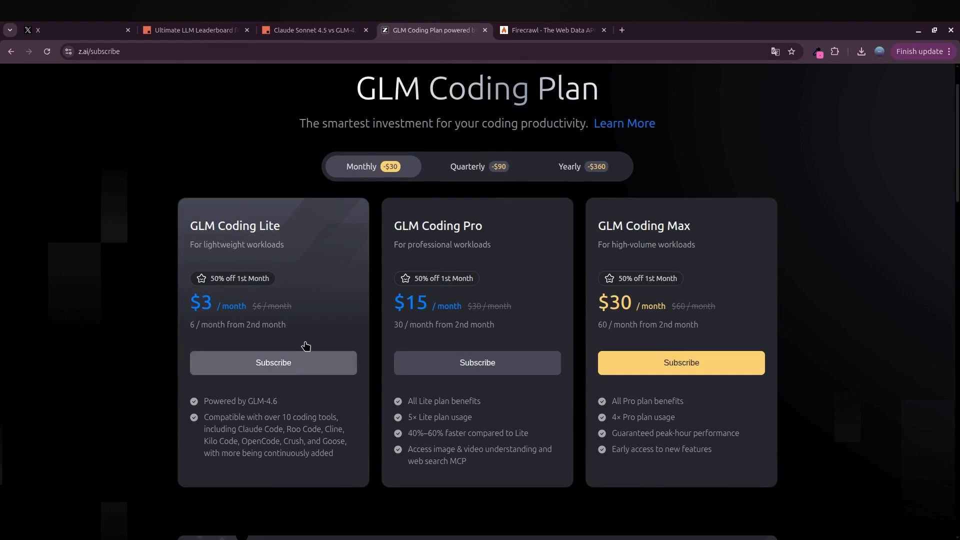
{"action": "scroll", "scroll_direction": "down", "scroll_amount": 3}
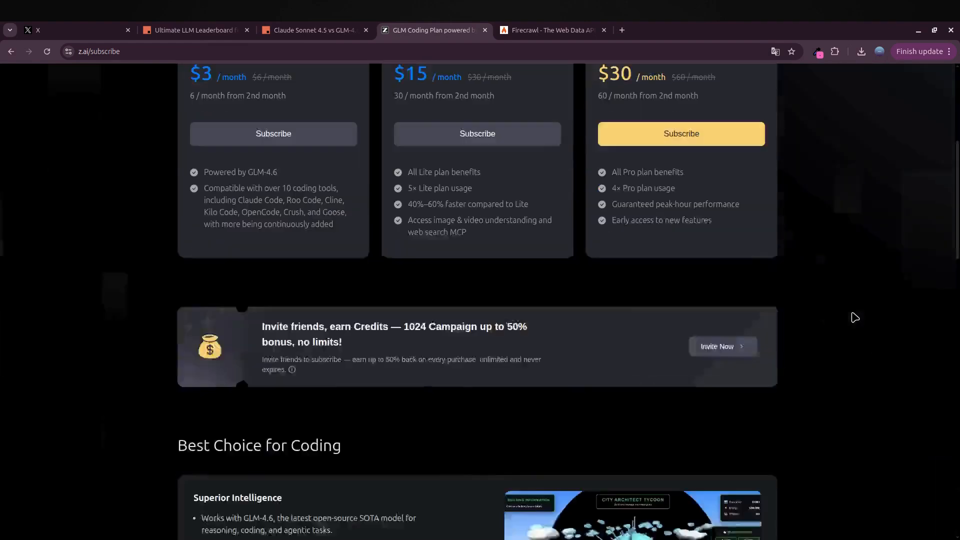
{"action": "scroll", "scroll_direction": "down", "scroll_amount": 3}
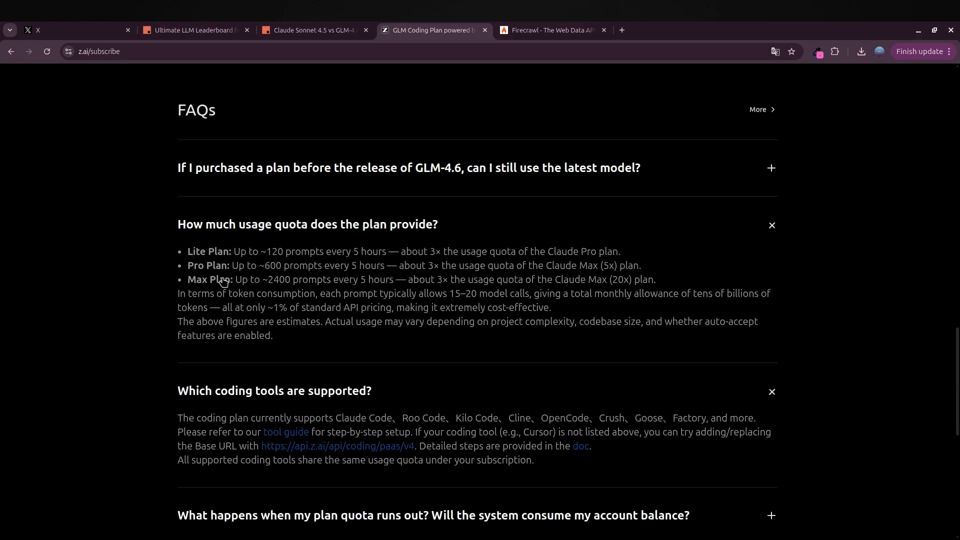
{"action": "mouse_move", "coordinate": [358, 264]}
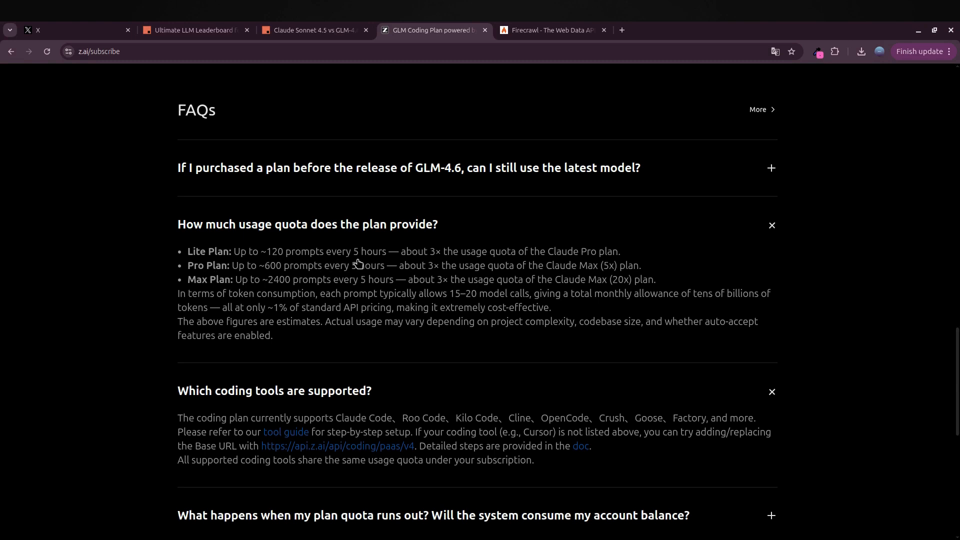
{"action": "mouse_move", "coordinate": [409, 255]}
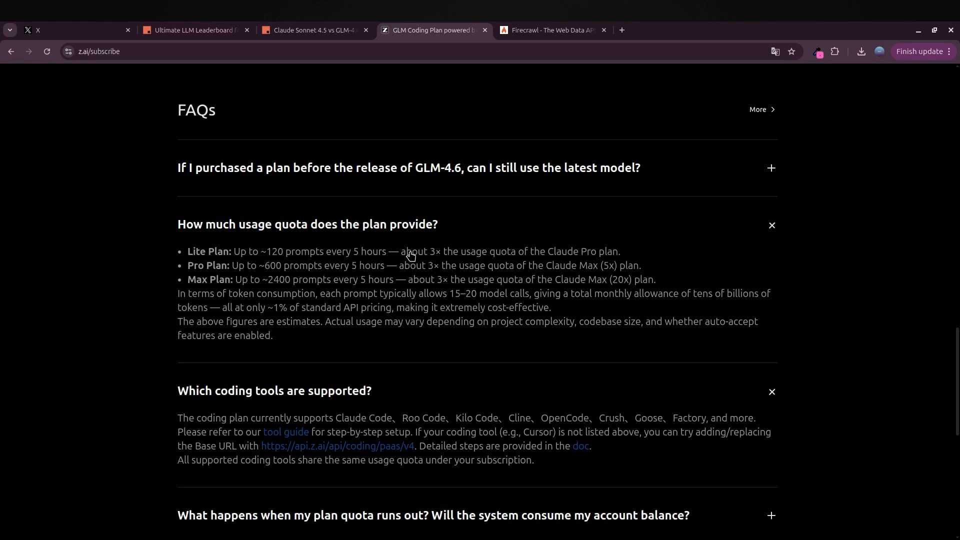
{"action": "mouse_move", "coordinate": [437, 259]}
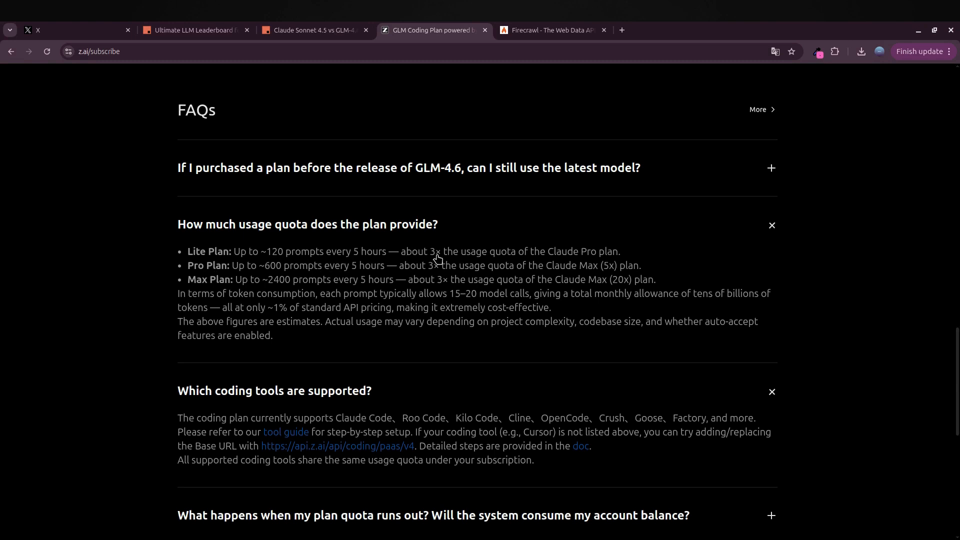
{"action": "mouse_move", "coordinate": [329, 285]}
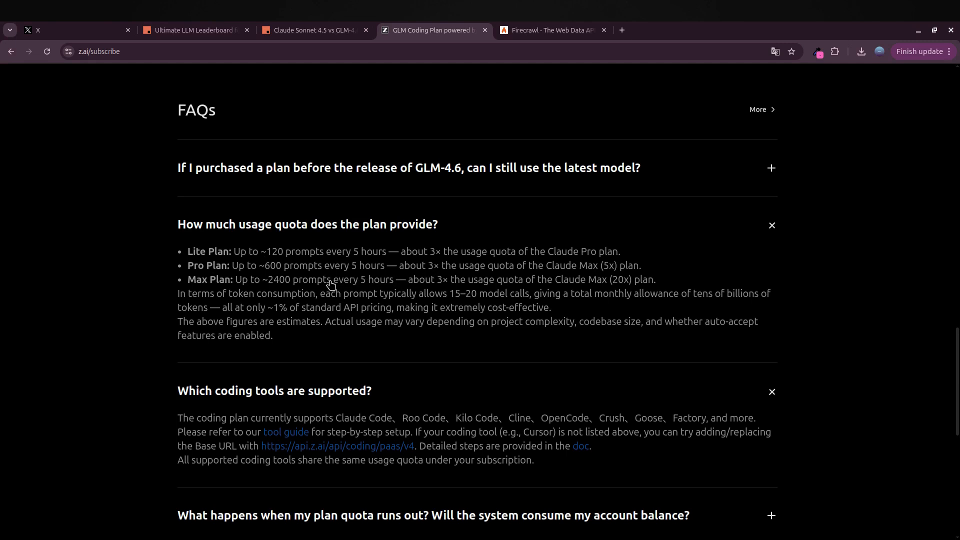
{"action": "mouse_move", "coordinate": [360, 316]}
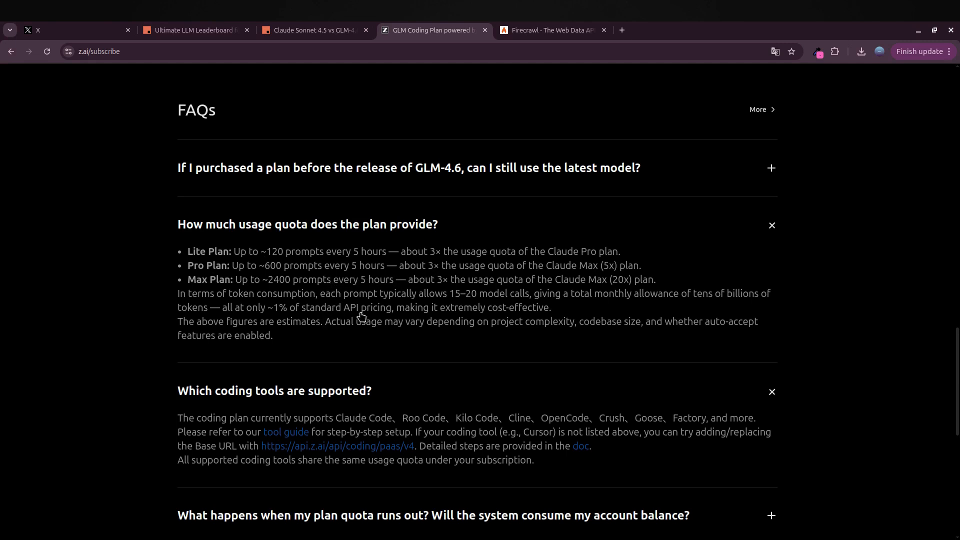
{"action": "mouse_move", "coordinate": [494, 339]}
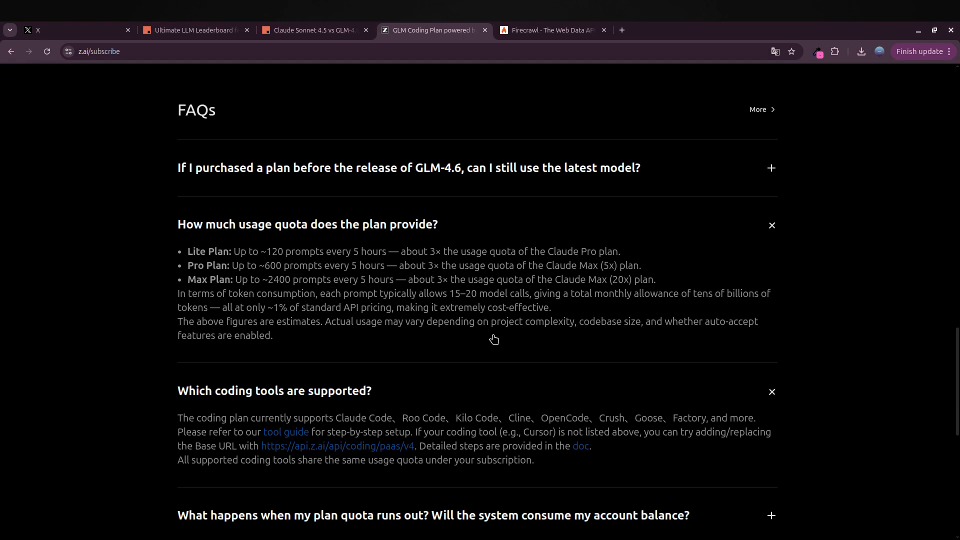
{"action": "mouse_move", "coordinate": [319, 349]}
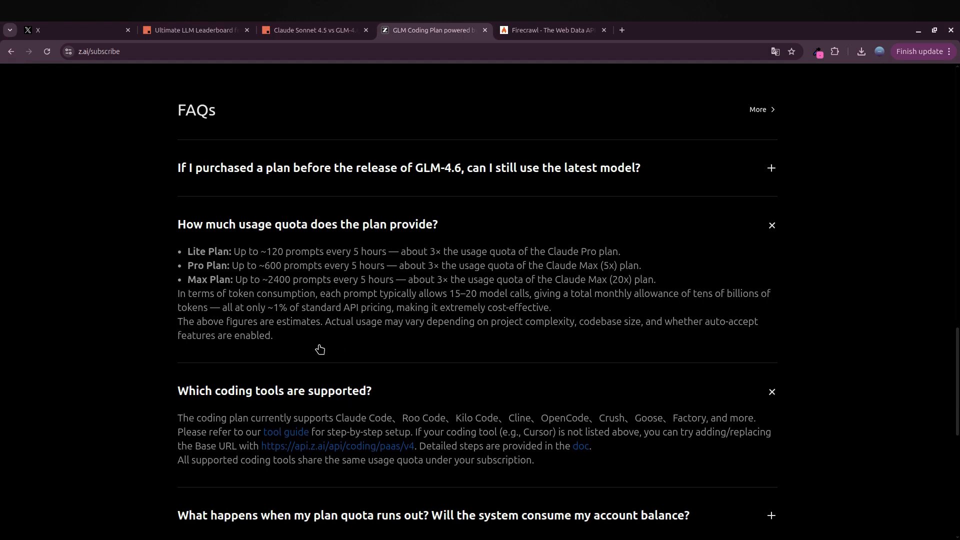
{"action": "mouse_move", "coordinate": [507, 311]}
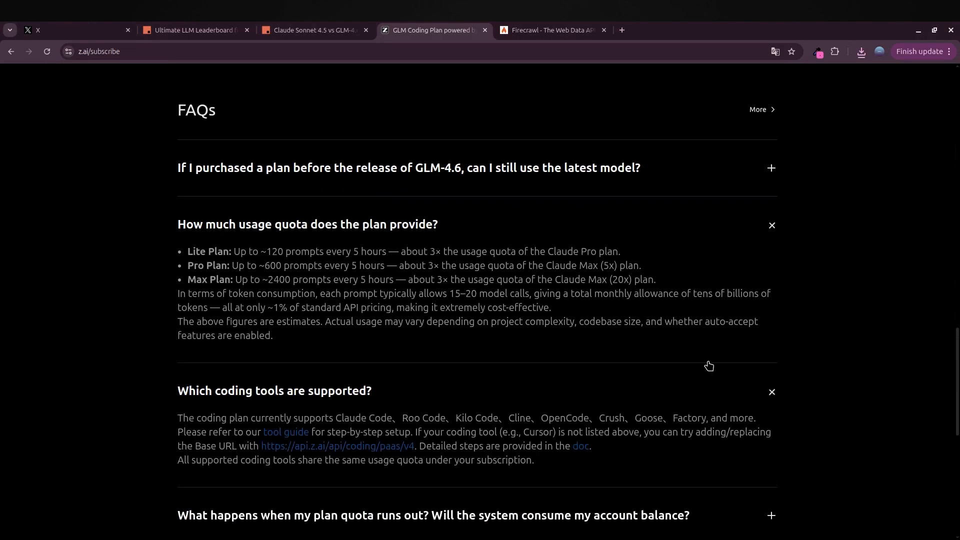
{"action": "scroll", "scroll_direction": "down", "scroll_amount": 3}
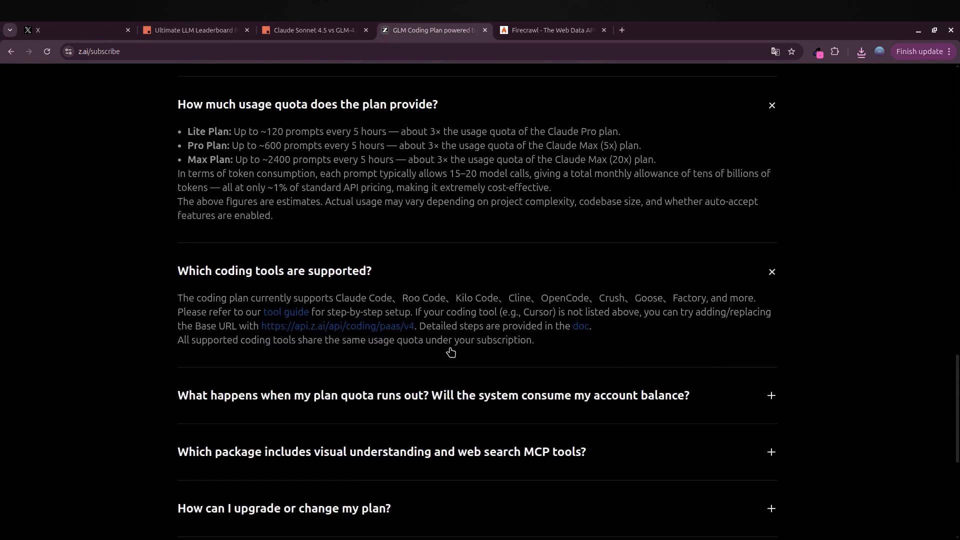
{"action": "mouse_move", "coordinate": [474, 310]}
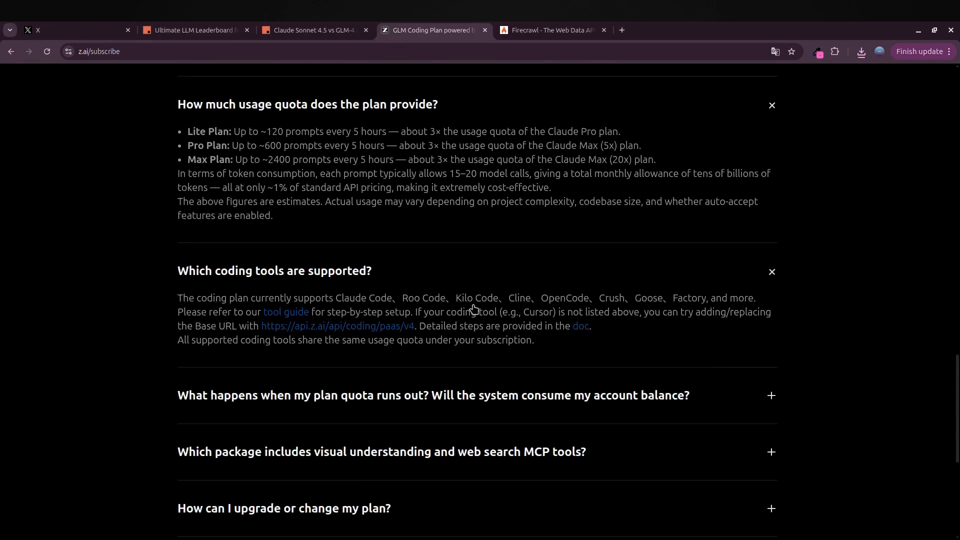
{"action": "mouse_move", "coordinate": [603, 309]}
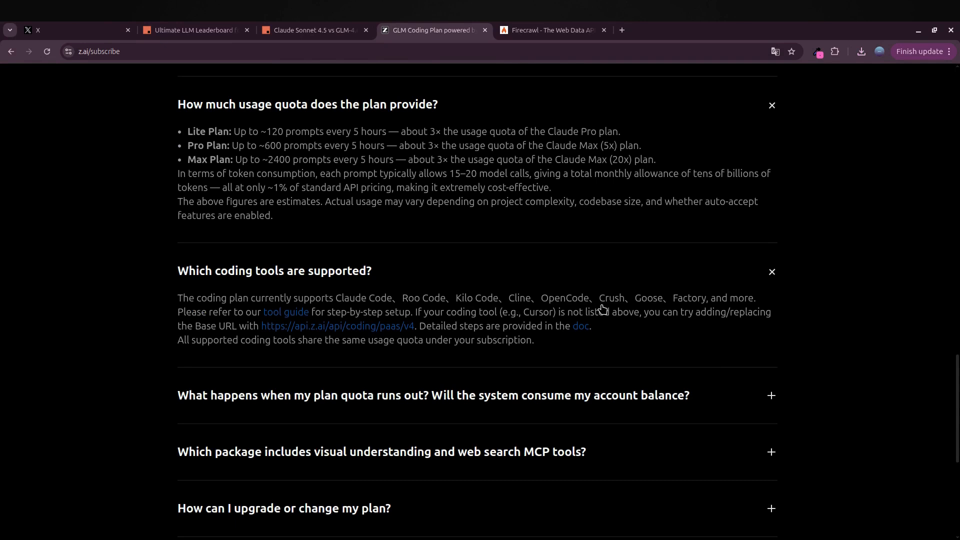
{"action": "mouse_move", "coordinate": [630, 341]}
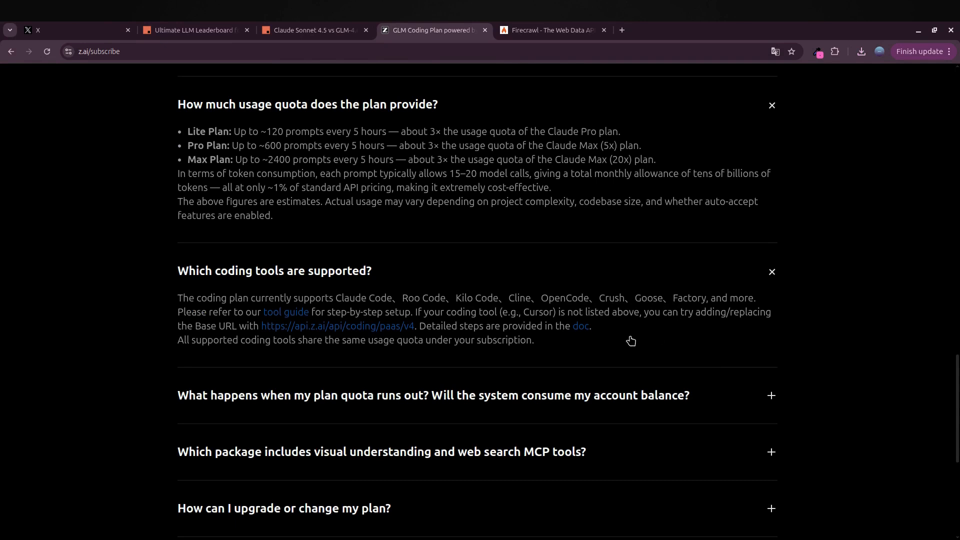
{"action": "mouse_move", "coordinate": [606, 354]}
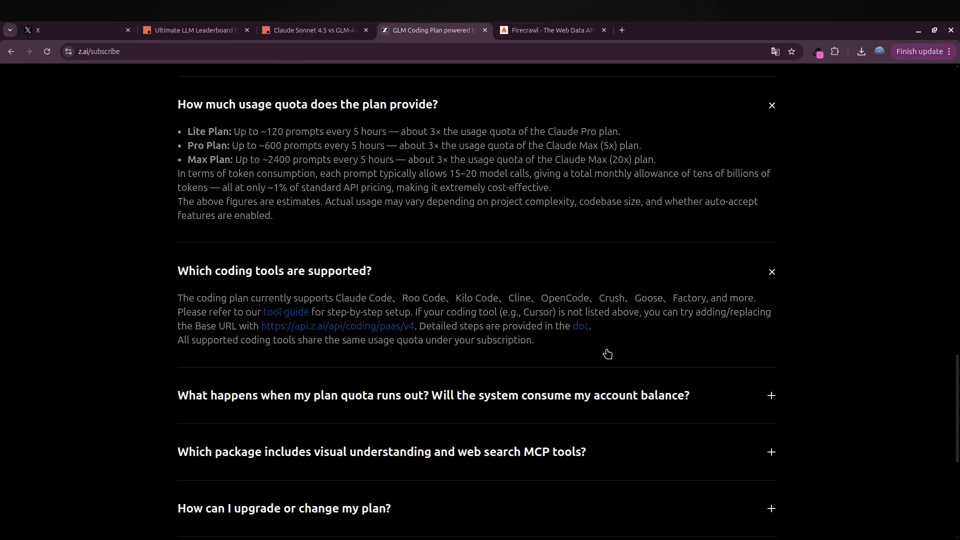
Navigate the Z.ai developer docs to the Claude Code integration guide's installation step
{"action": "left_click", "coordinate": [579, 325]}
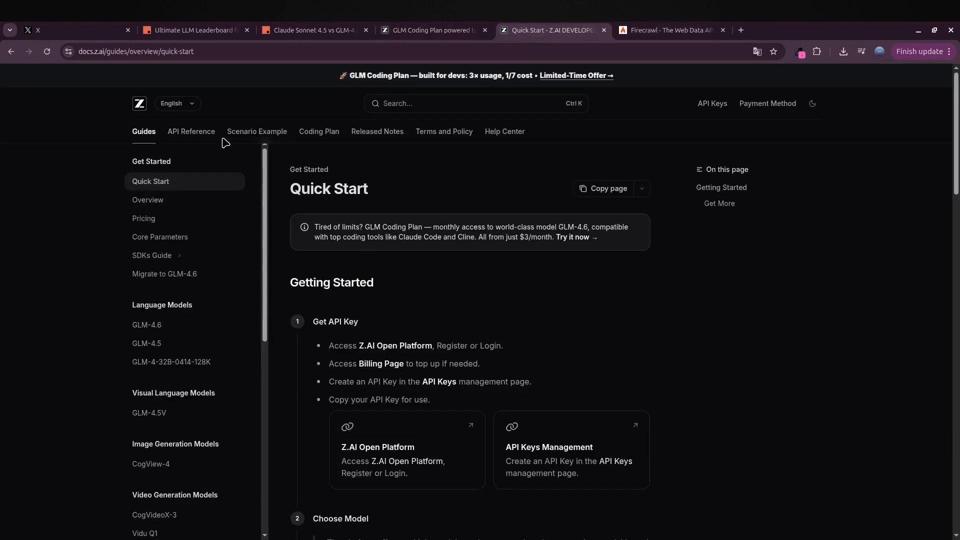
{"action": "left_click", "coordinate": [256, 131]}
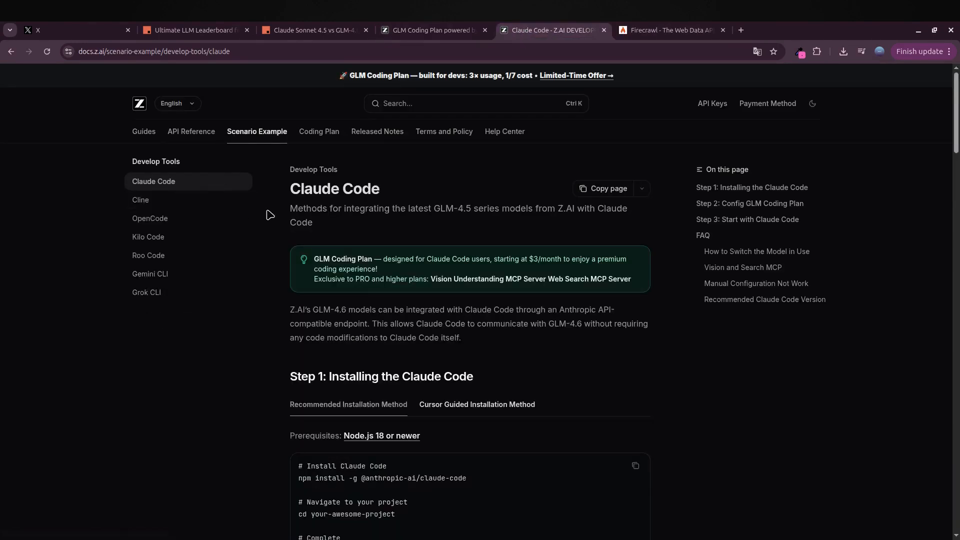
{"action": "scroll", "scroll_direction": "down", "scroll_amount": 3}
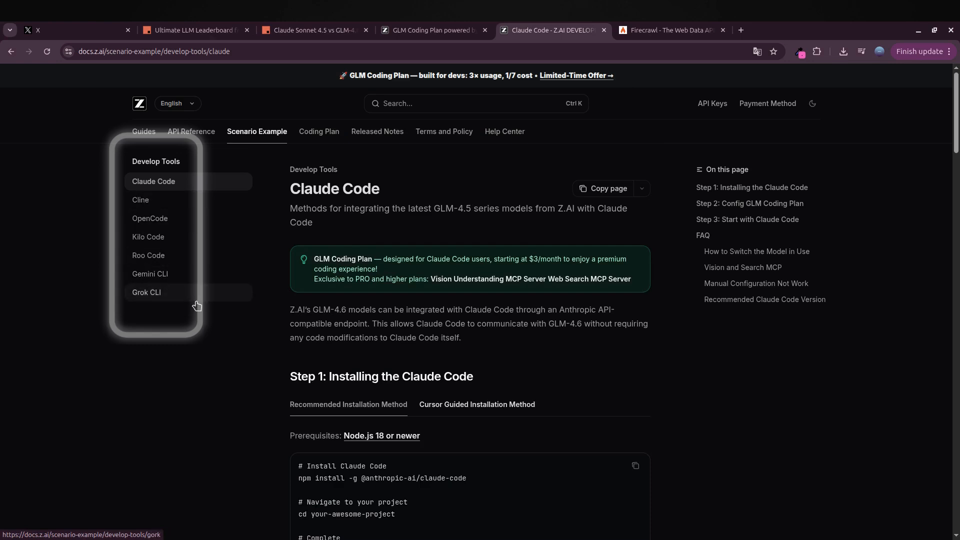
{"action": "scroll", "scroll_direction": "down", "scroll_amount": 3}
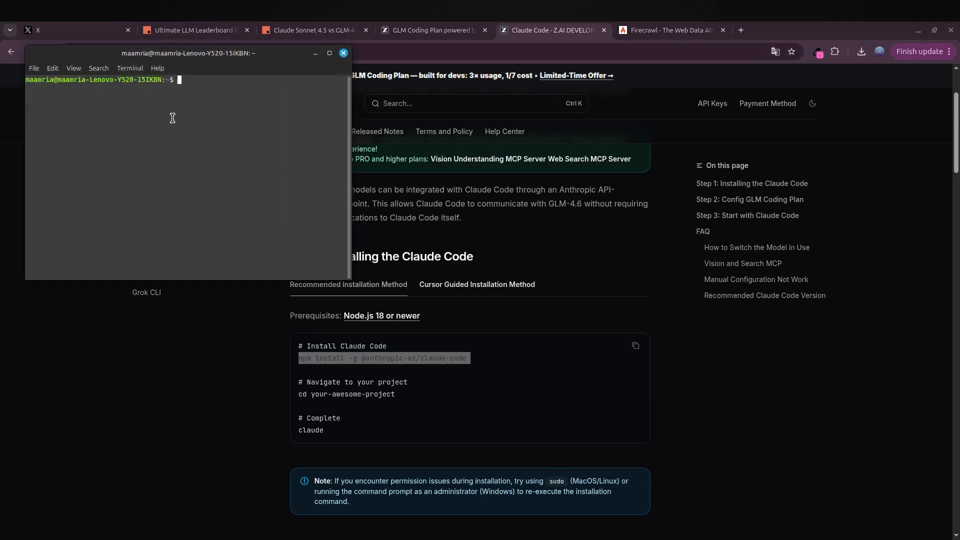
{"action": "type", "text": "npm install -g @anthropic-ai/claude-code"}
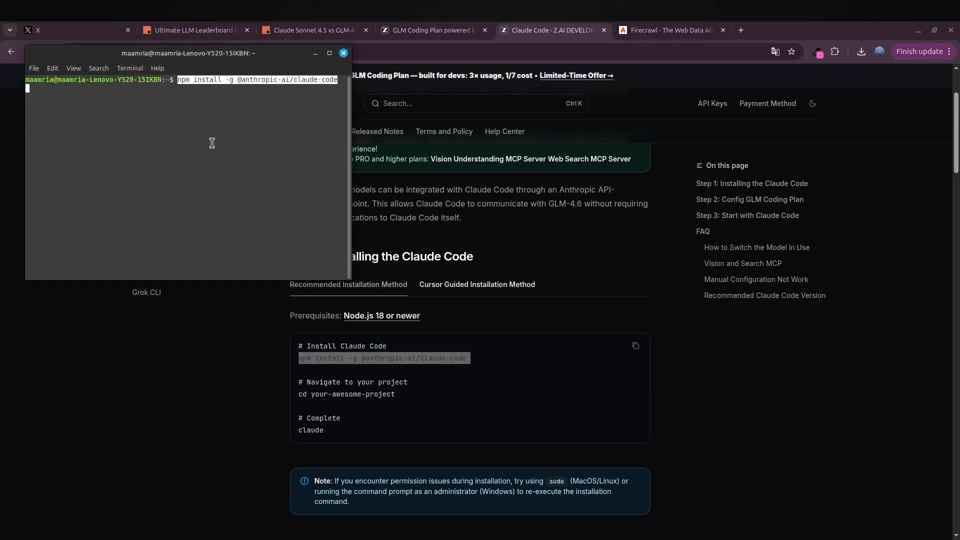
{"action": "key", "text": "Return"}
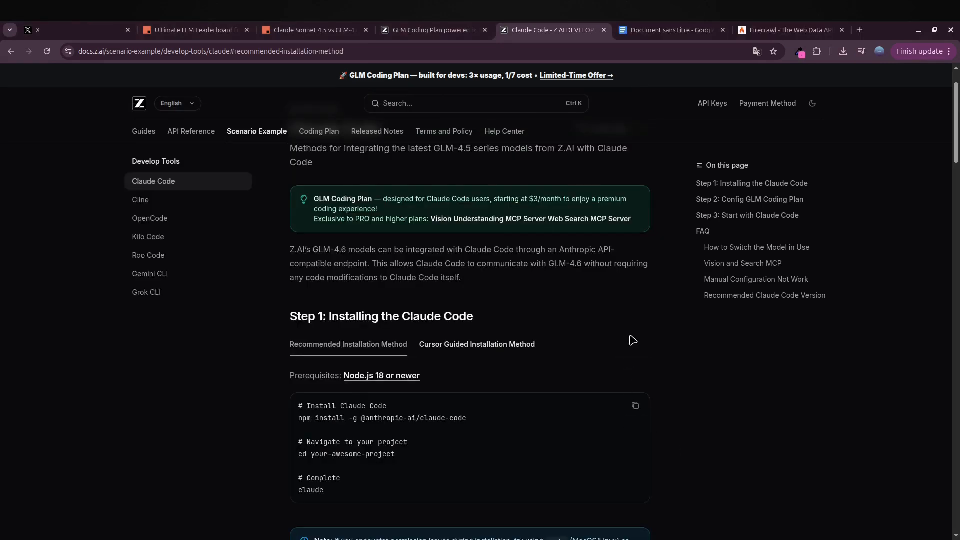
Review Step 2 and the FAQ of the guide, select the curl setup command, then switch to the settings.json notes document
{"action": "scroll", "scroll_direction": "down", "scroll_amount": 3}
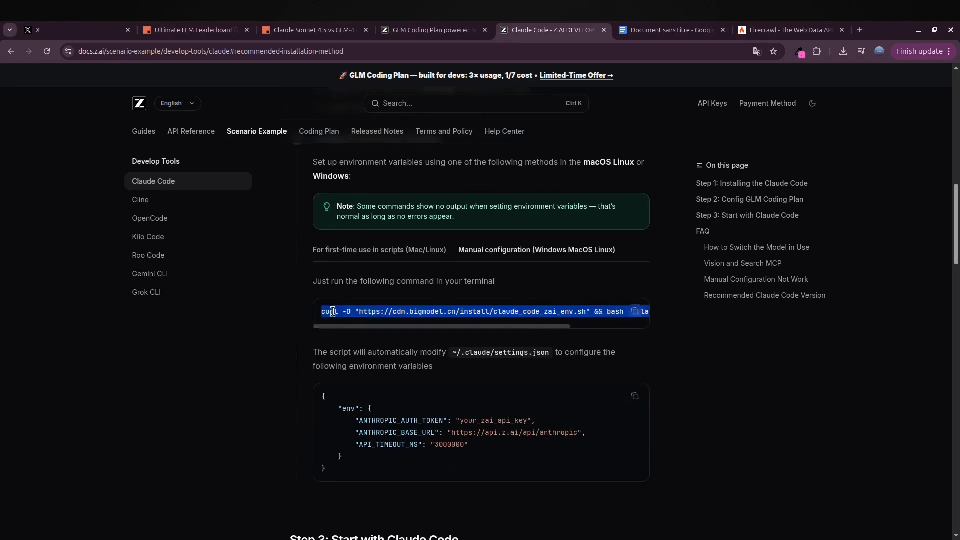
{"action": "left_click", "coordinate": [535, 250]}
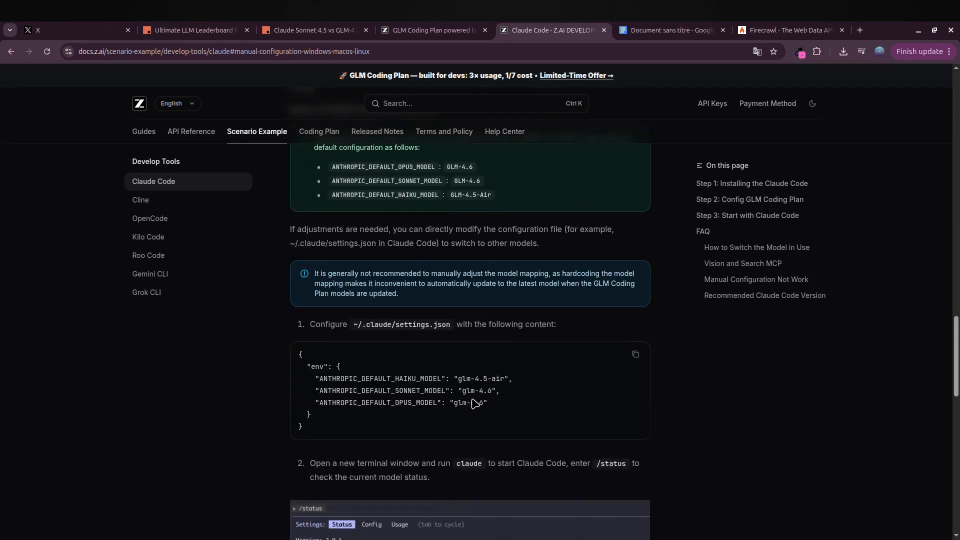
{"action": "scroll", "scroll_direction": "down", "scroll_amount": 3}
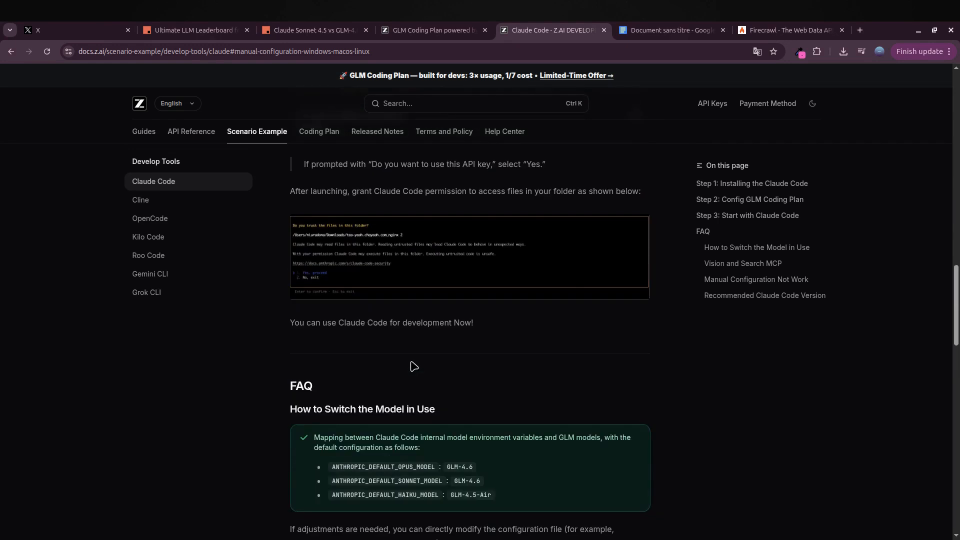
{"action": "scroll", "scroll_direction": "up", "scroll_amount": 3}
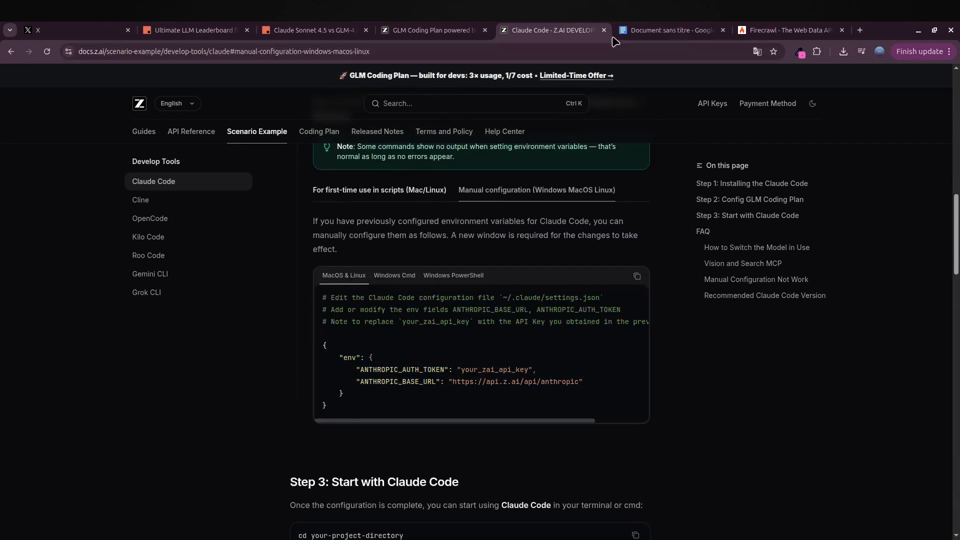
{"action": "left_click", "coordinate": [671, 30]}
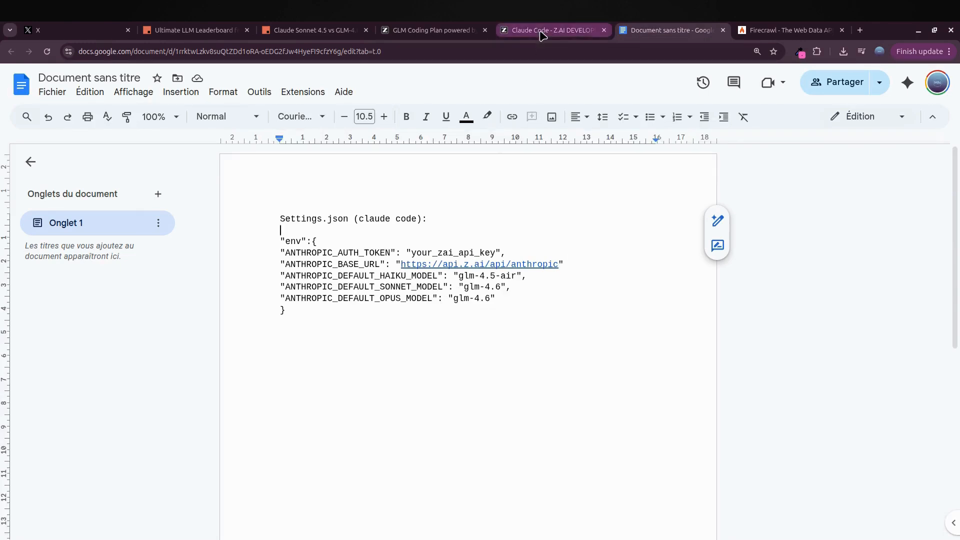
Enter ~/.claude in the terminal and open the folder in VS Code with code
{"action": "left_click", "coordinate": [549, 30]}
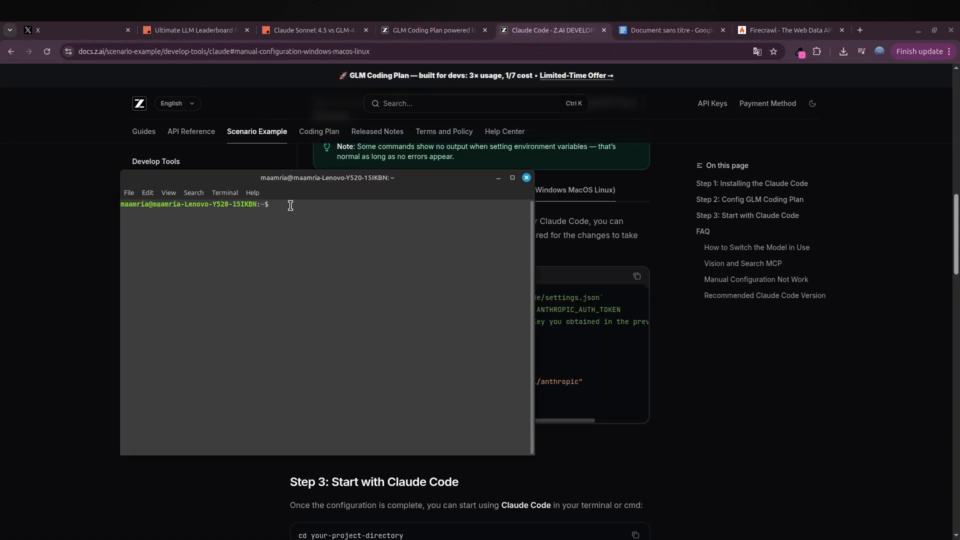
{"action": "right_click", "coordinate": [288, 203]}
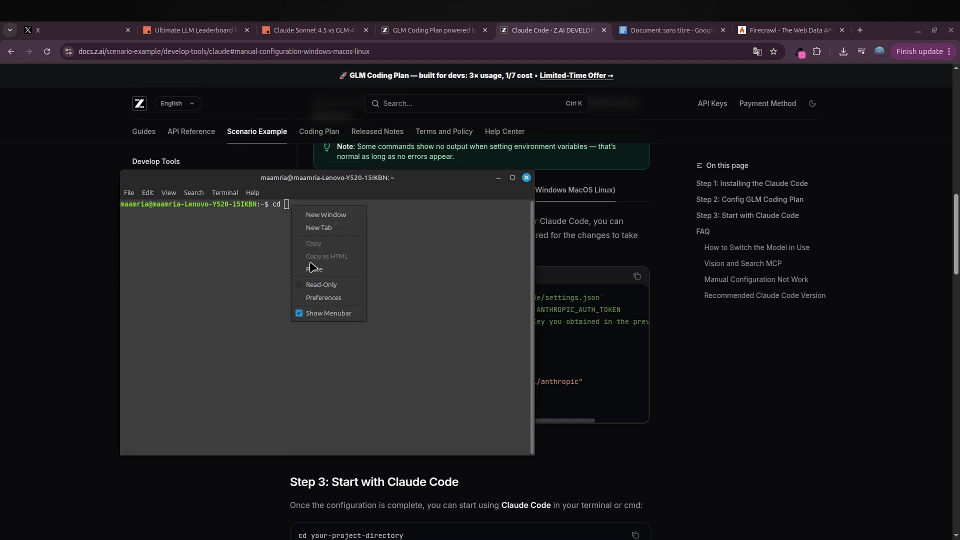
{"action": "left_click", "coordinate": [314, 268]}
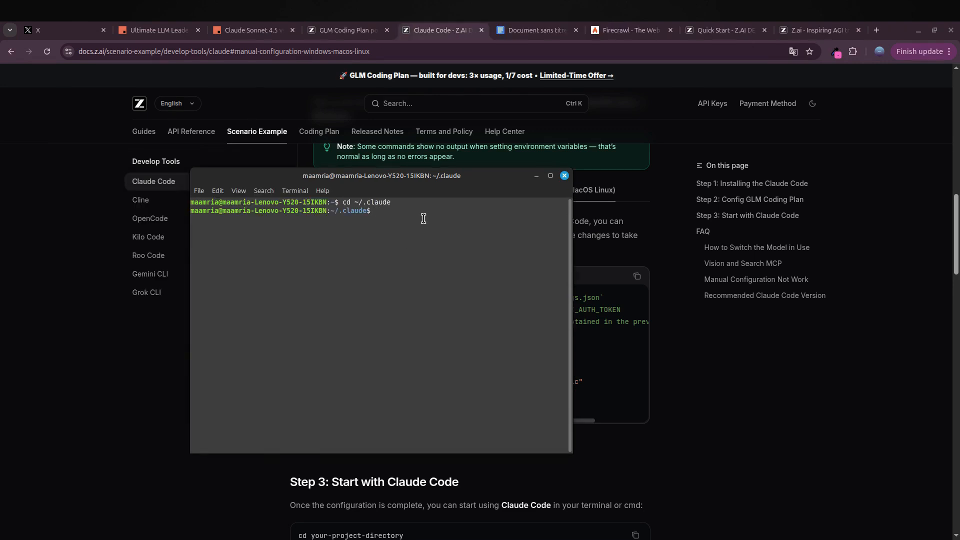
{"action": "type", "text": "code"}
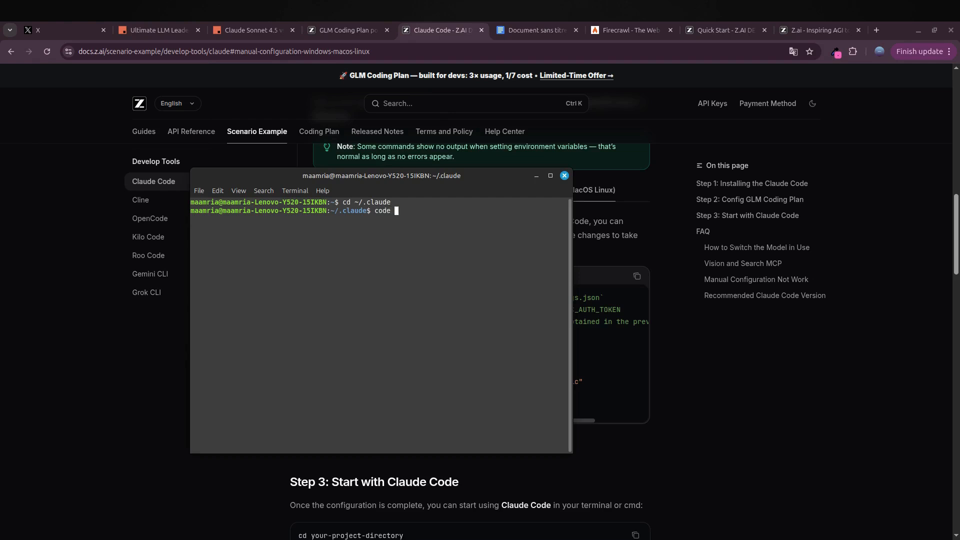
{"action": "key", "text": "Return"}
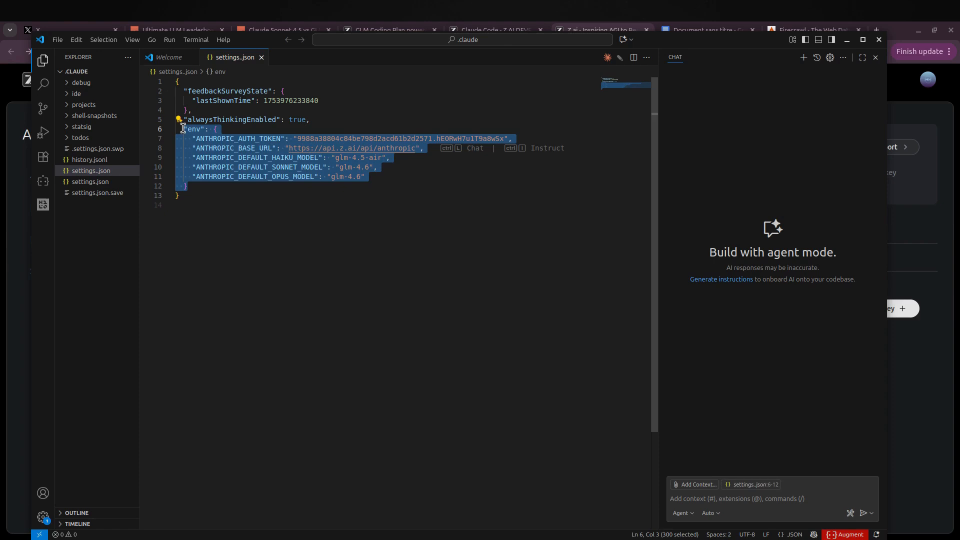
Replace settings.json's env block with a fresh "env": { entry and blank the auth token value
{"action": "key", "text": "Delete"}
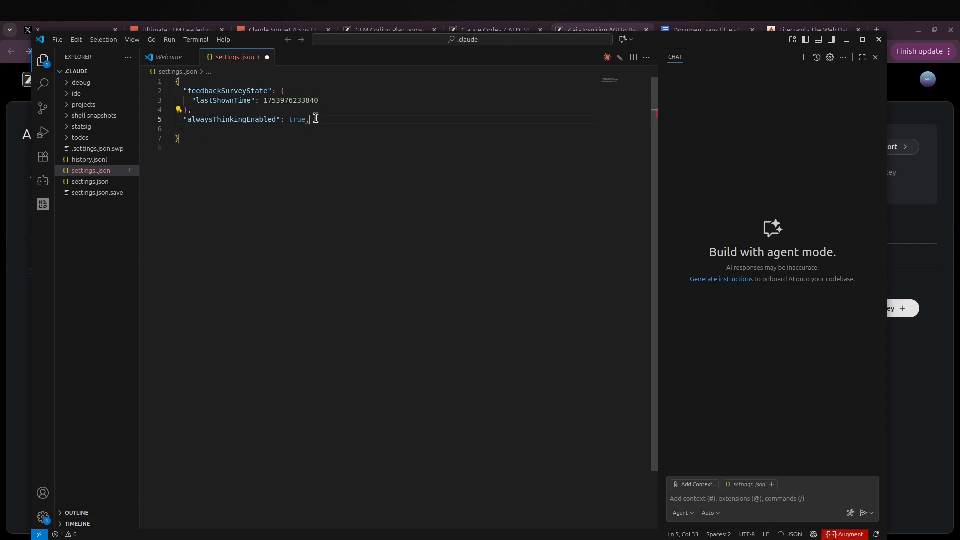
{"action": "key", "text": "Backspace"}
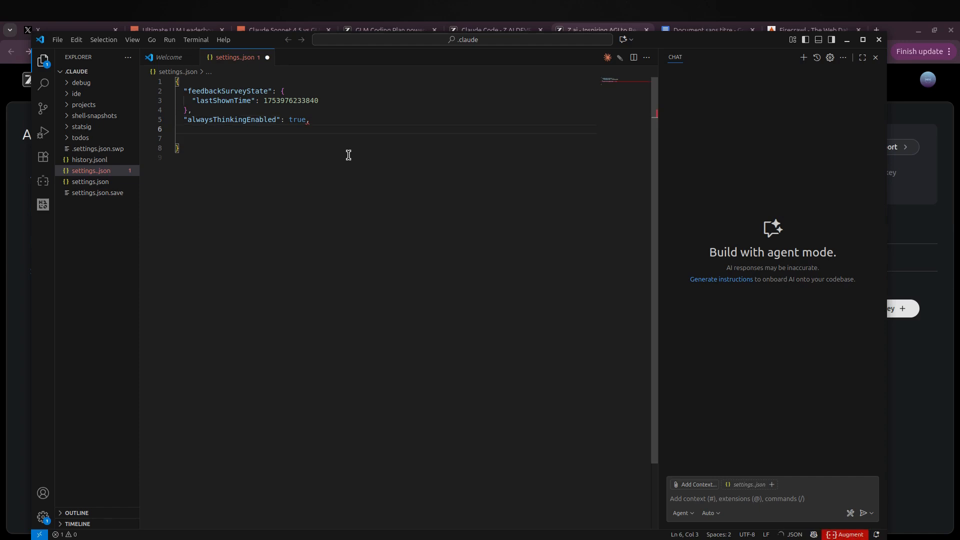
{"action": "type", "text": "\"env\": {"}
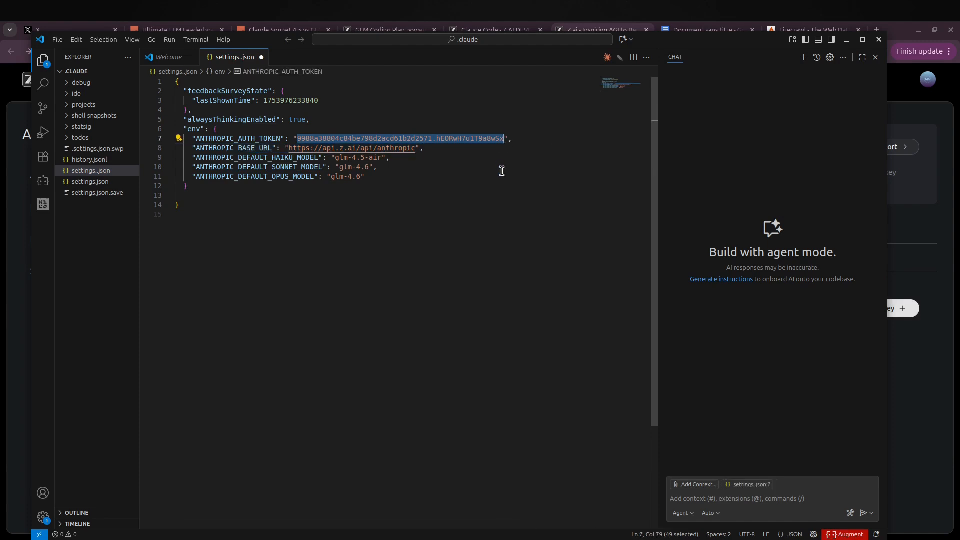
{"action": "key", "text": "Delete"}
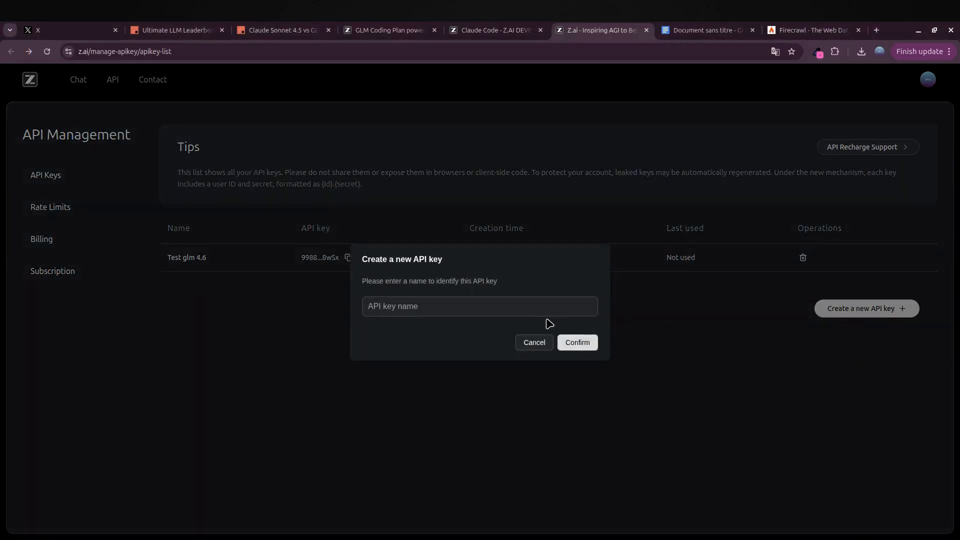
Create a new Z.AI API key named test
{"action": "type", "text": "test"}
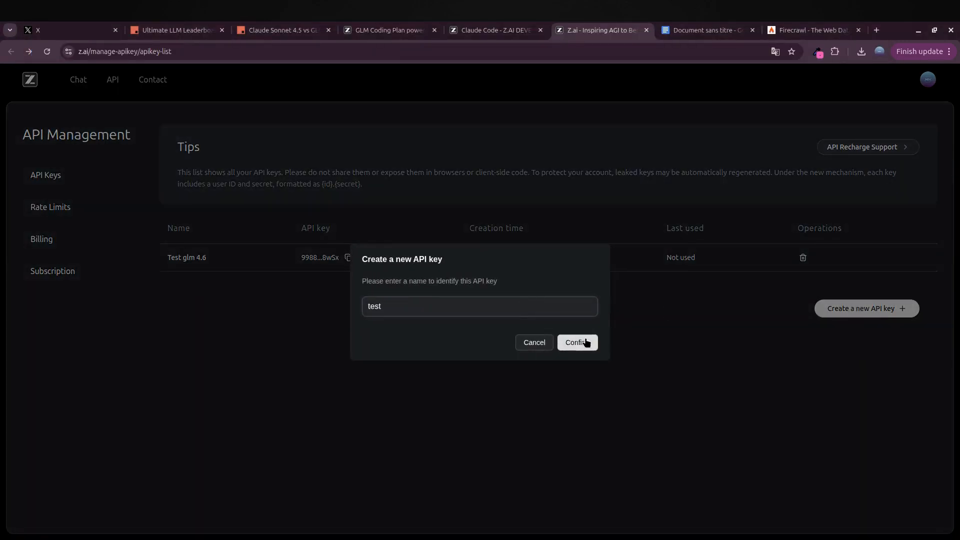
{"action": "left_click", "coordinate": [576, 342]}
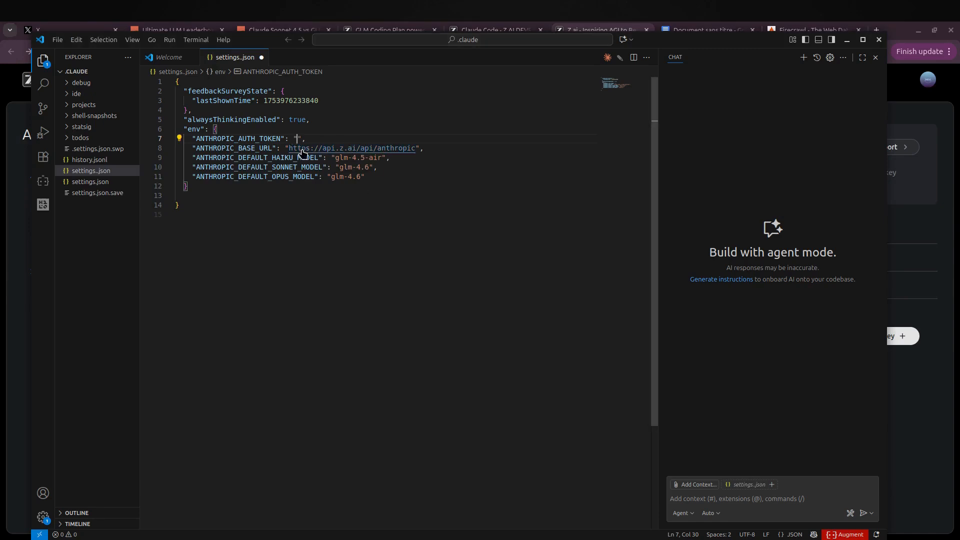
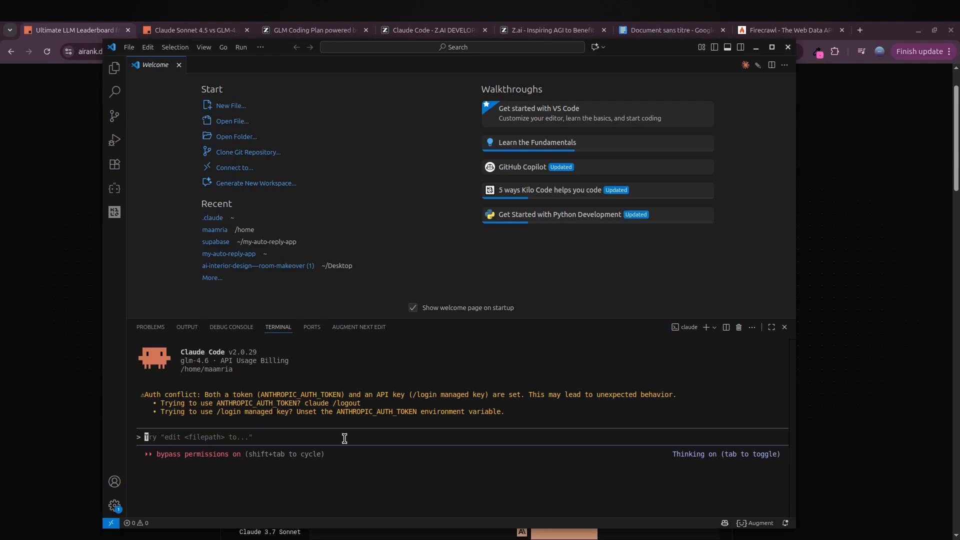
Run /status in Claude Code to confirm the Z.ai base URL, auth token and glm-4.6 model
{"action": "type", "text": "/s"}
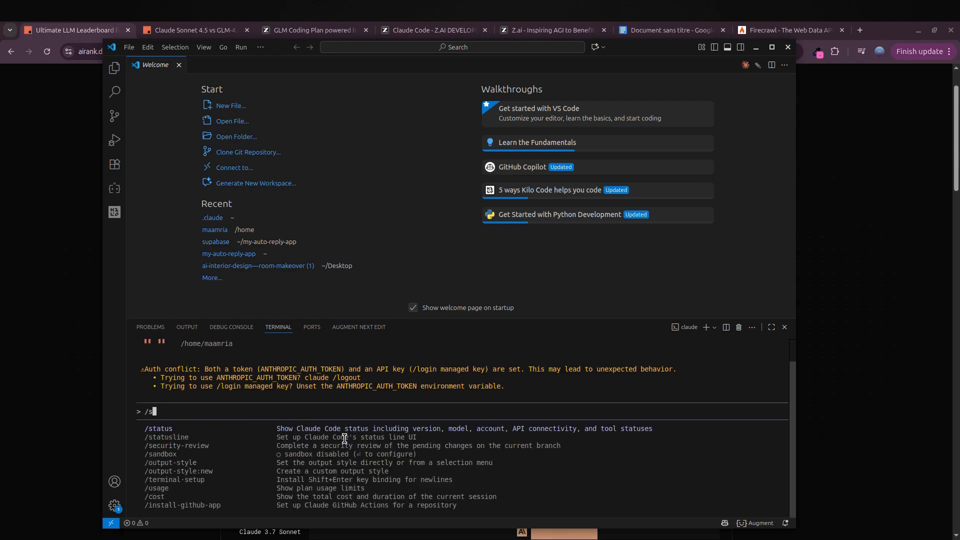
{"action": "key", "text": "Return"}
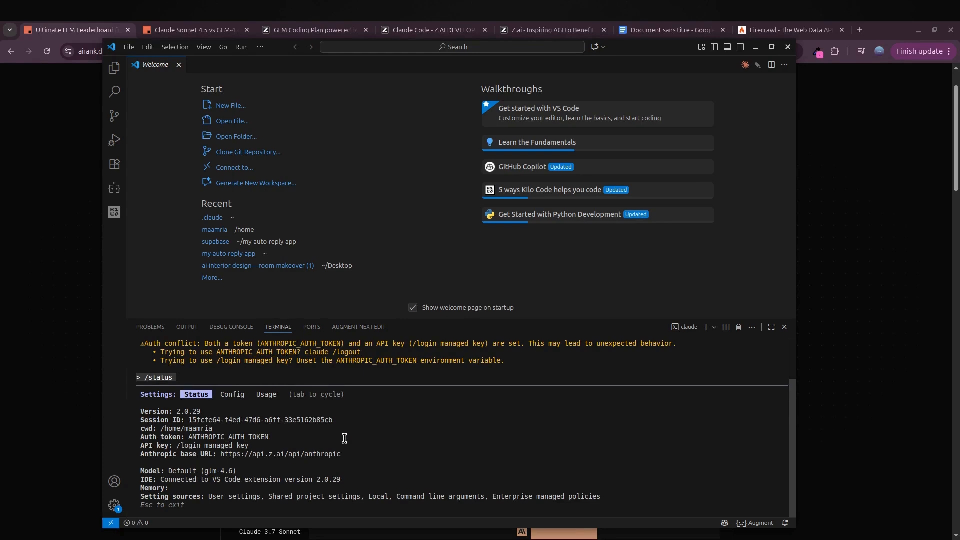
{"action": "mouse_move", "coordinate": [501, 326]}
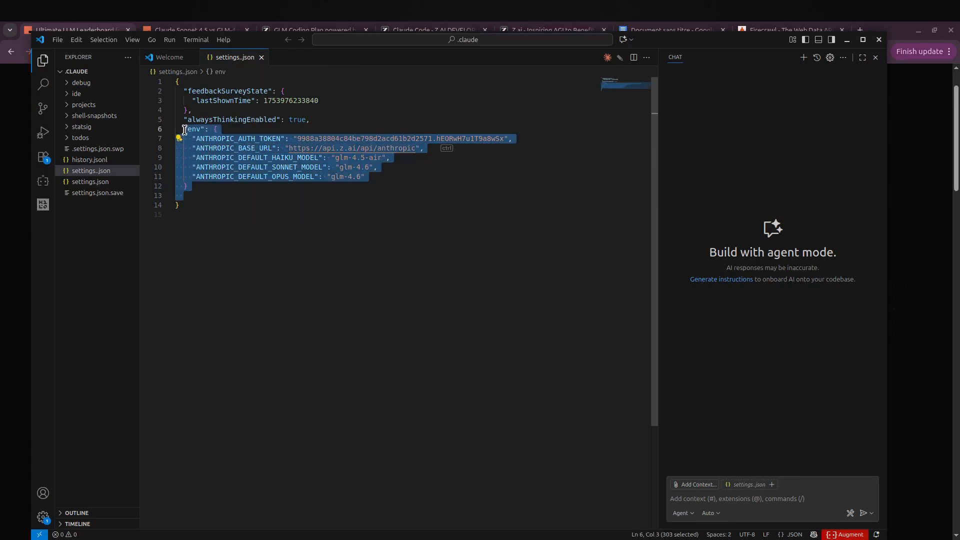
{"action": "left_click", "coordinate": [304, 119]}
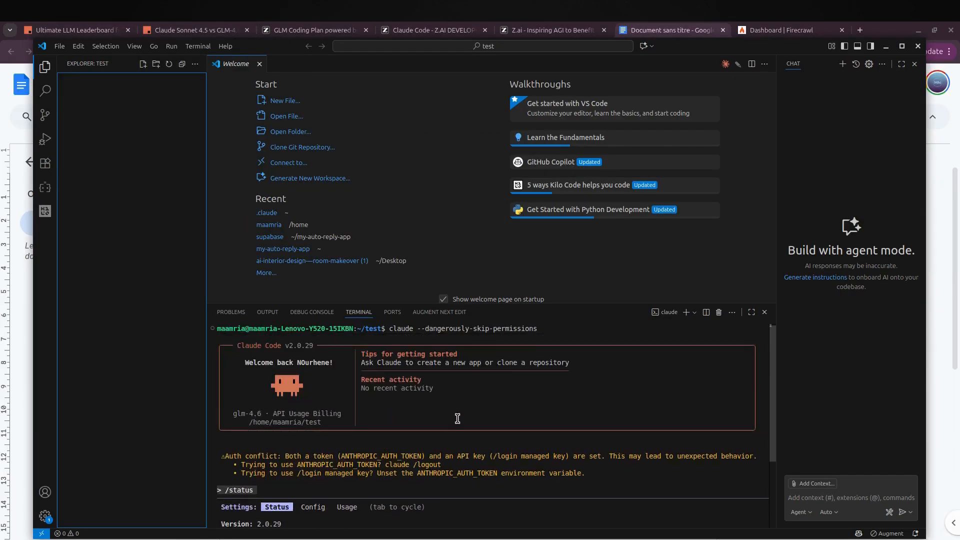
Create mcp.json with the Firecrawl MCP server config, then move to the Firecrawl dashboard
{"action": "scroll", "scroll_direction": "down", "scroll_amount": 3}
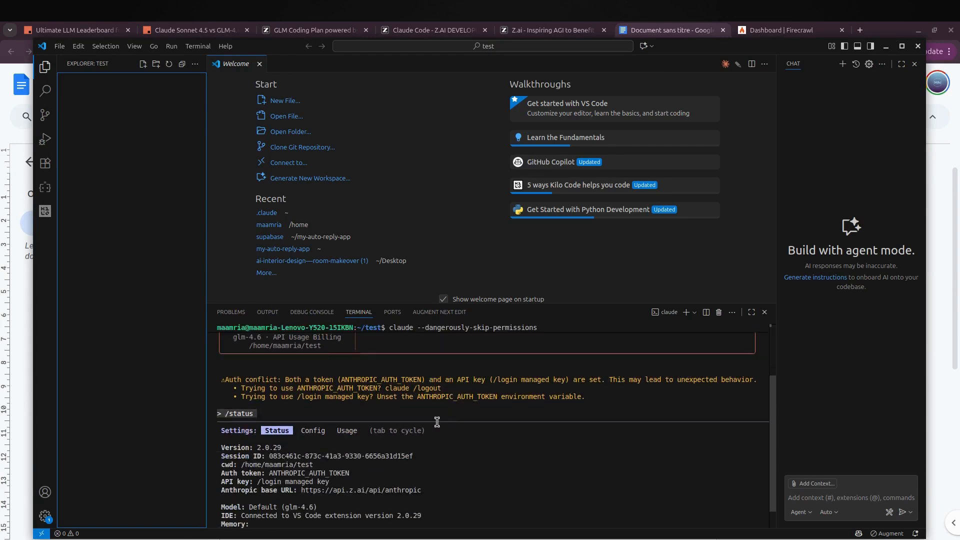
{"action": "left_click", "coordinate": [142, 63]}
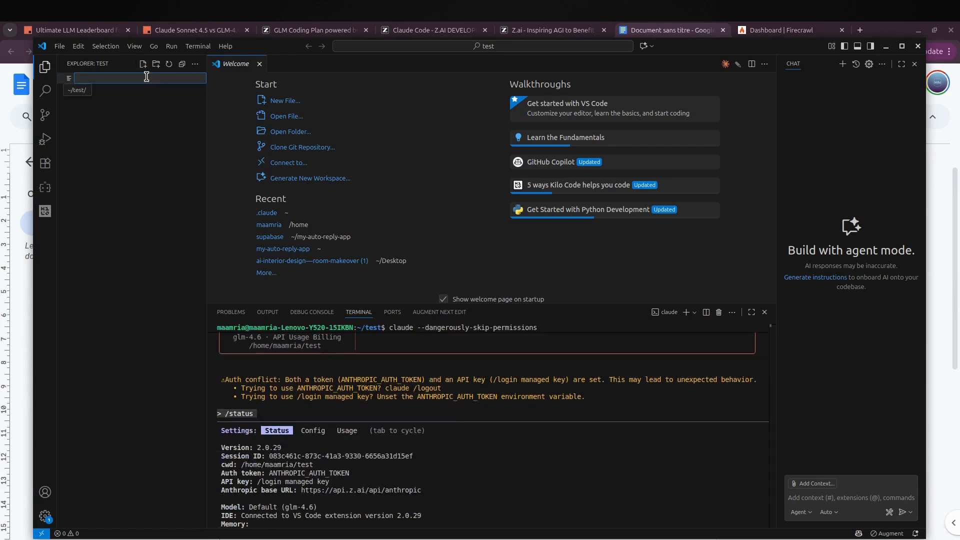
{"action": "type", "text": "mcp.json"}
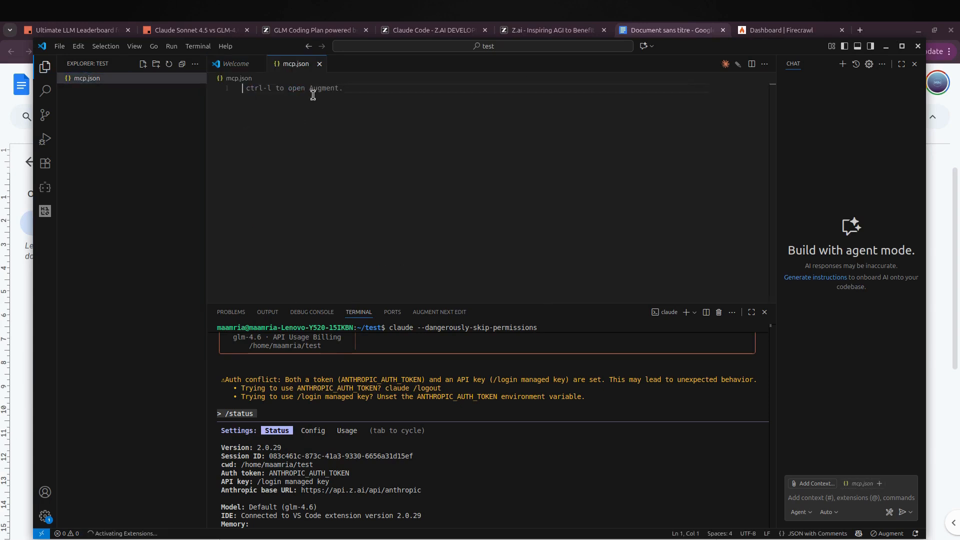
{"action": "left_click", "coordinate": [670, 30]}
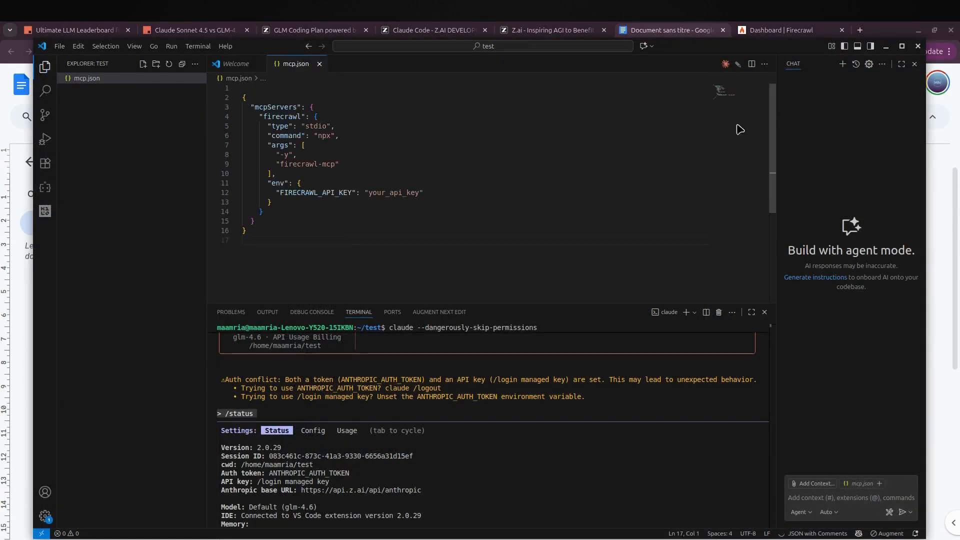
{"action": "left_click", "coordinate": [790, 30]}
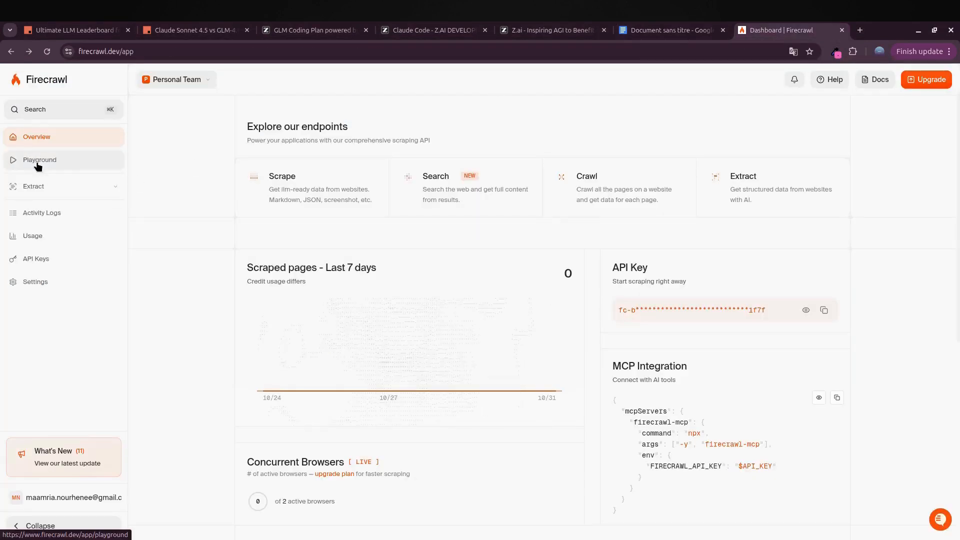
Set a Playground Search with News as the only source and bring up its code snippet
{"action": "left_click", "coordinate": [39, 160]}
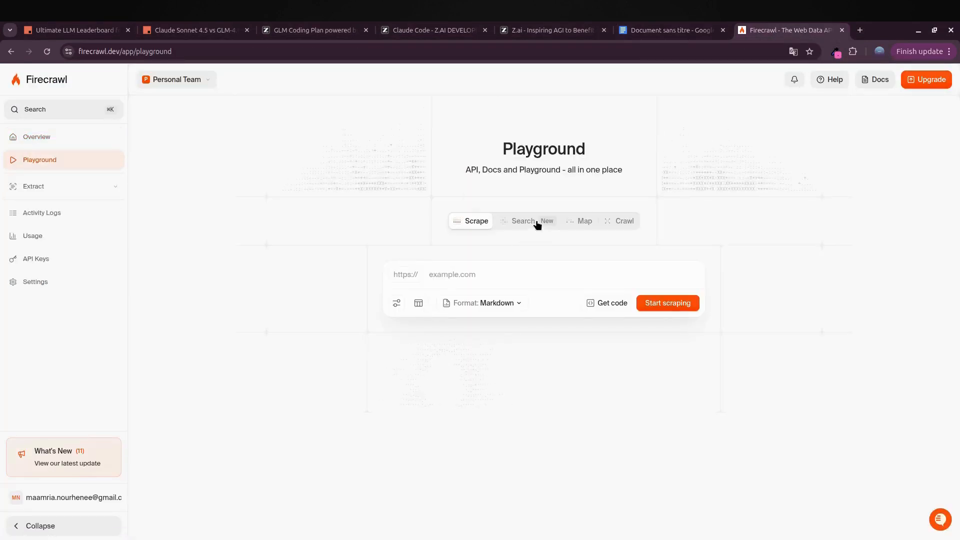
{"action": "left_click", "coordinate": [522, 220]}
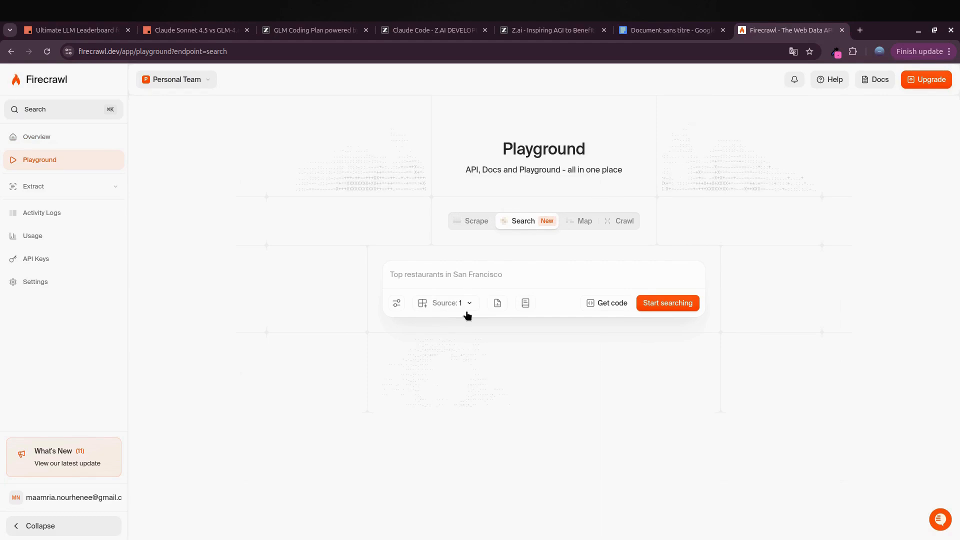
{"action": "left_click", "coordinate": [447, 303]}
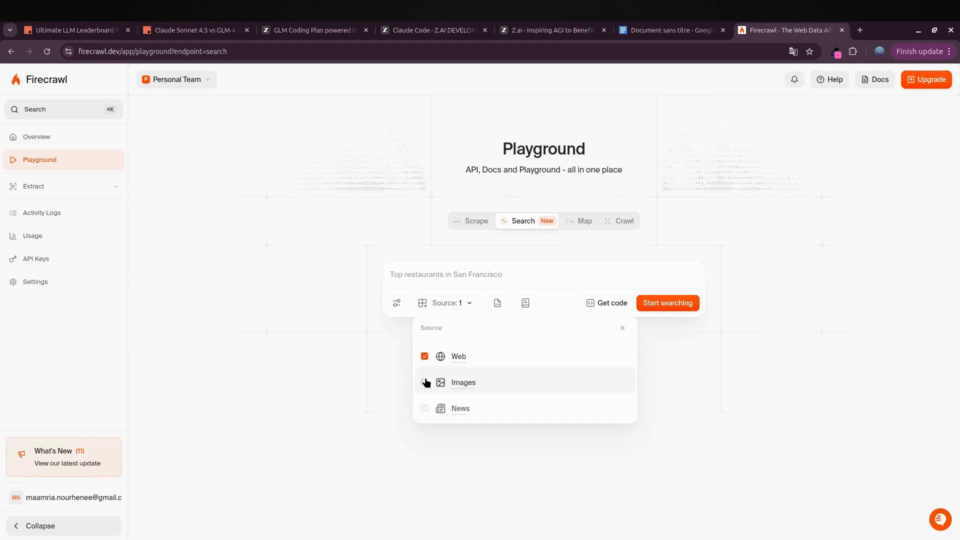
{"action": "left_click", "coordinate": [424, 408]}
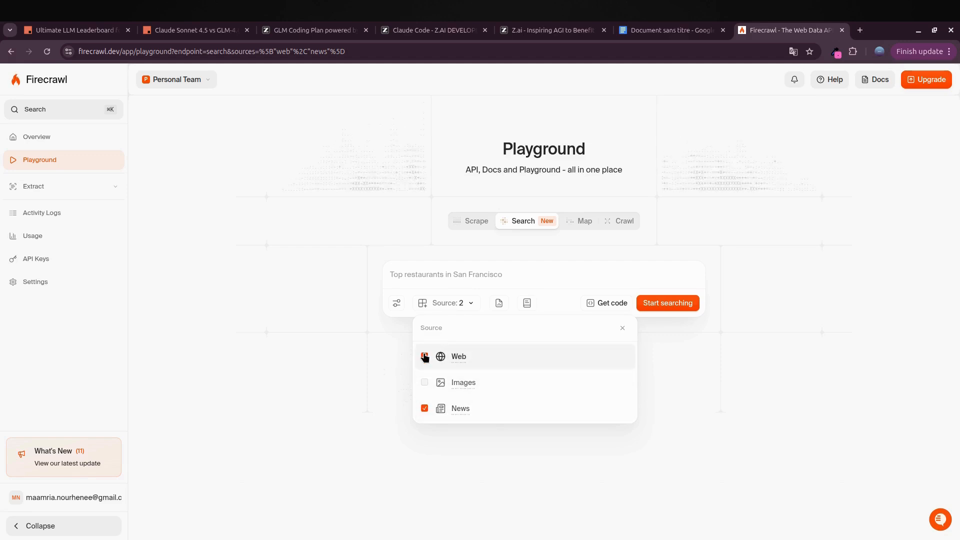
{"action": "left_click", "coordinate": [424, 356]}
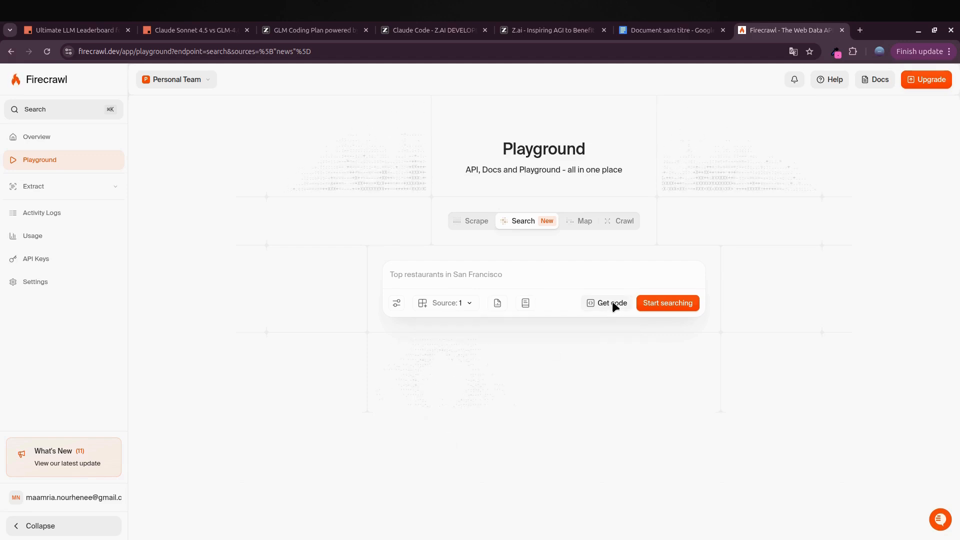
{"action": "left_click", "coordinate": [610, 303]}
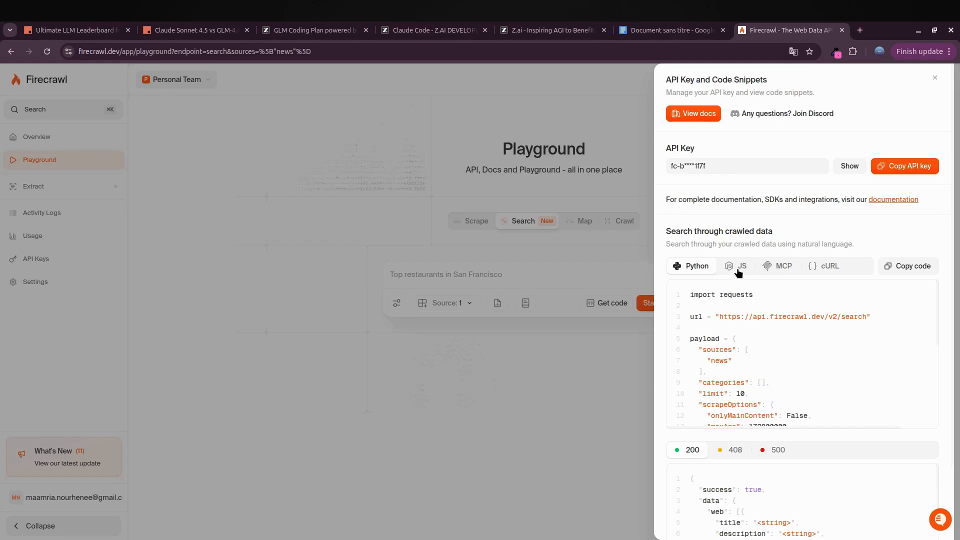
View the news-search snippet in JavaScript and cURL versions
{"action": "left_click", "coordinate": [736, 265]}
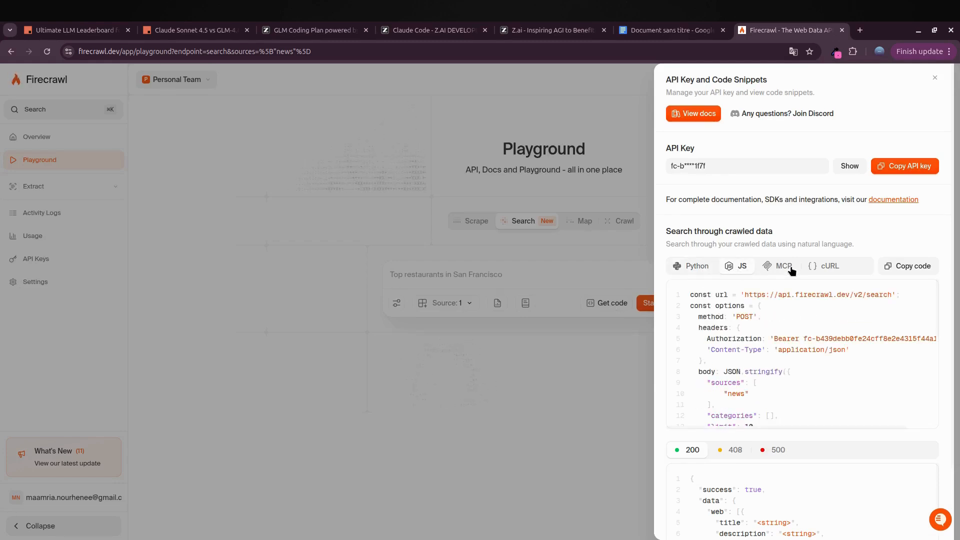
{"action": "left_click", "coordinate": [824, 266]}
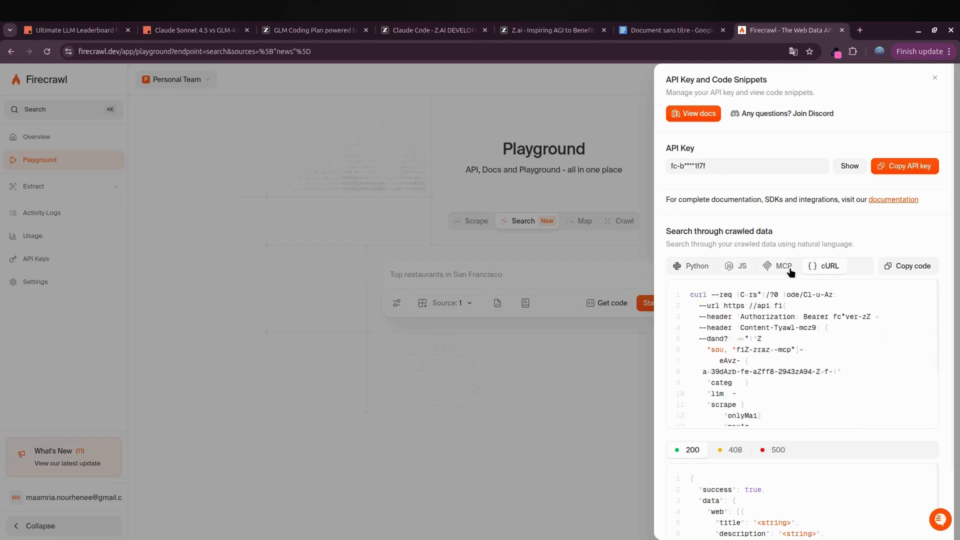
{"action": "left_click", "coordinate": [737, 266]}
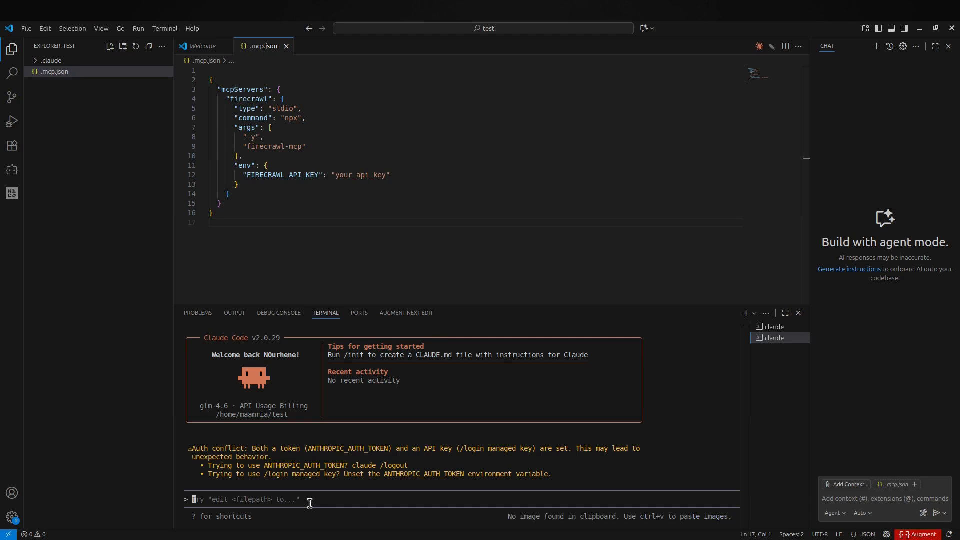
Paste the Next.js ShadCN app creation prompt into Claude Code and let it scaffold the project
{"action": "right_click", "coordinate": [309, 502]}
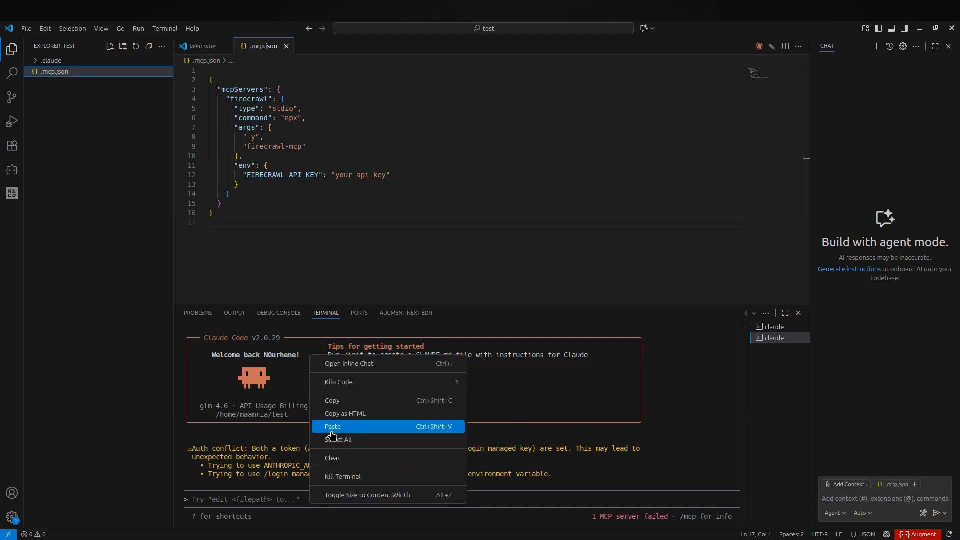
{"action": "left_click", "coordinate": [333, 426]}
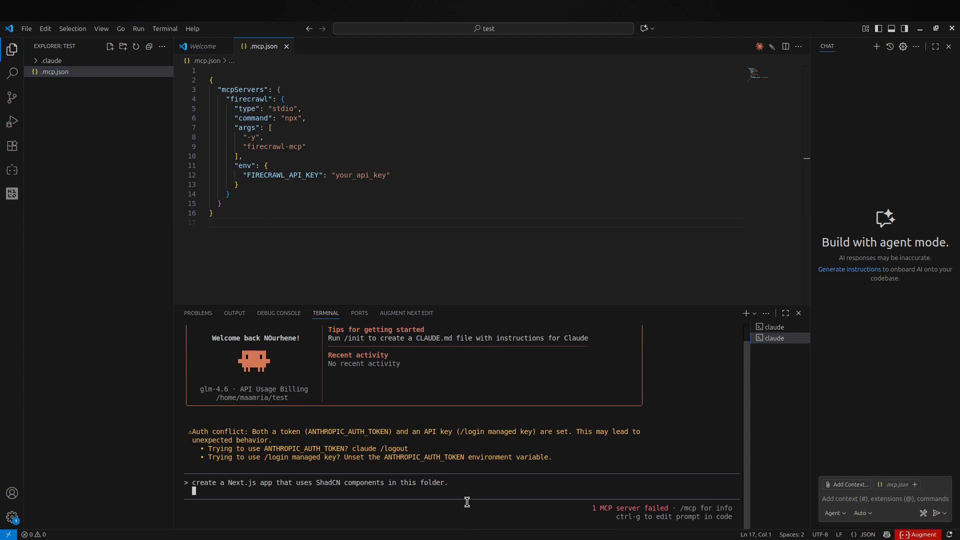
{"action": "key", "text": "Return"}
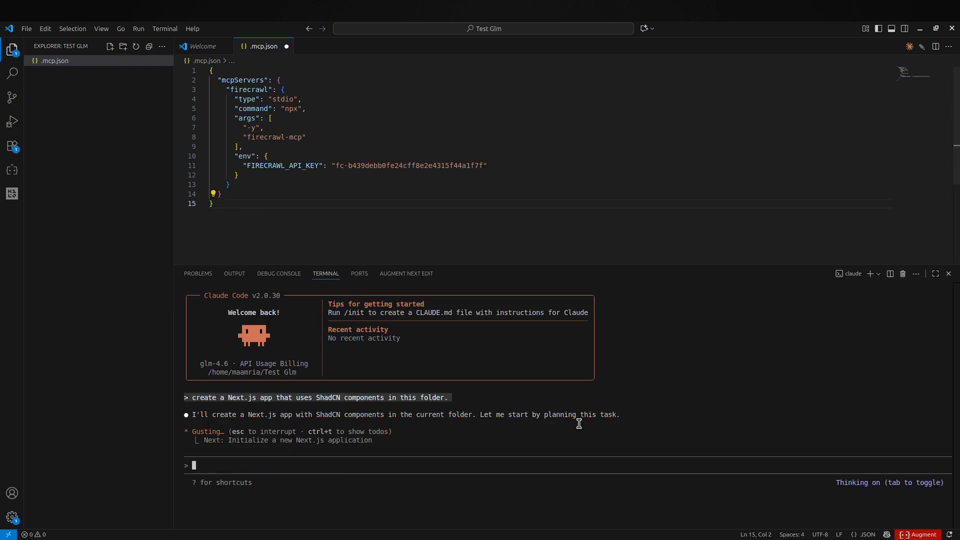
{"action": "mouse_move", "coordinate": [700, 391]}
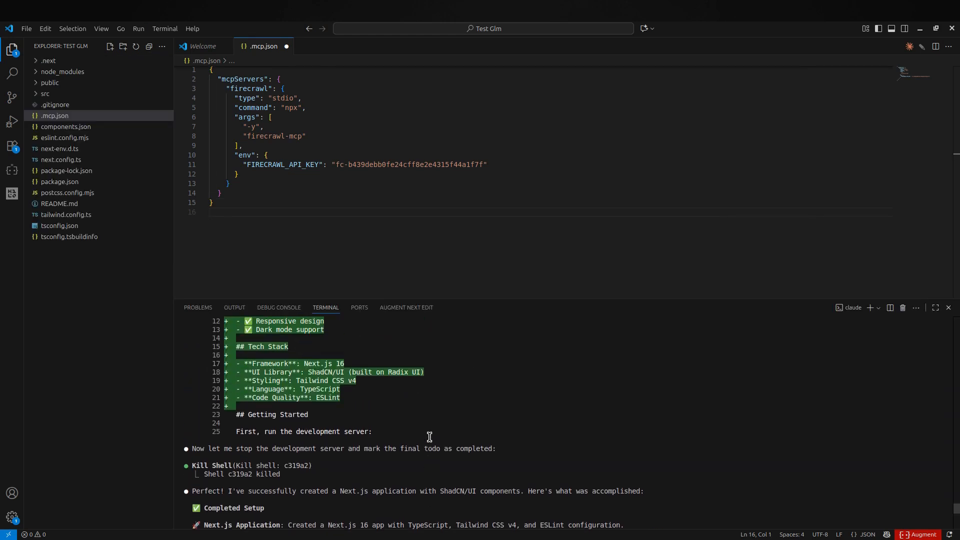
{"action": "scroll", "scroll_direction": "down", "scroll_amount": 3}
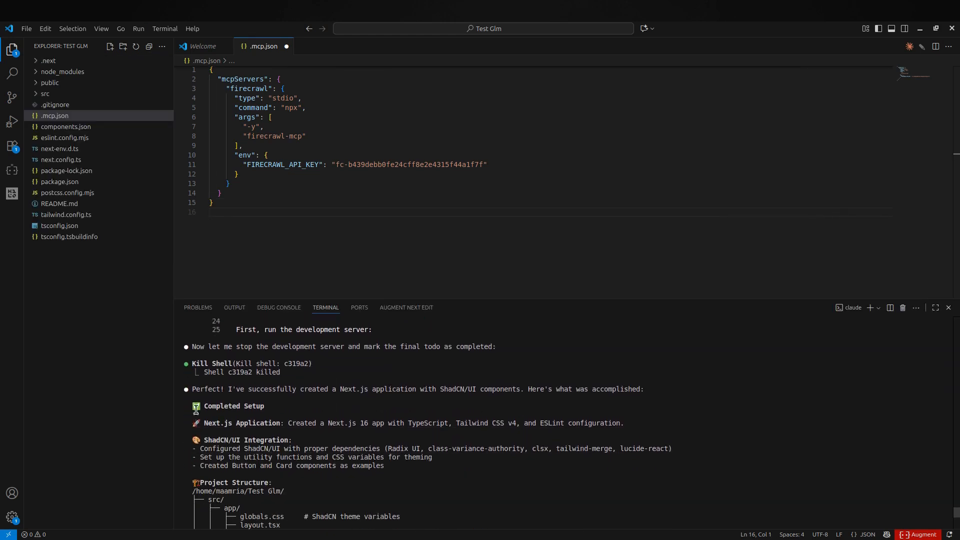
{"action": "scroll", "scroll_direction": "down", "scroll_amount": 3}
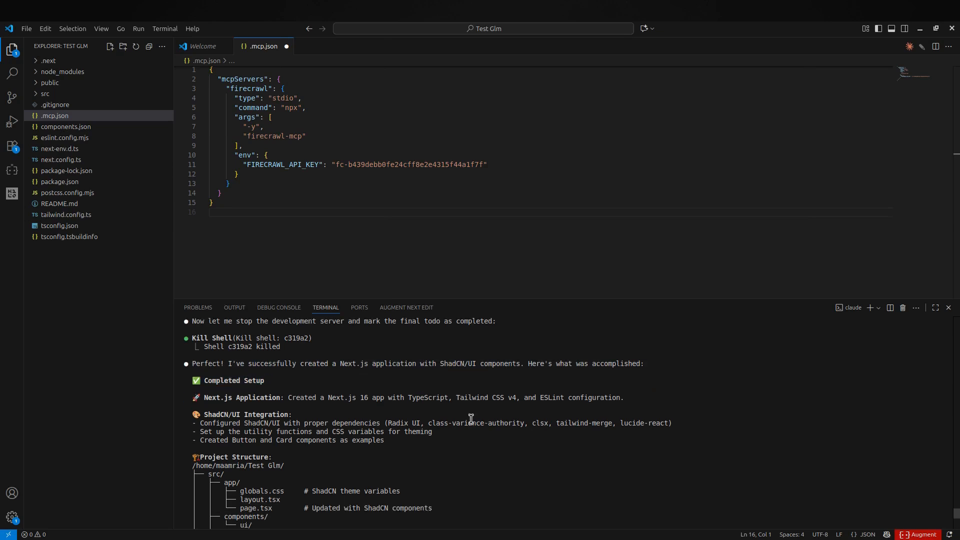
{"action": "scroll", "scroll_direction": "down", "scroll_amount": 3}
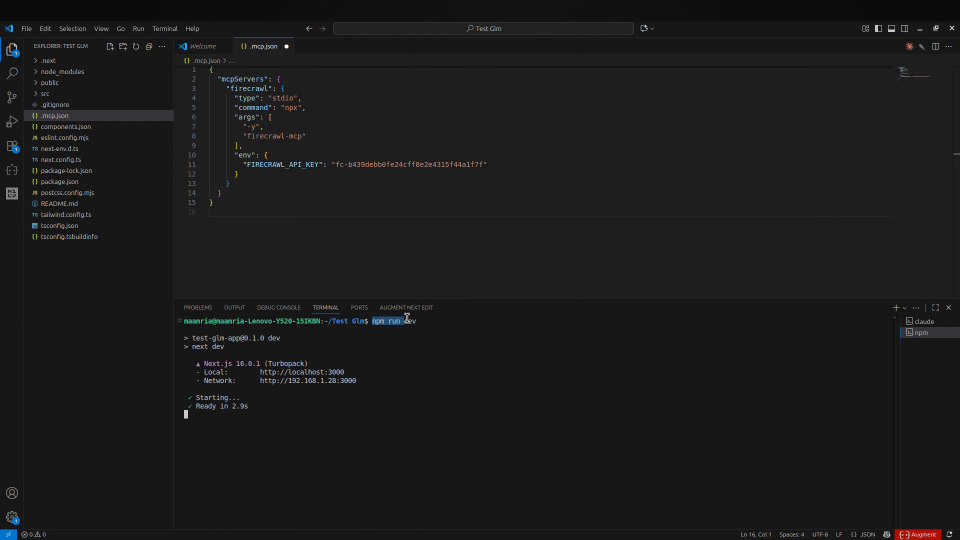
{"action": "mouse_move", "coordinate": [286, 372]}
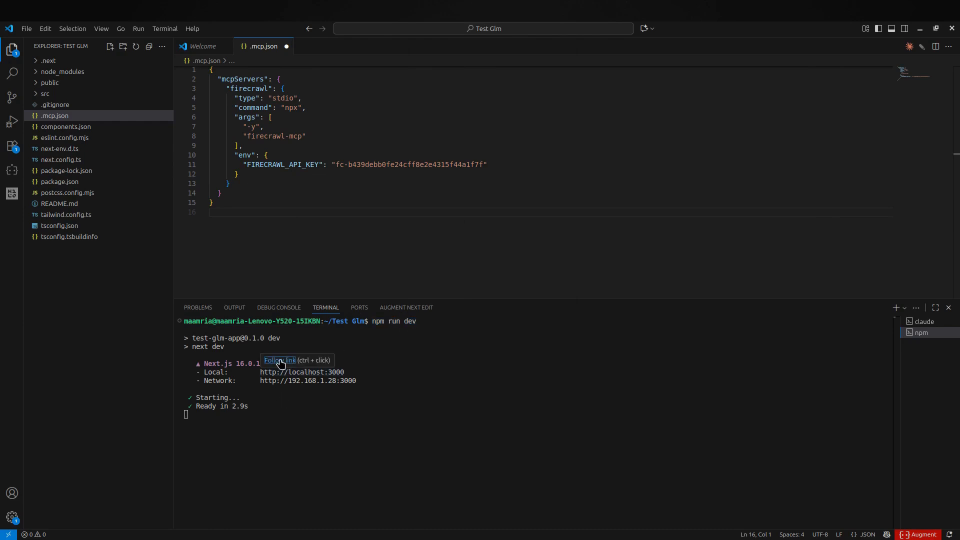
Open the running Next.js app's welcome page at localhost:3000 in the browser
{"action": "left_click", "coordinate": [300, 371]}
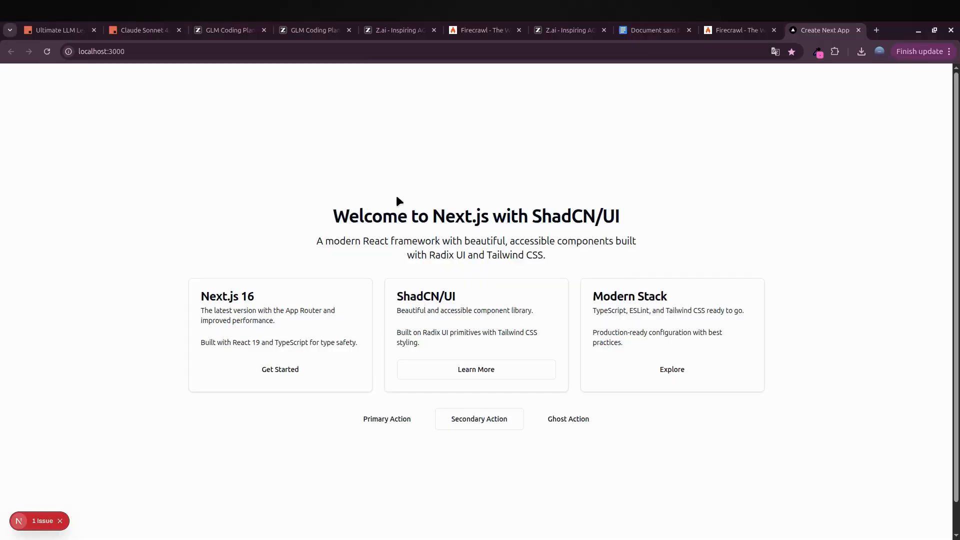
{"action": "mouse_move", "coordinate": [612, 260]}
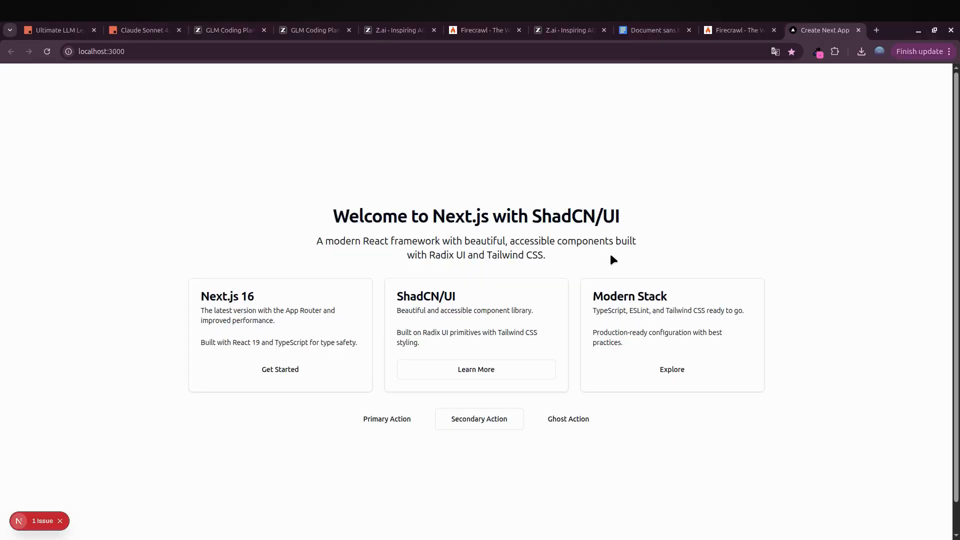
{"action": "mouse_move", "coordinate": [216, 320]}
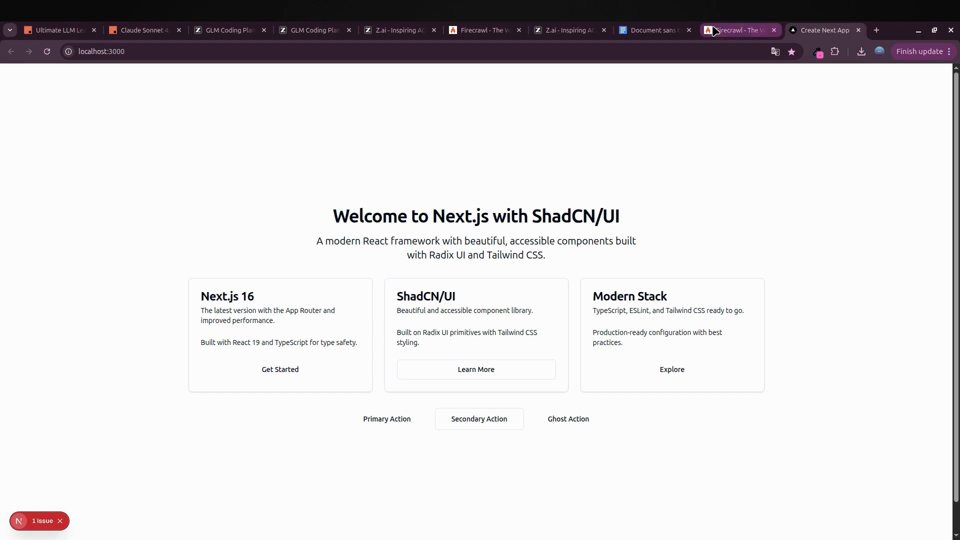
Configure a news-only Firecrawl search limited to 5 results from the past week
{"action": "left_click", "coordinate": [737, 30]}
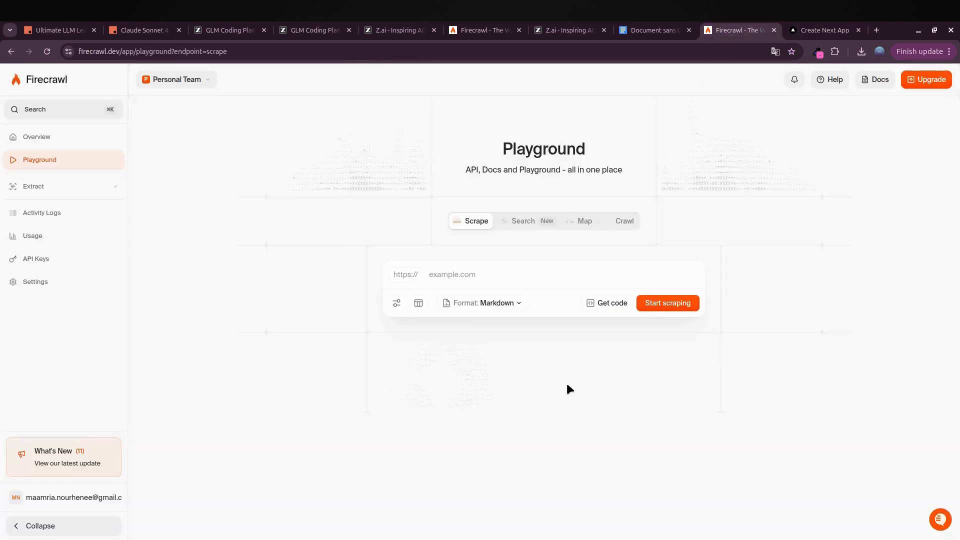
{"action": "mouse_move", "coordinate": [516, 404]}
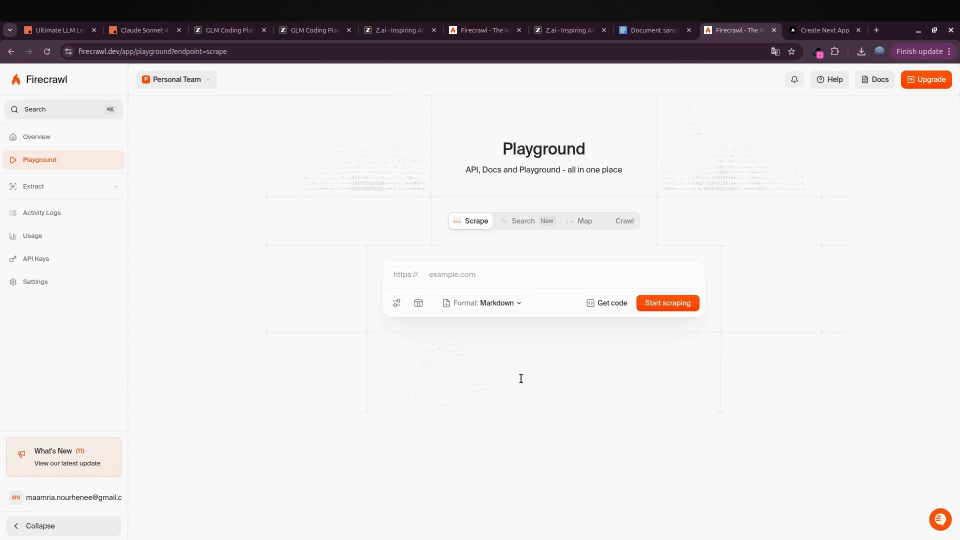
{"action": "mouse_move", "coordinate": [523, 221]}
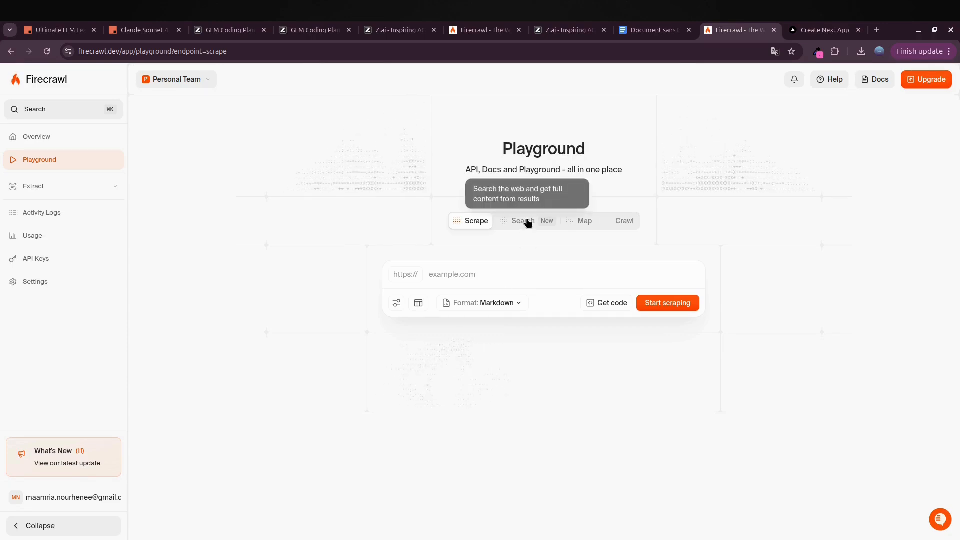
{"action": "left_click", "coordinate": [523, 221]}
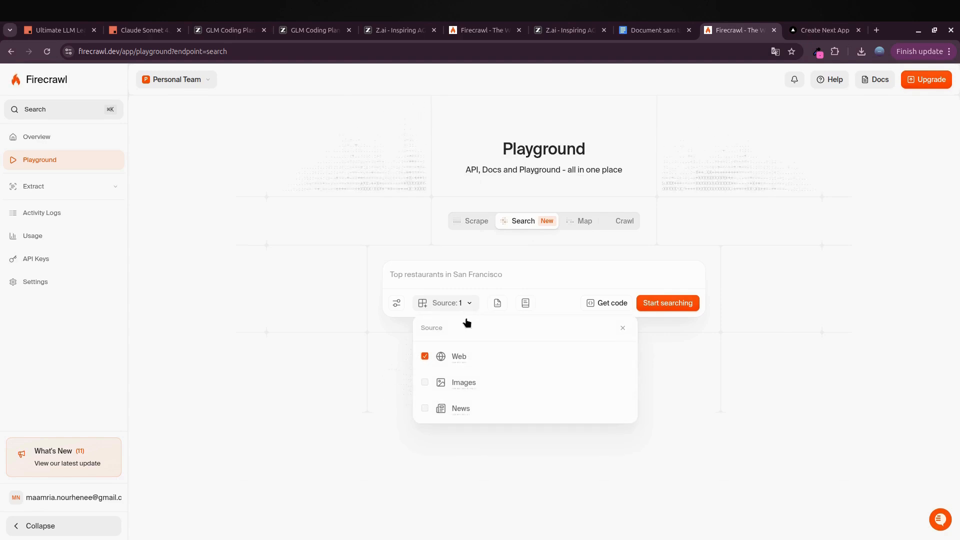
{"action": "left_click", "coordinate": [424, 409]}
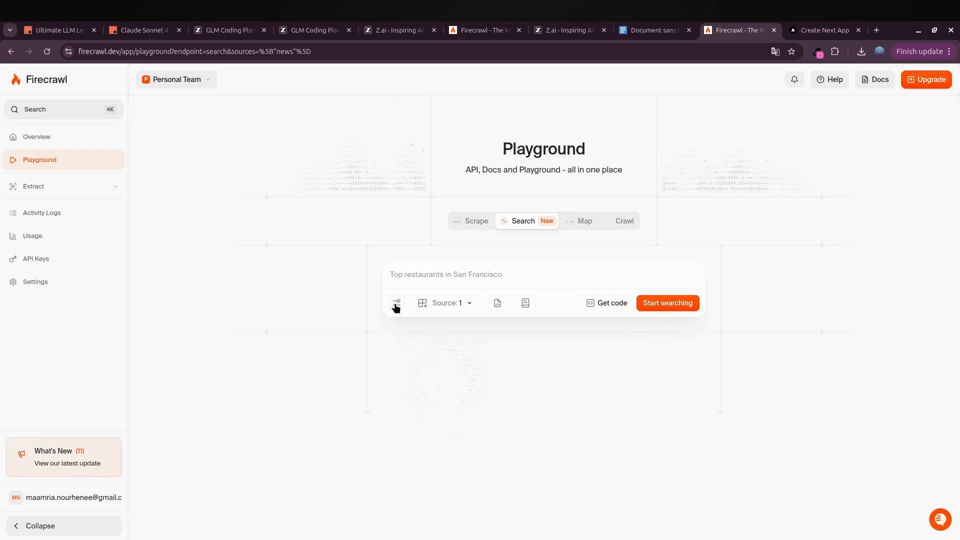
{"action": "left_click", "coordinate": [395, 303]}
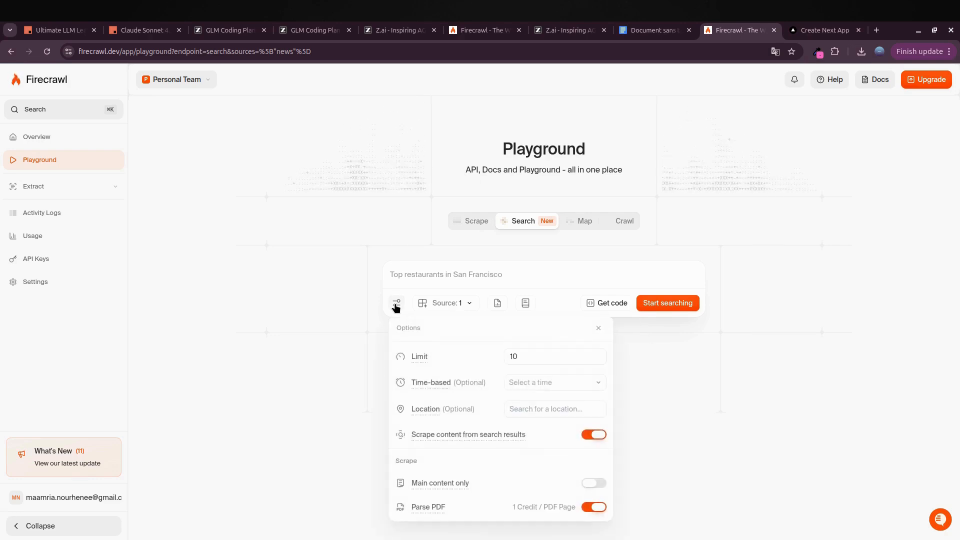
{"action": "left_click", "coordinate": [554, 356]}
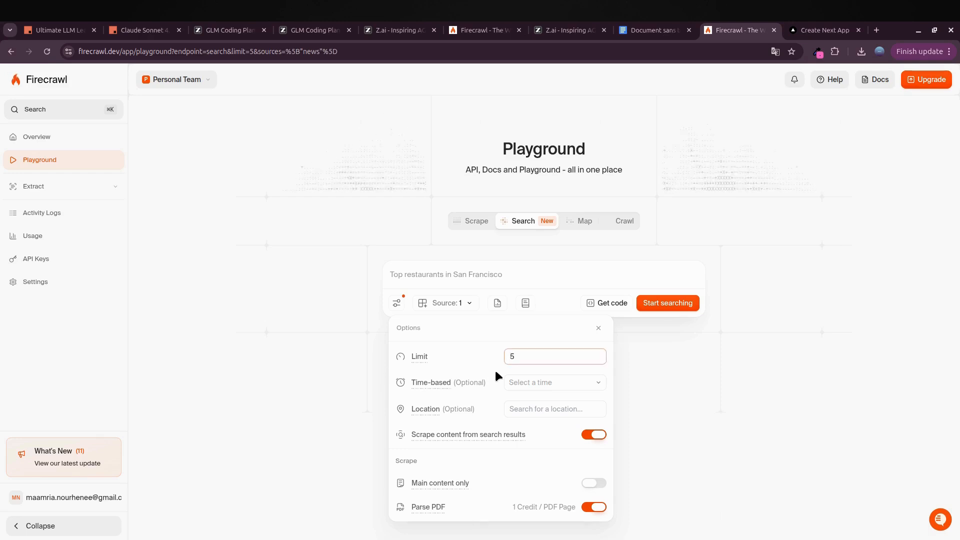
{"action": "left_click", "coordinate": [553, 382]}
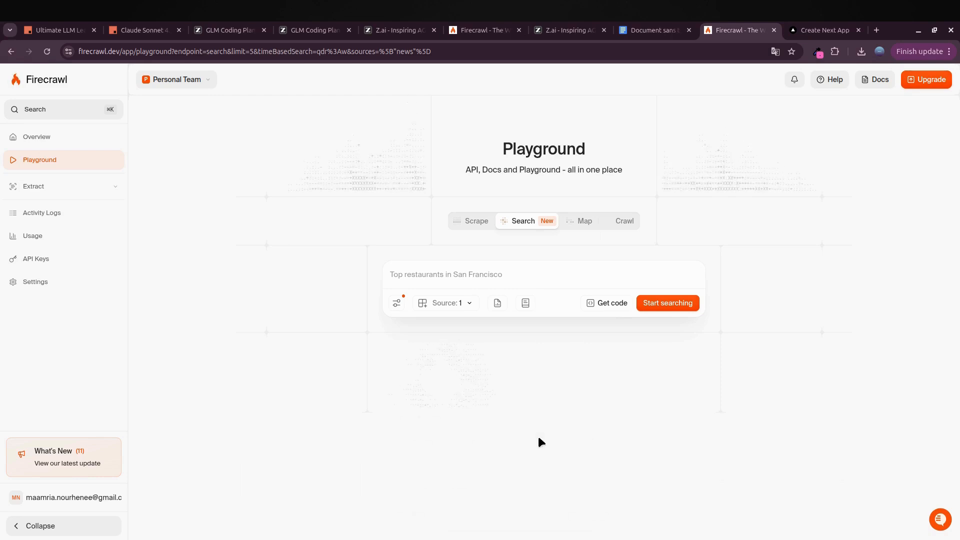
Add Summary to the output format of each search result
{"action": "left_click", "coordinate": [496, 303]}
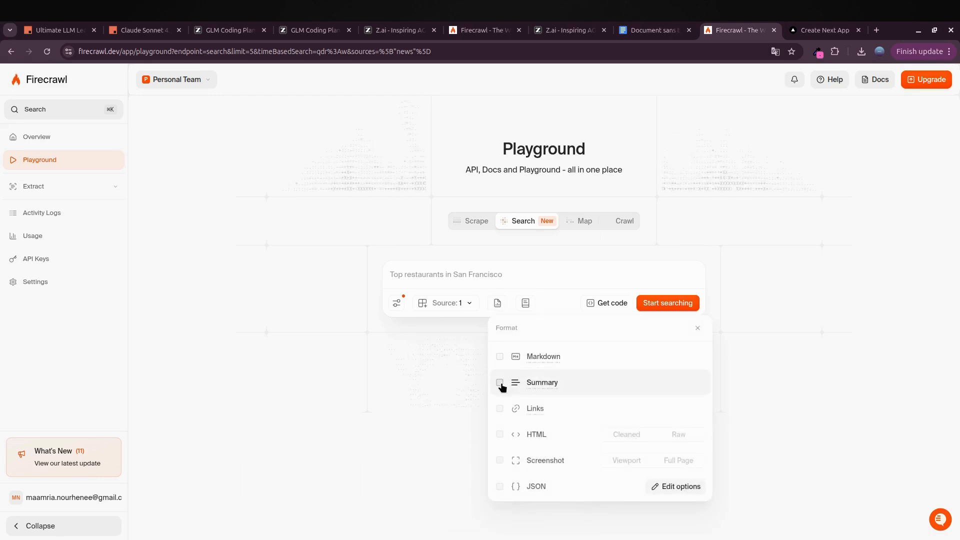
{"action": "left_click", "coordinate": [500, 381]}
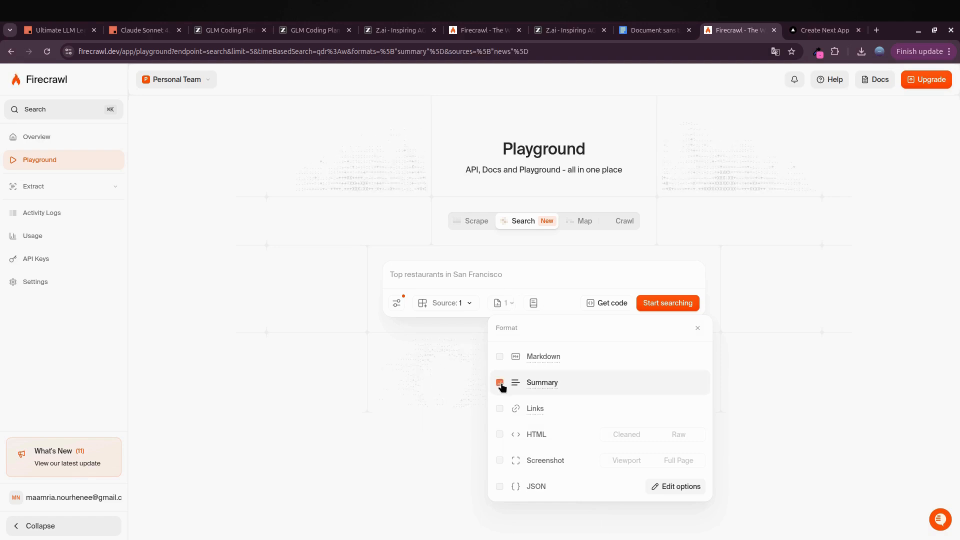
{"action": "left_click", "coordinate": [499, 382]}
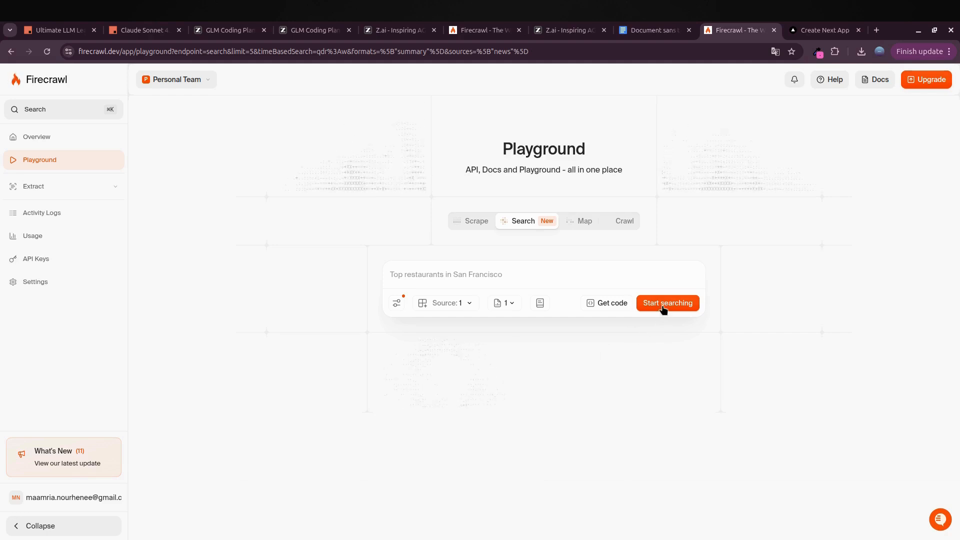
{"action": "type", "text": "a"}
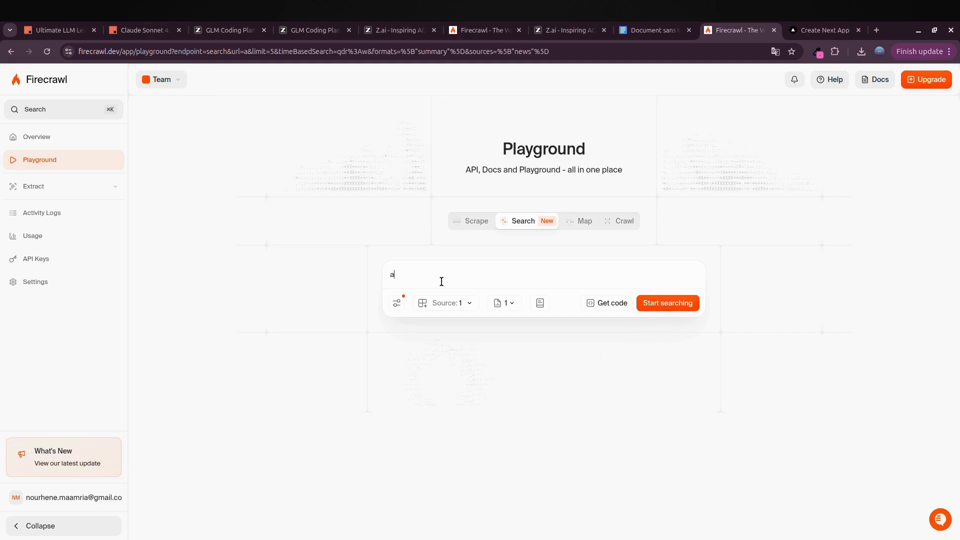
{"action": "type", "text": "i news"}
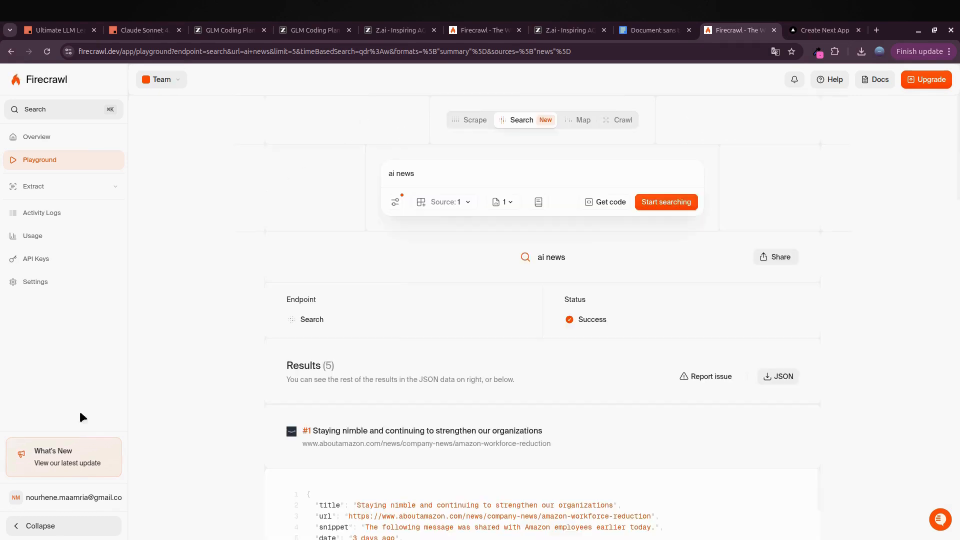
{"action": "scroll", "scroll_direction": "down", "scroll_amount": 3}
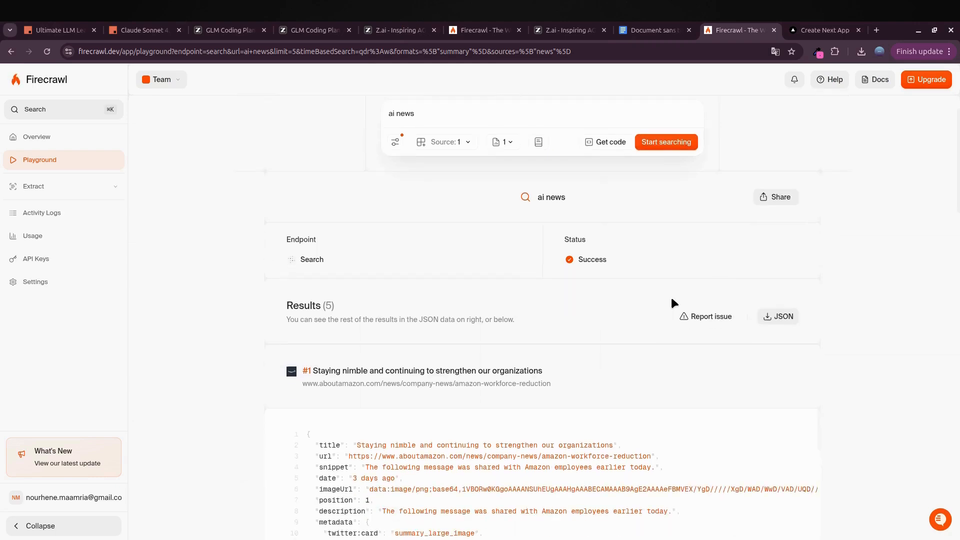
{"action": "scroll", "scroll_direction": "down", "scroll_amount": 3}
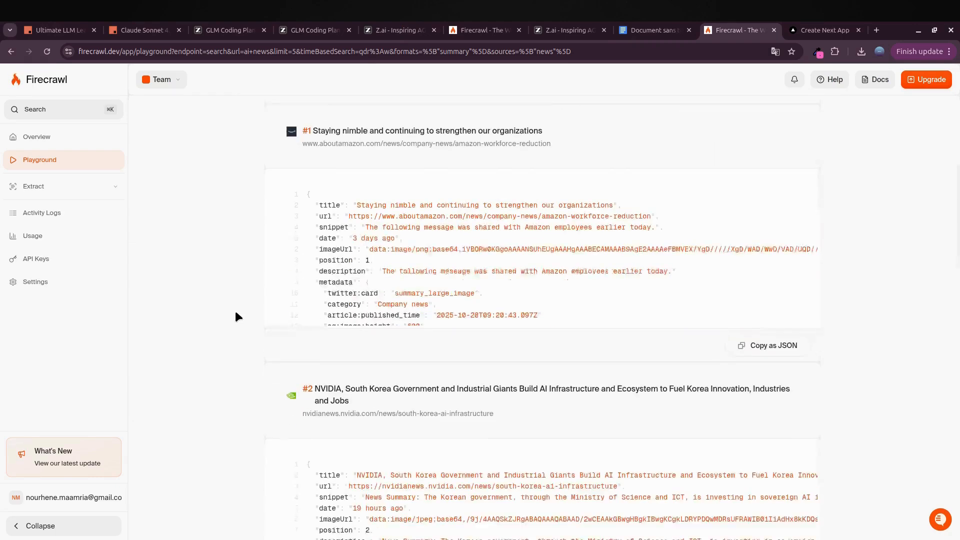
{"action": "scroll", "scroll_direction": "down", "scroll_amount": 3}
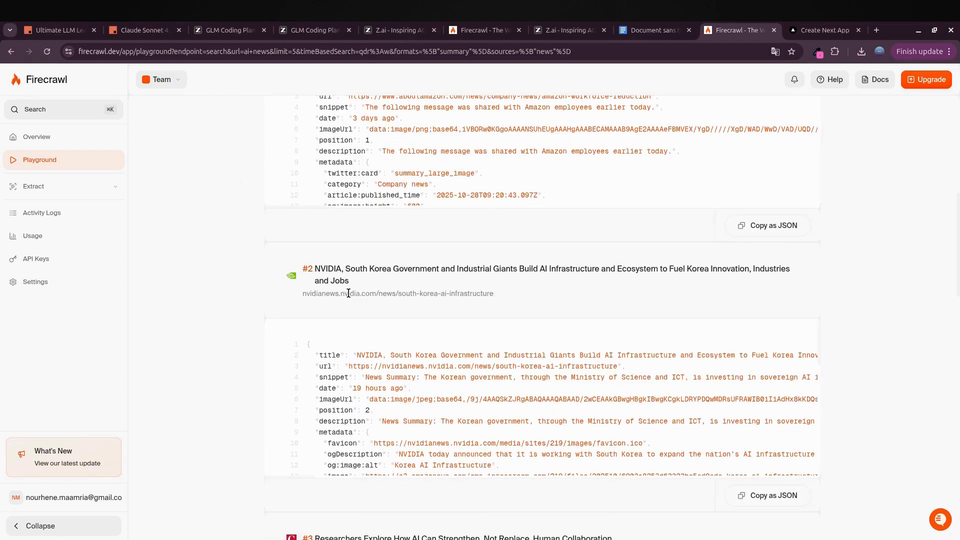
{"action": "scroll", "scroll_direction": "down", "scroll_amount": 3}
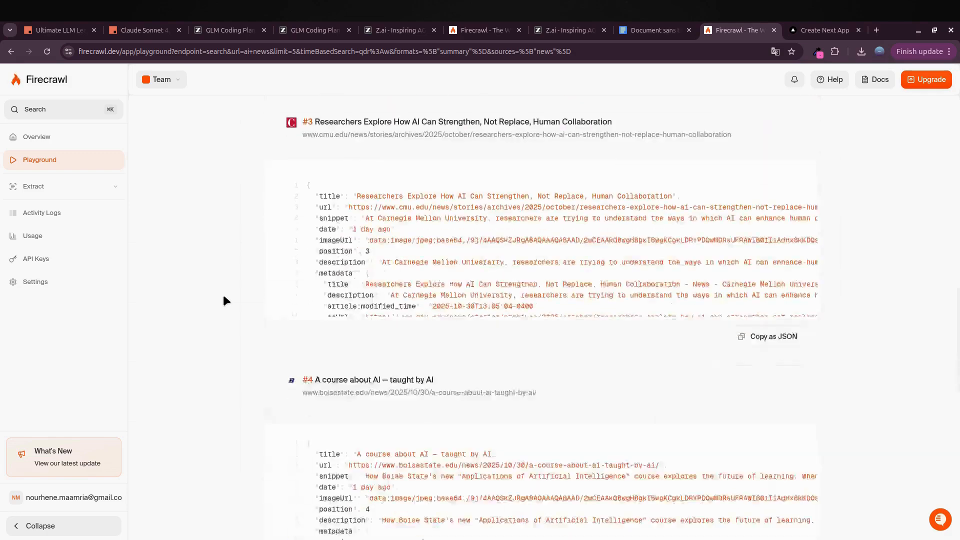
{"action": "scroll", "scroll_direction": "down", "scroll_amount": 3}
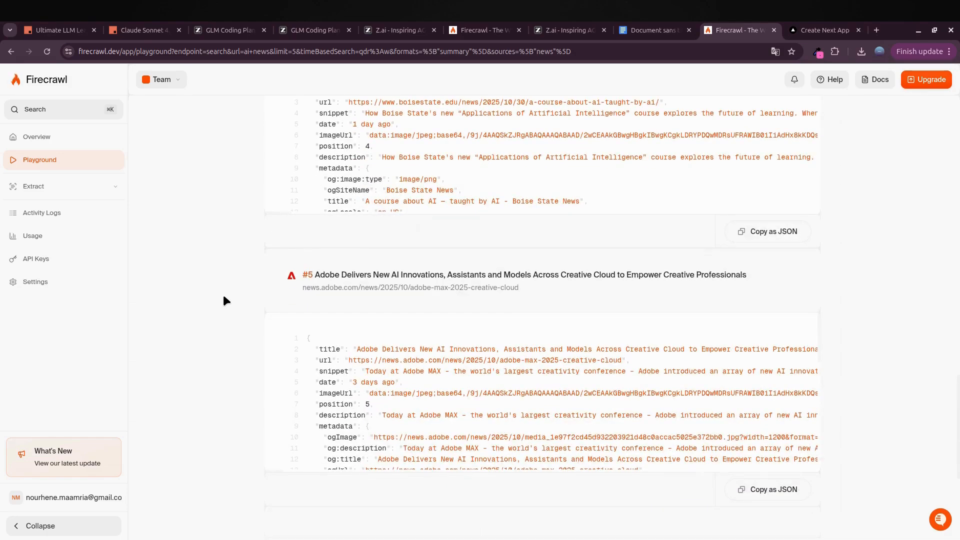
{"action": "scroll", "scroll_direction": "down", "scroll_amount": 3}
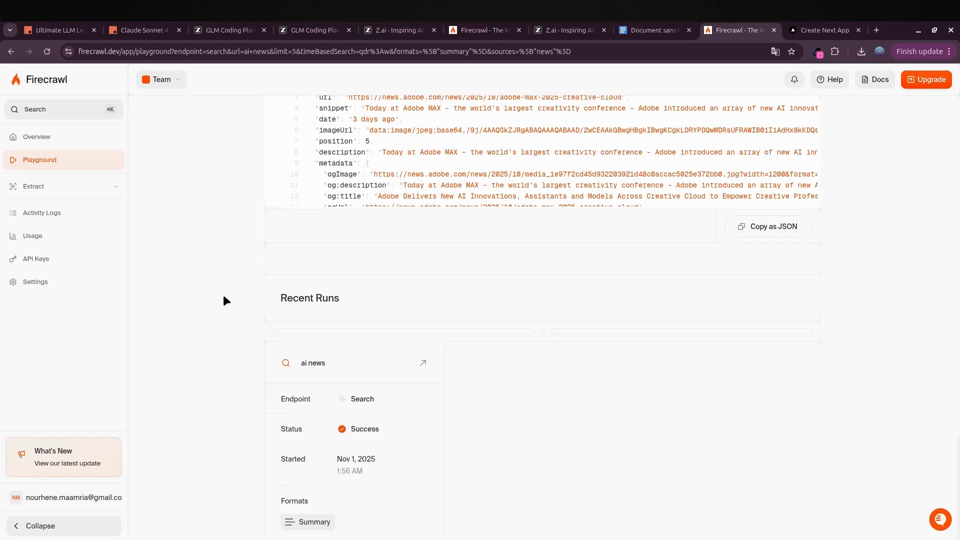
{"action": "scroll", "scroll_direction": "down", "scroll_amount": 3}
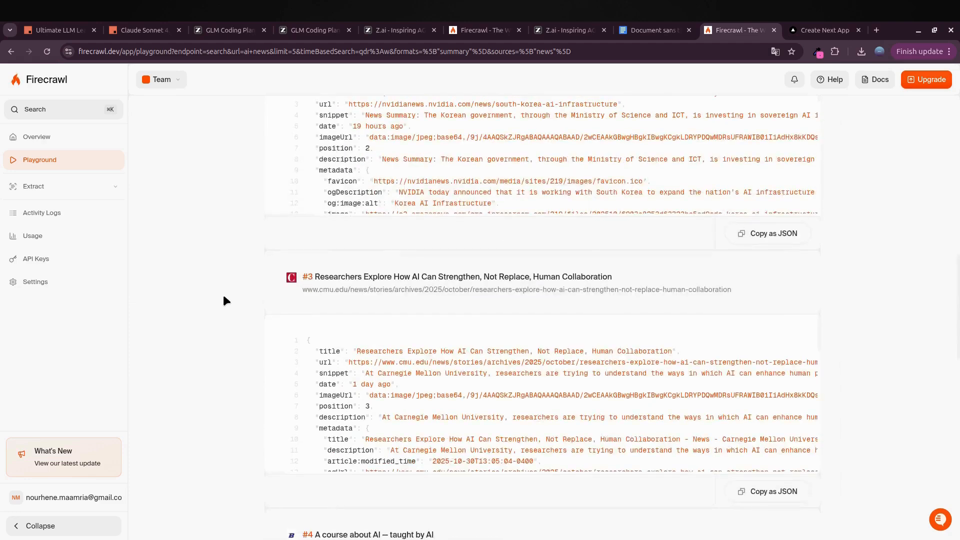
{"action": "scroll", "scroll_direction": "up", "scroll_amount": 3}
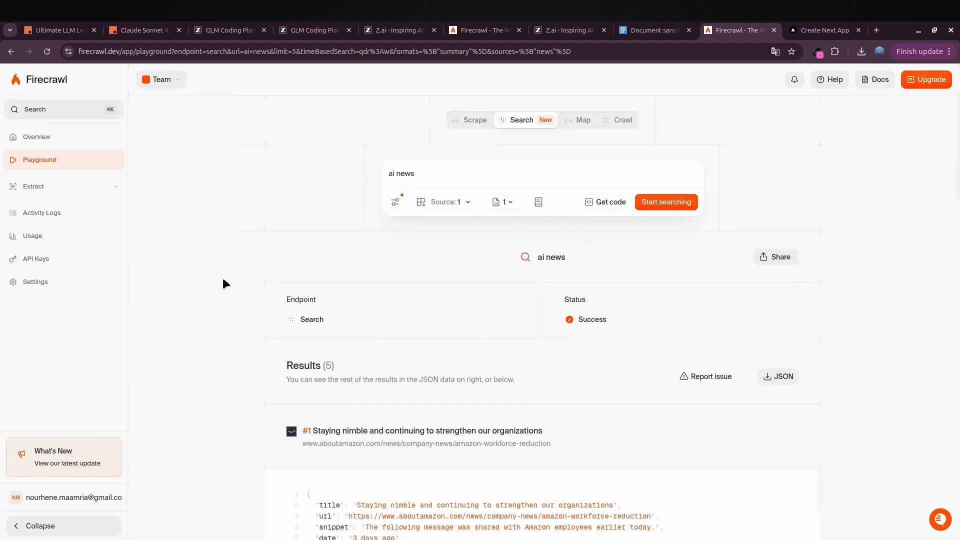
{"action": "mouse_move", "coordinate": [624, 462]}
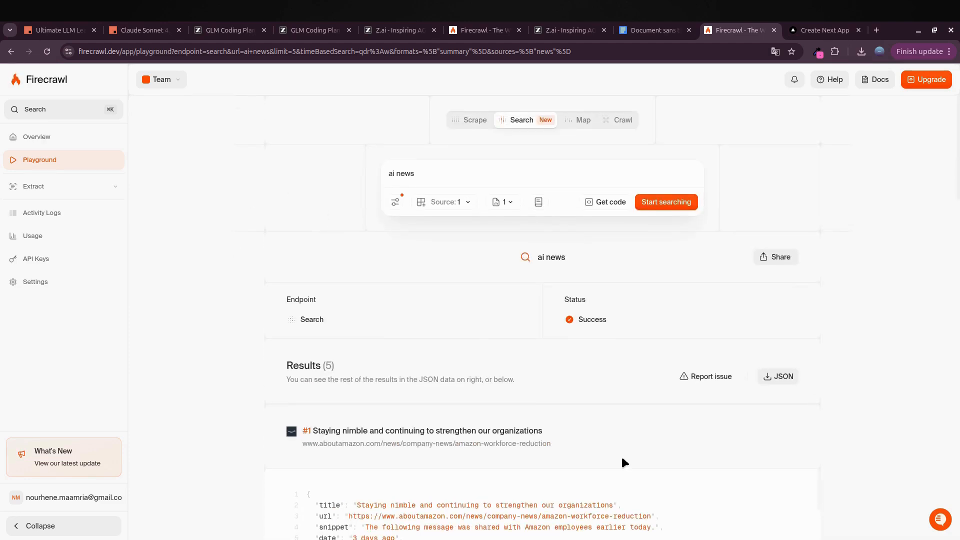
Show the JavaScript code for the ai news search and bring up the empty Test file
{"action": "left_click", "coordinate": [608, 202]}
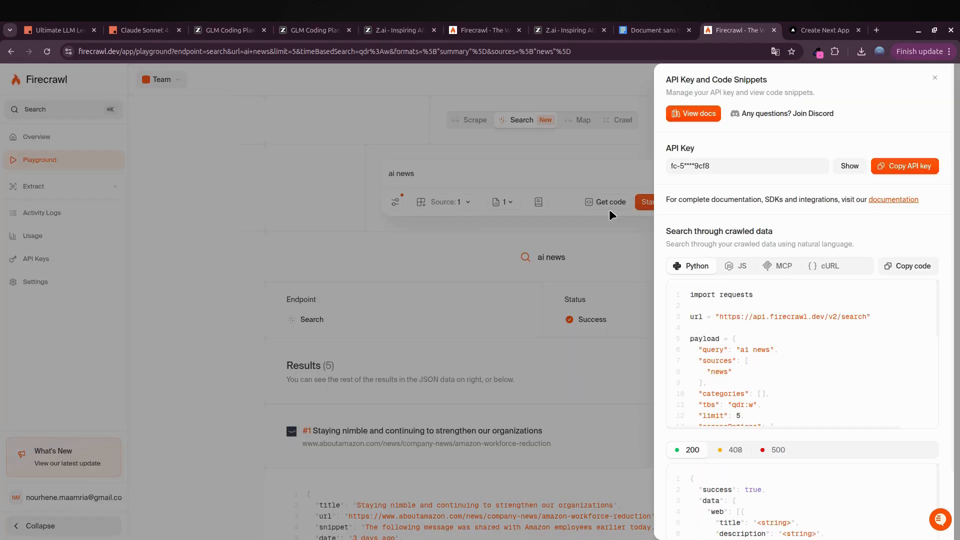
{"action": "left_click", "coordinate": [736, 266]}
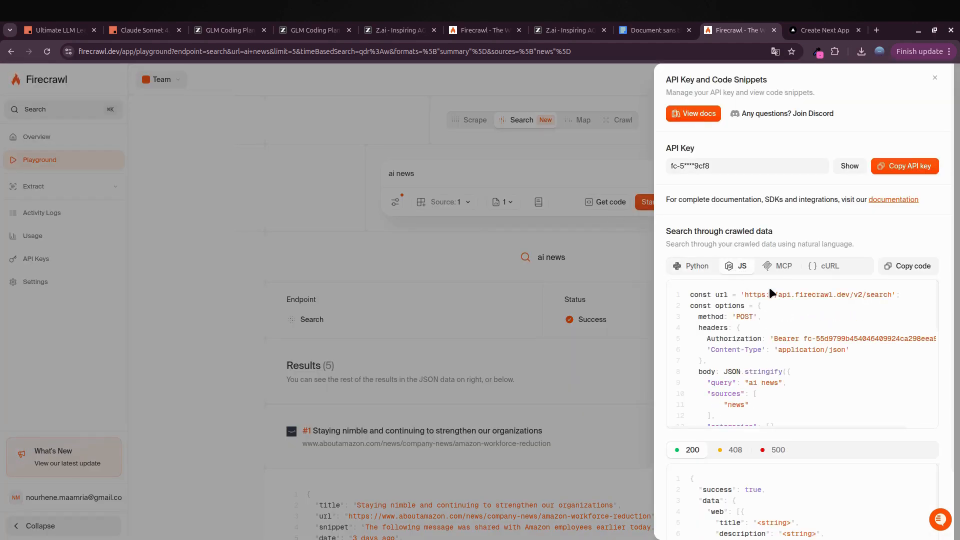
{"action": "left_click", "coordinate": [908, 265]}
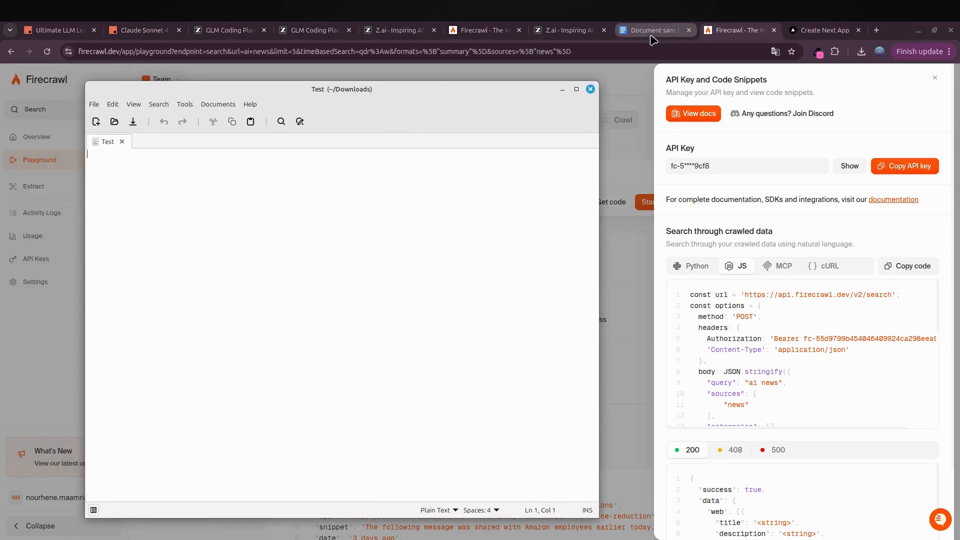
Copy the Nova AI News prompt from Google Docs and return to the Firecrawl JavaScript snippet
{"action": "left_click", "coordinate": [649, 30]}
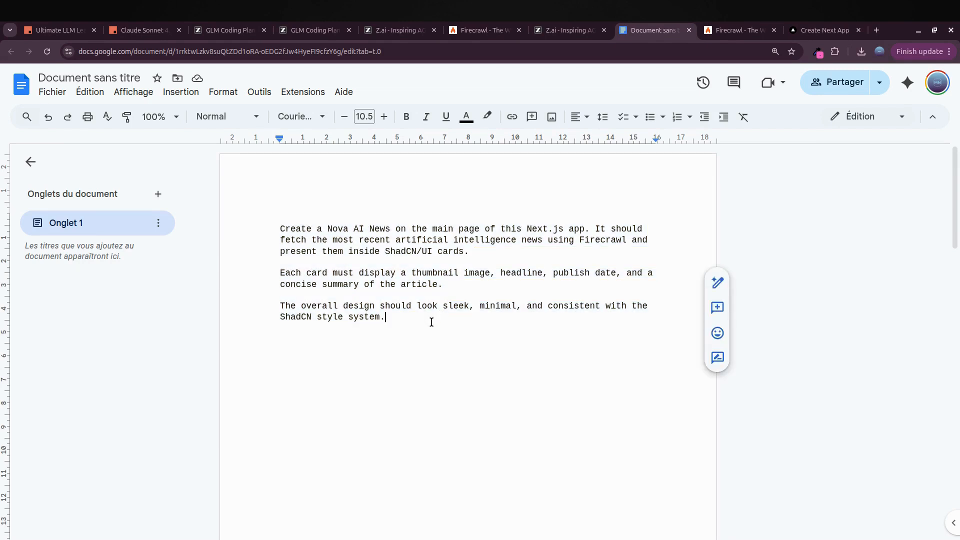
{"action": "mouse_move", "coordinate": [459, 329]}
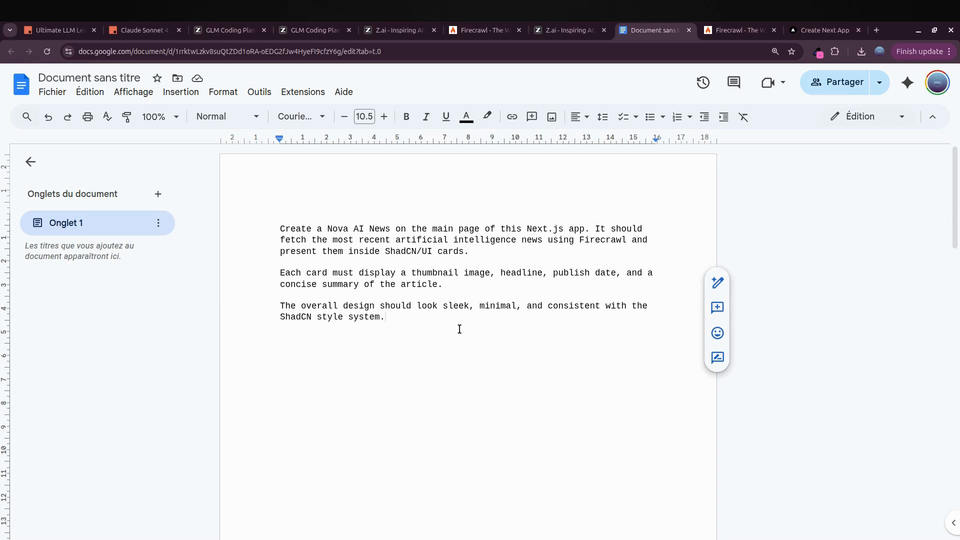
{"action": "left_click", "coordinate": [385, 317]}
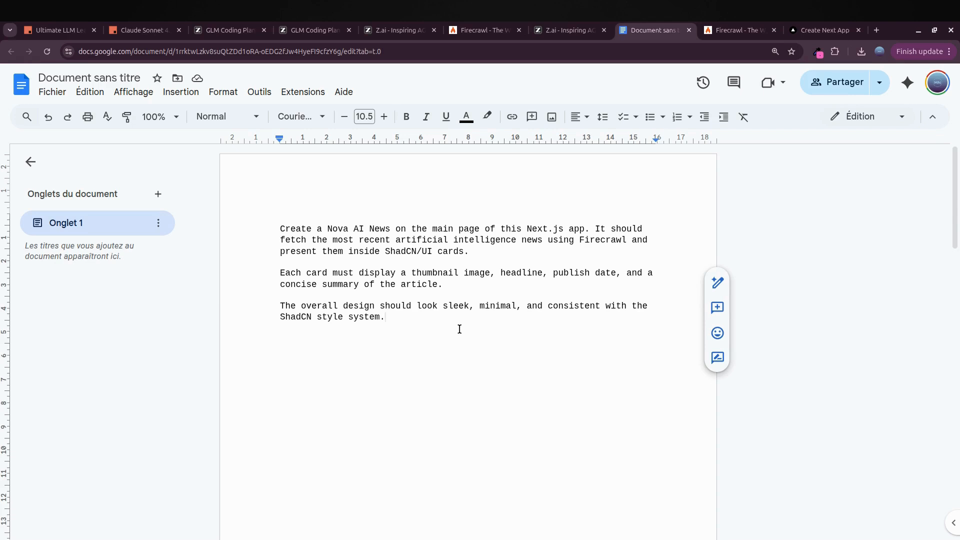
{"action": "left_click", "coordinate": [386, 316]}
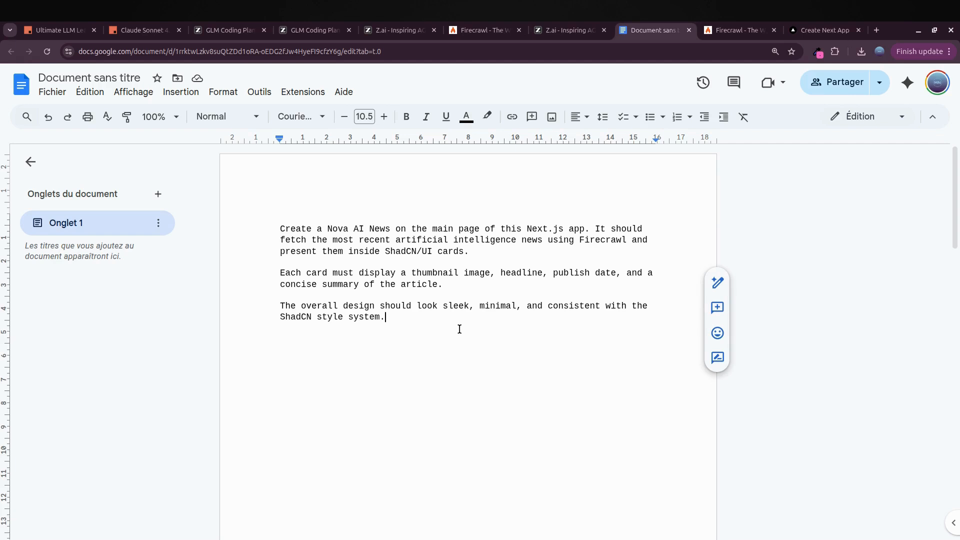
{"action": "mouse_move", "coordinate": [638, 126]}
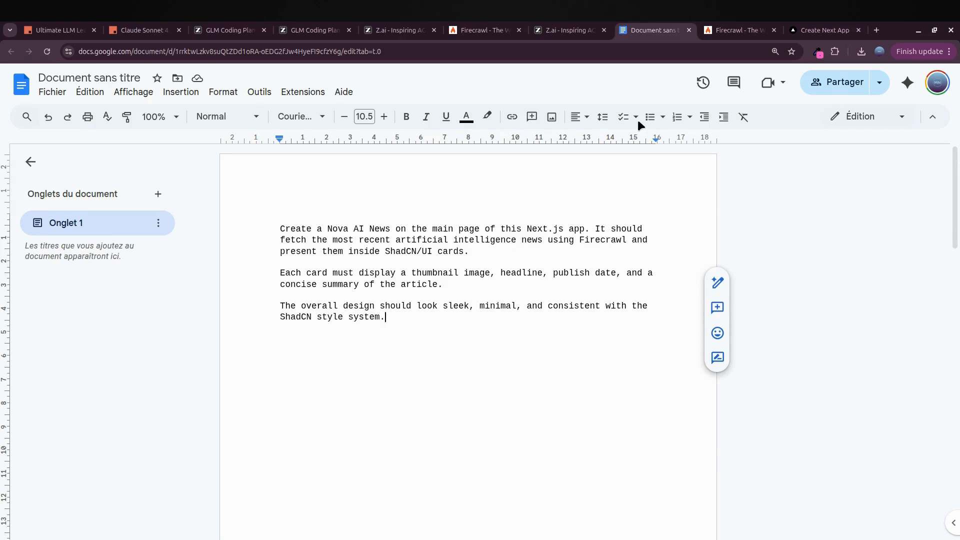
{"action": "left_click", "coordinate": [737, 30]}
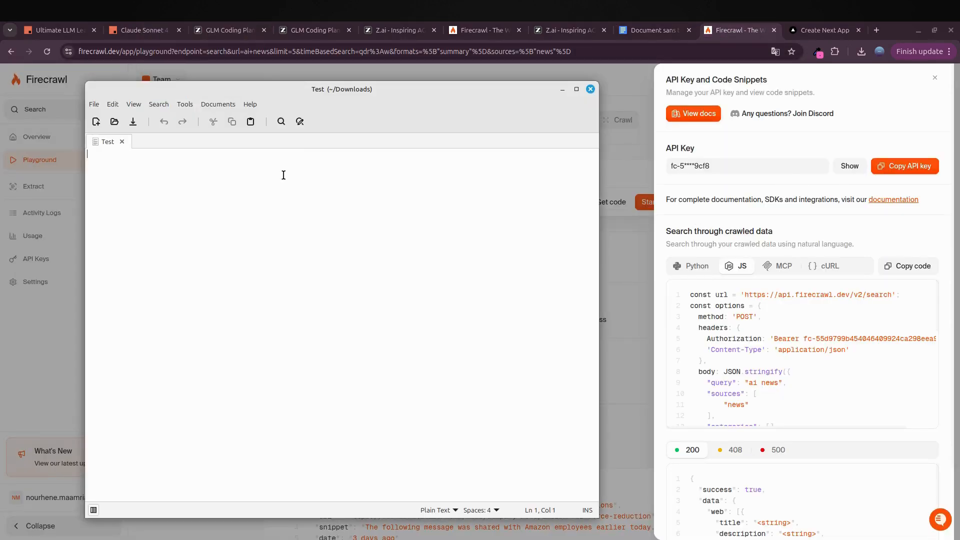
{"action": "left_click", "coordinate": [589, 89]}
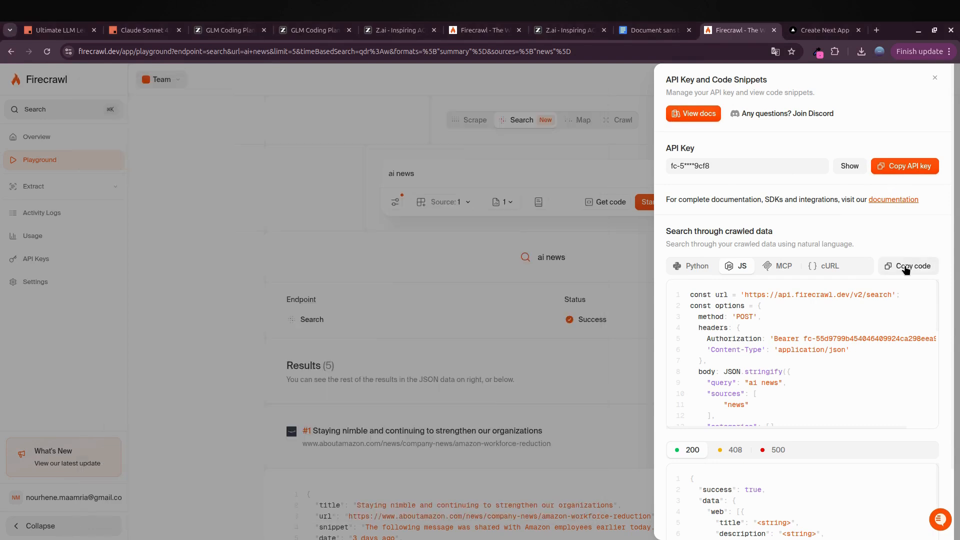
Paste the prompt and Firecrawl JS search code into Test, then show the downloaded results JSON
{"action": "right_click", "coordinate": [232, 205]}
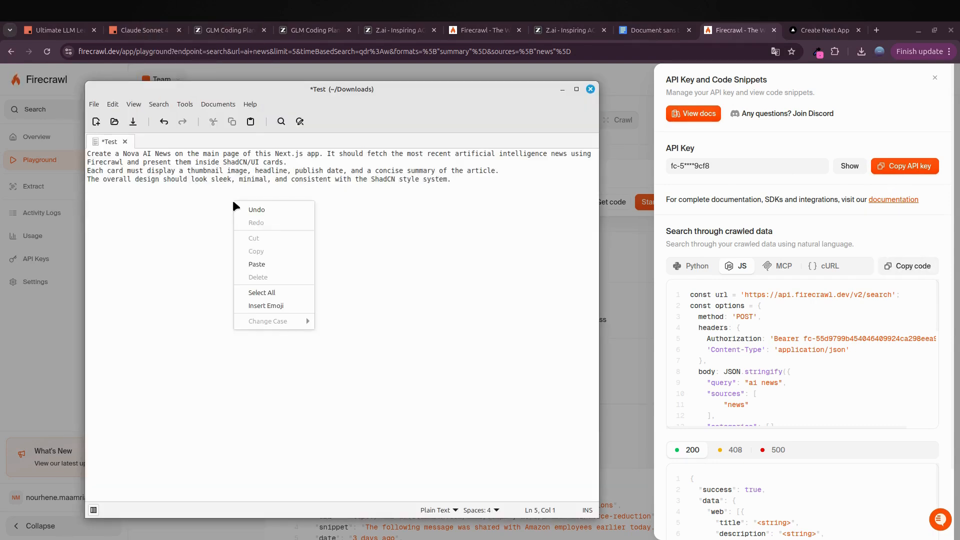
{"action": "left_click", "coordinate": [257, 264]}
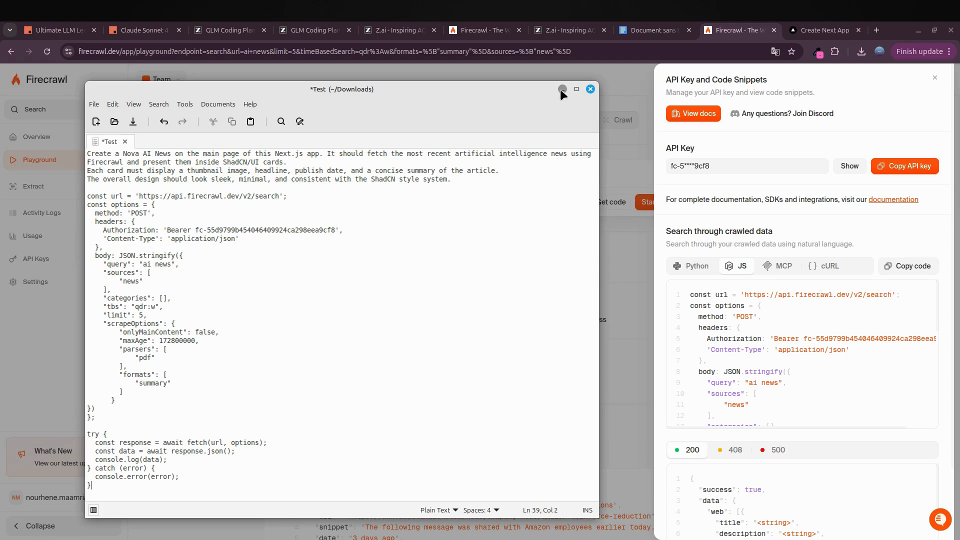
{"action": "left_click", "coordinate": [588, 89]}
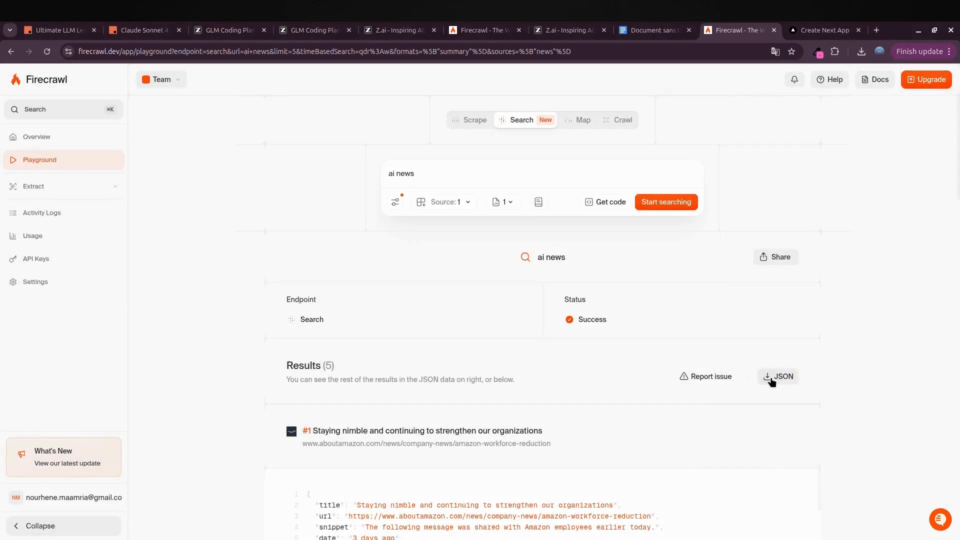
{"action": "mouse_move", "coordinate": [775, 390]}
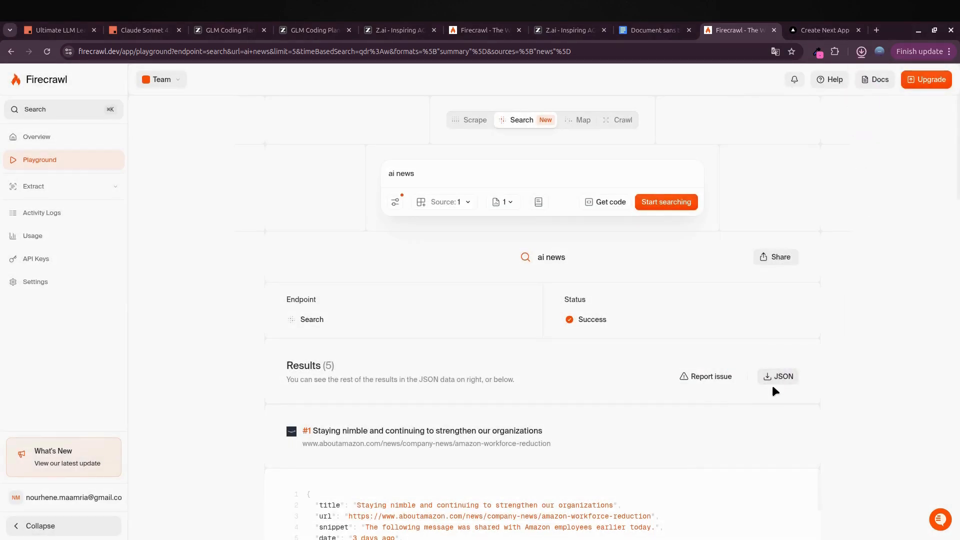
{"action": "left_click", "coordinate": [860, 51]}
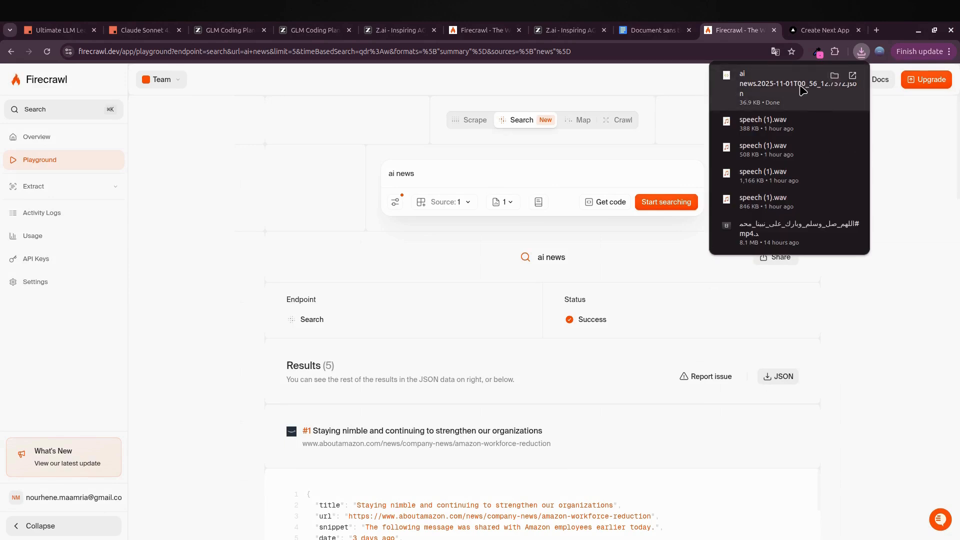
Check the downloaded AI news JSON, then position the caret at the end of the Test note for the closing Firecrawl MCP instruction
{"action": "left_click", "coordinate": [789, 88]}
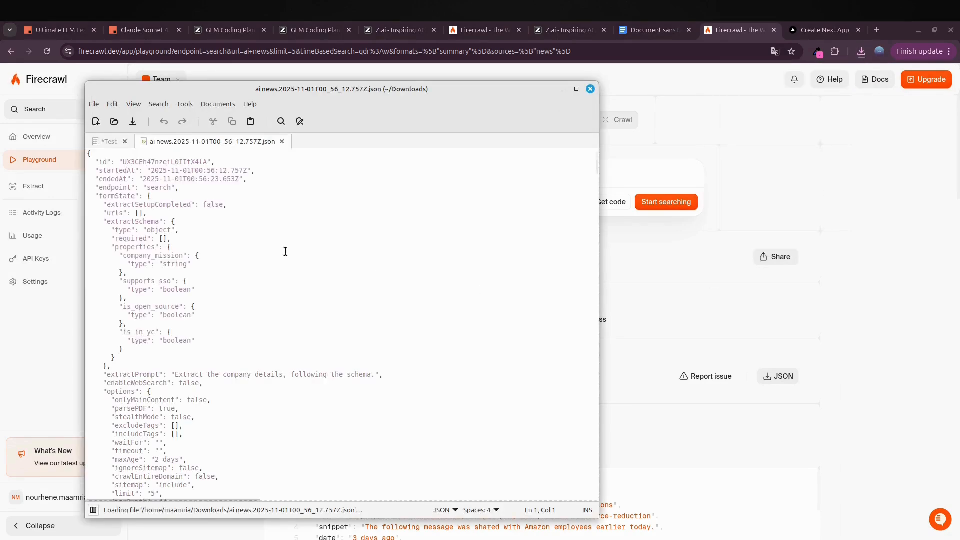
{"action": "scroll", "scroll_direction": "down", "scroll_amount": 3}
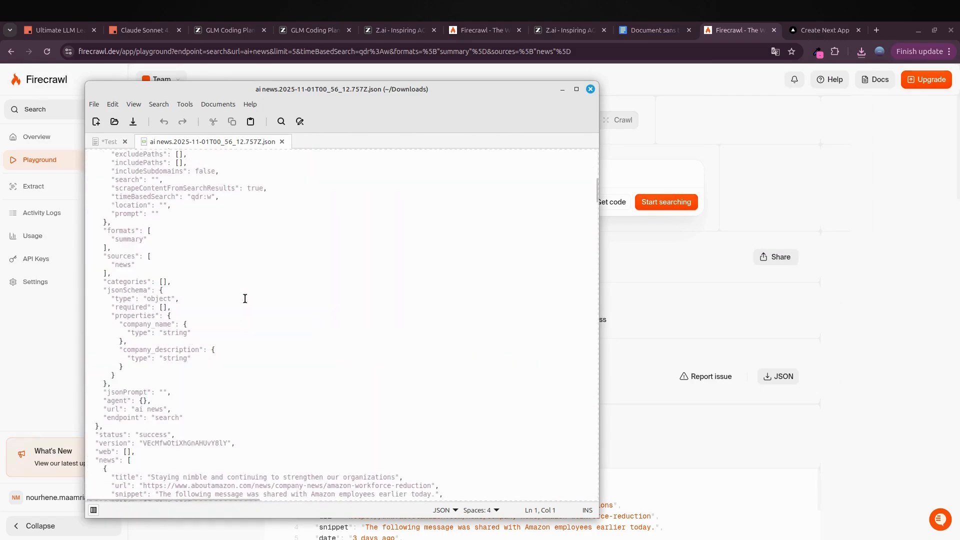
{"action": "left_click", "coordinate": [110, 142]}
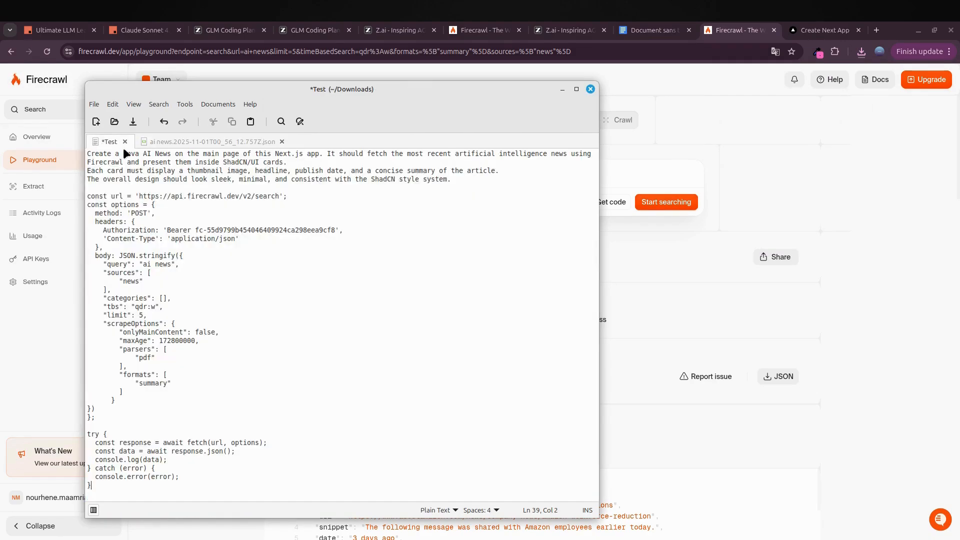
{"action": "left_click", "coordinate": [282, 141]}
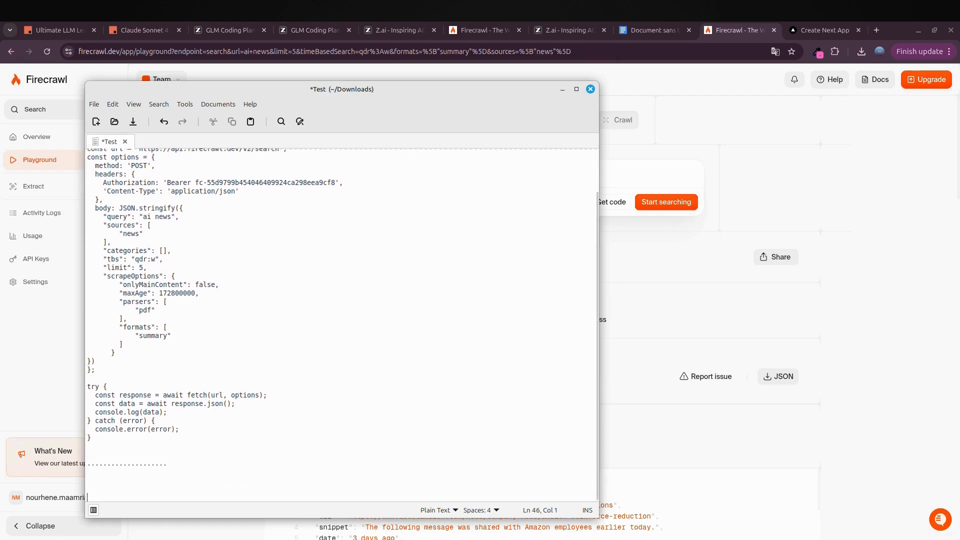
{"action": "scroll", "scroll_direction": "down", "scroll_amount": 3}
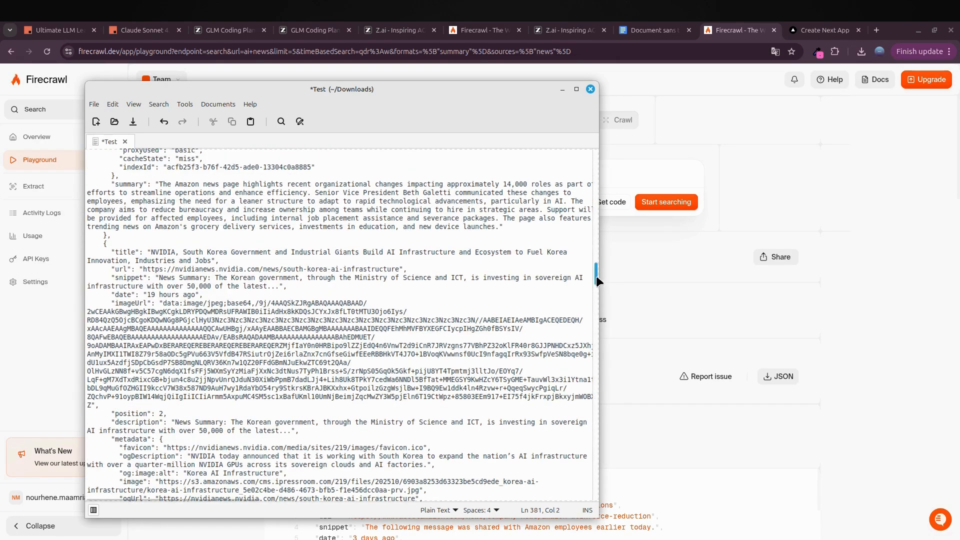
{"action": "scroll", "scroll_direction": "down", "scroll_amount": 3}
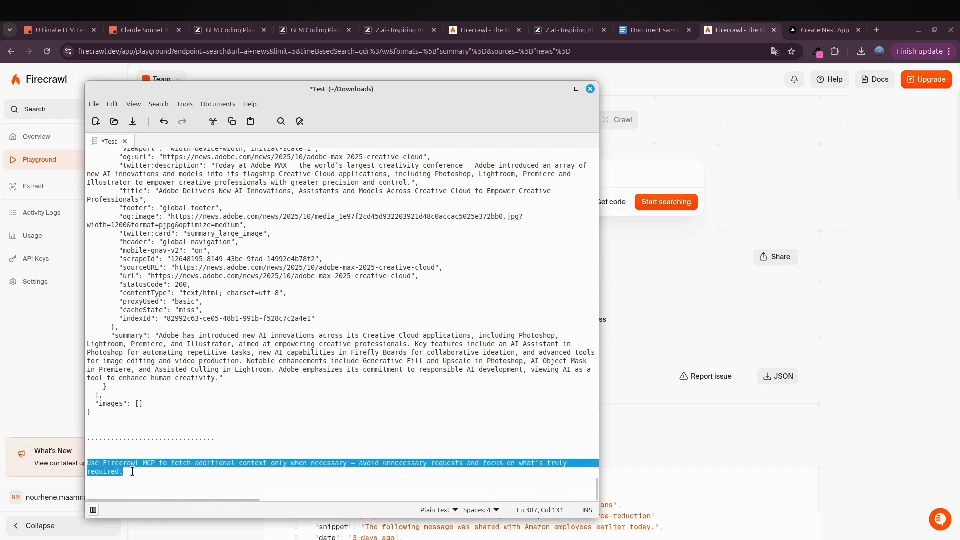
{"action": "mouse_move", "coordinate": [142, 480]}
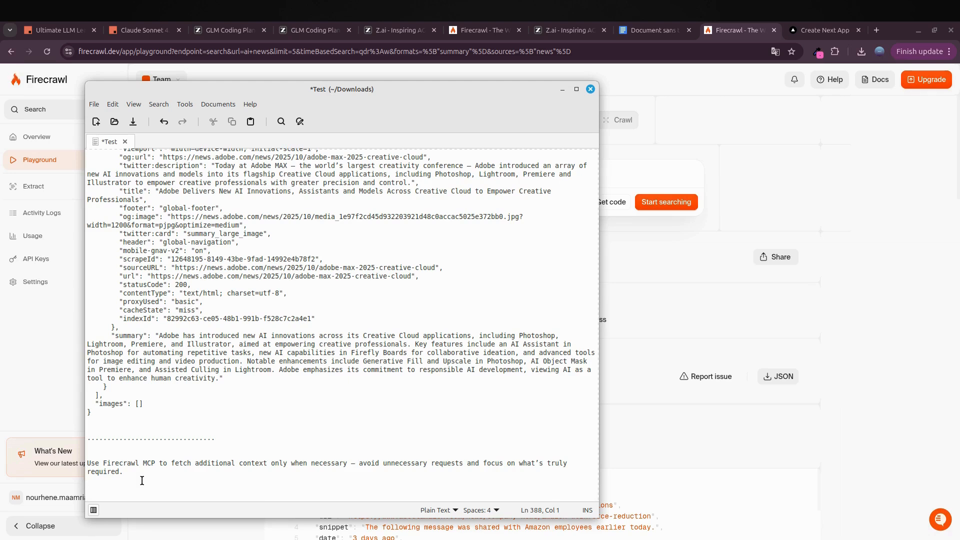
Select the entire Test note with the news JSON and closing instruction, ready to copy into Claude
{"action": "key", "text": "ctrl+a"}
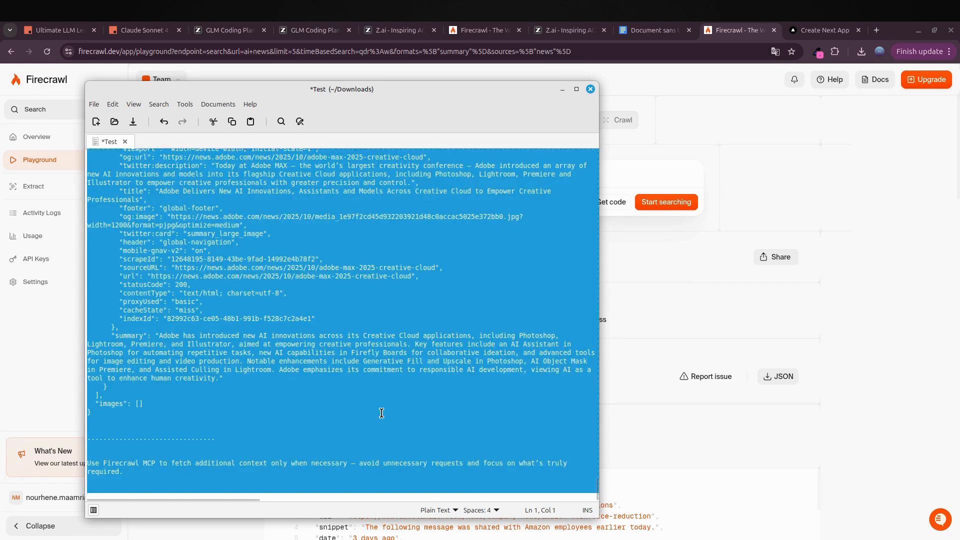
{"action": "left_click_drag", "start_coordinate": [342, 89], "coordinate": [351, 101]}
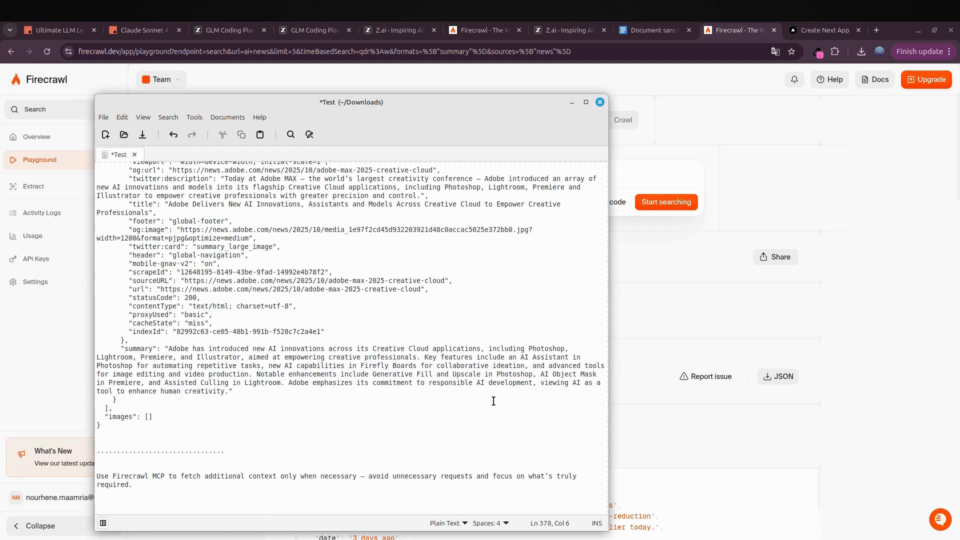
{"action": "left_click", "coordinate": [117, 400]}
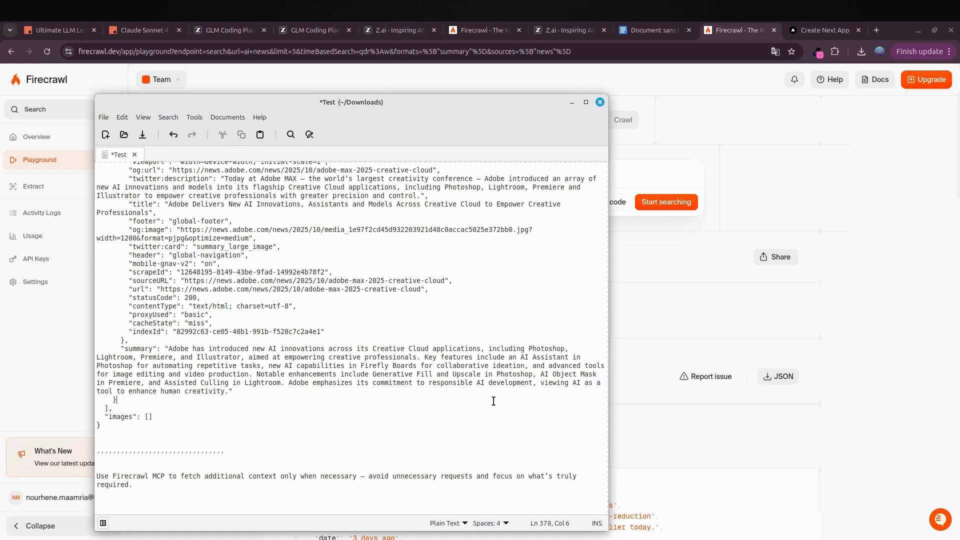
{"action": "key", "text": "ctrl+a"}
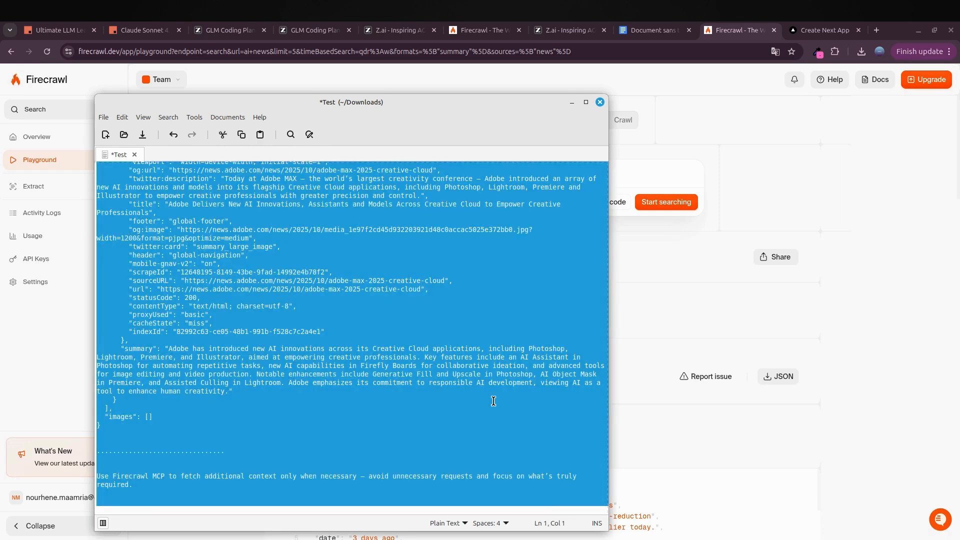
{"action": "left_click", "coordinate": [492, 400]}
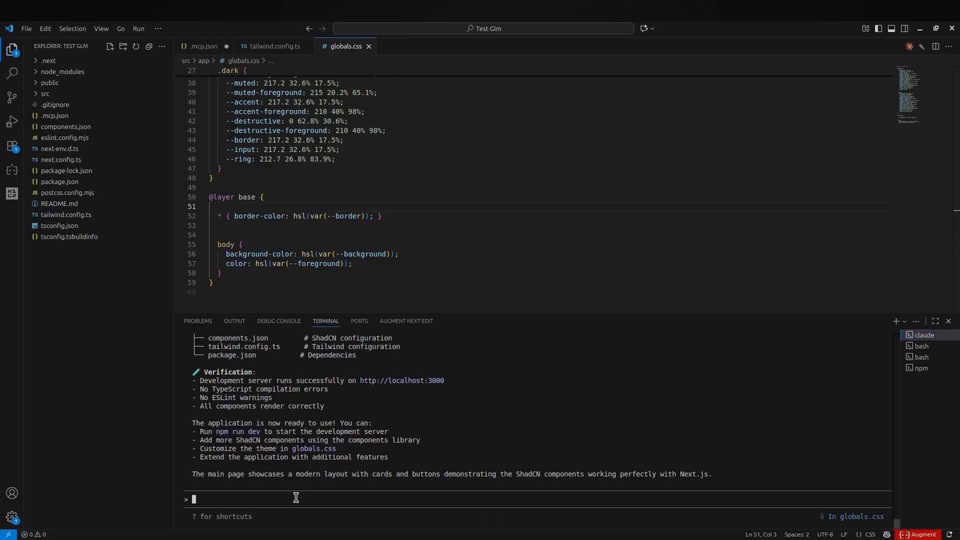
Send the pasted prompt to Claude so it builds the NovaAiNews component, then check the dev server on port 3000
{"action": "key", "text": "ctrl+v"}
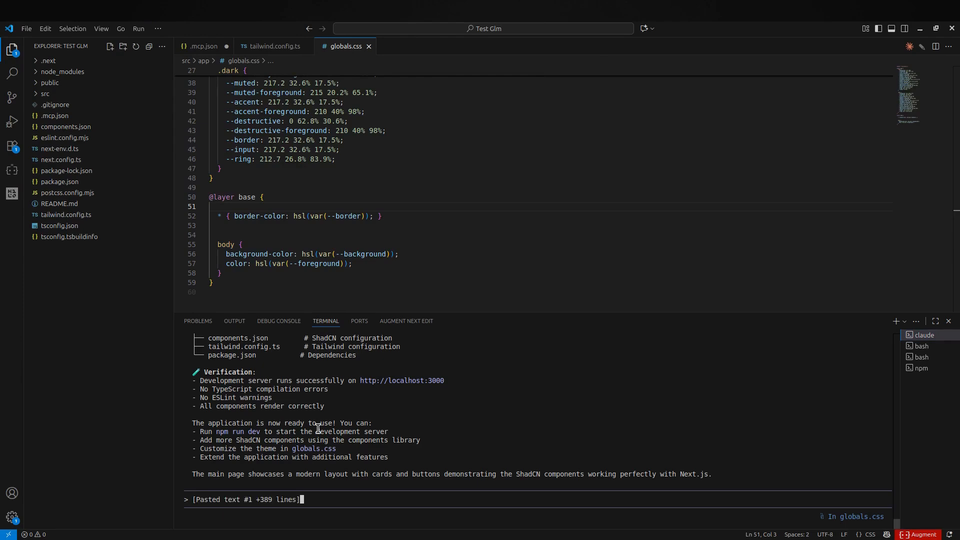
{"action": "key", "text": "Return"}
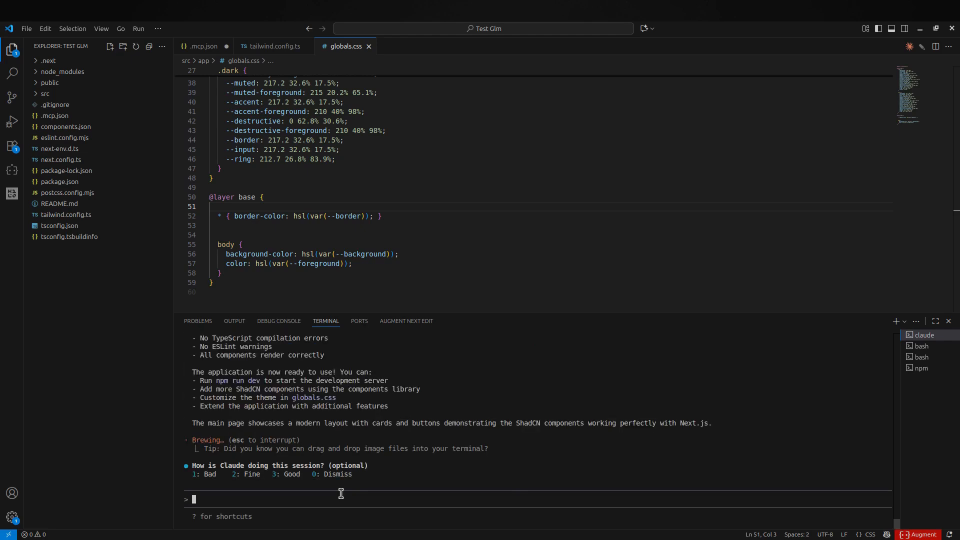
{"action": "left_click", "coordinate": [45, 93]}
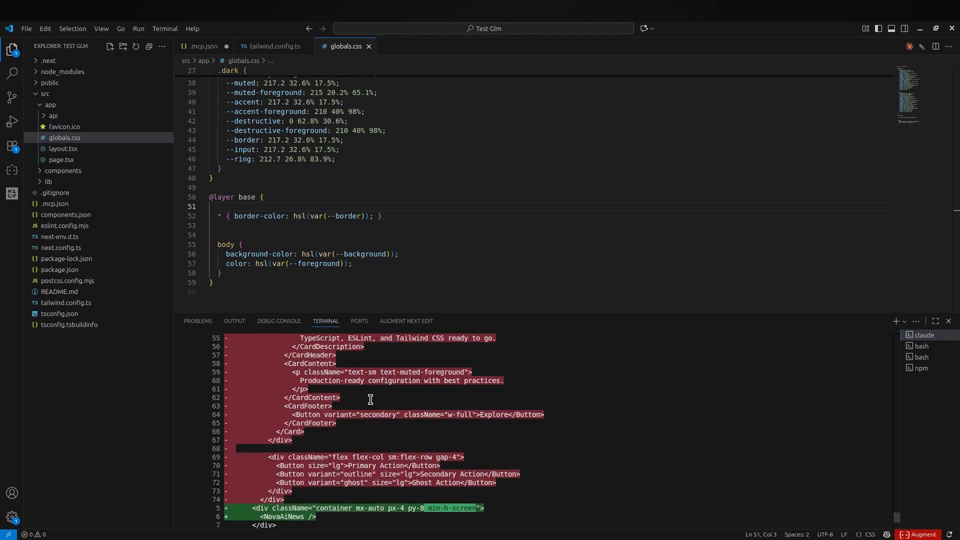
{"action": "left_click", "coordinate": [918, 367]}
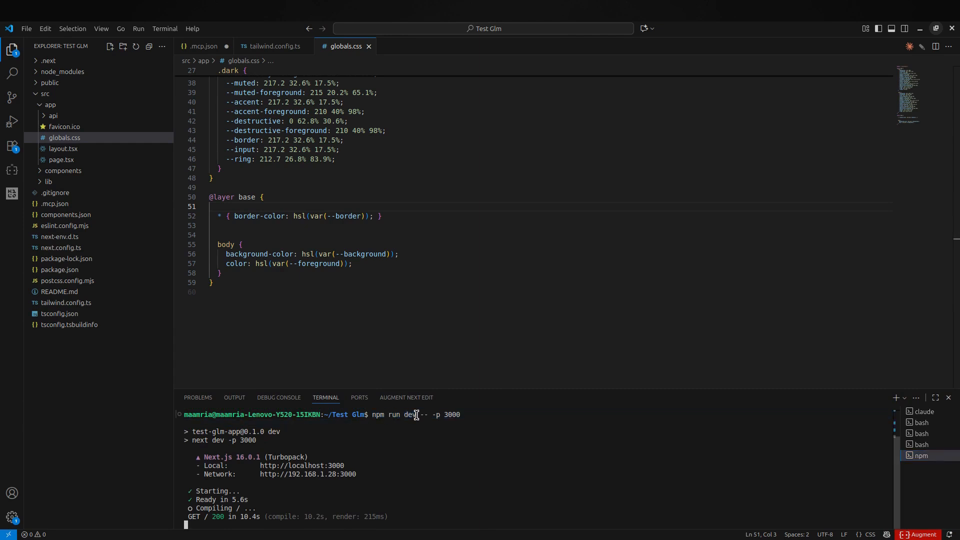
{"action": "mouse_move", "coordinate": [300, 465]}
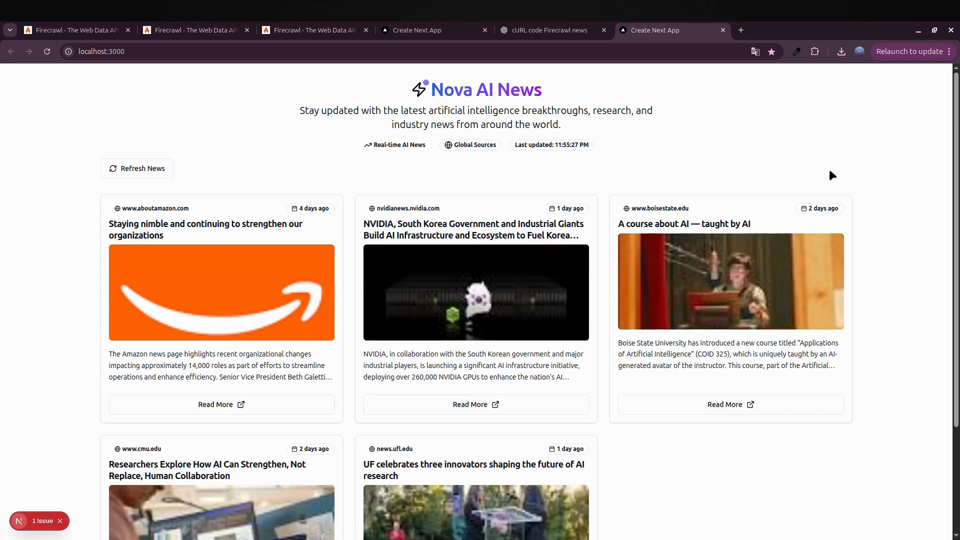
{"action": "mouse_move", "coordinate": [886, 241]}
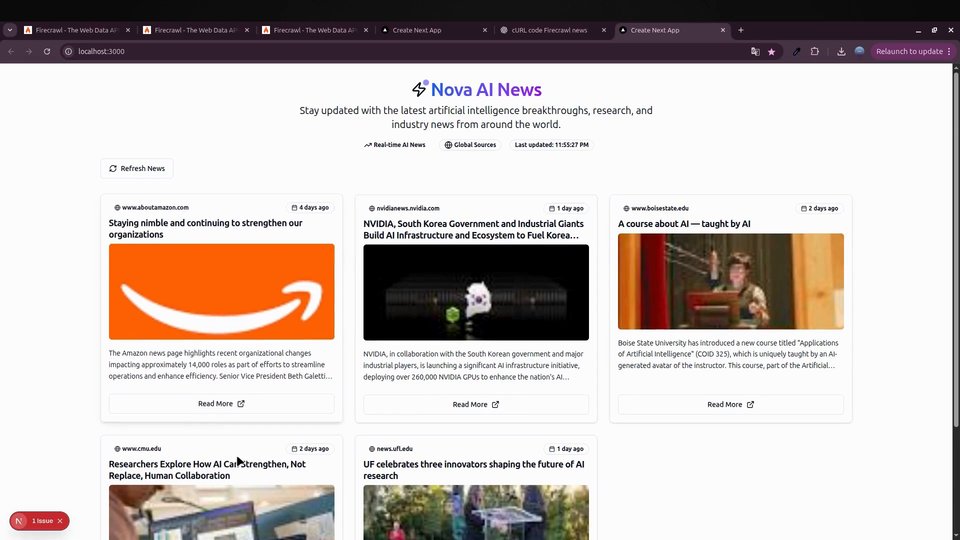
Browse the five Nova AI News cards on localhost:3000 and open the Boise State article via its Read More link
{"action": "scroll", "scroll_direction": "down", "scroll_amount": 3}
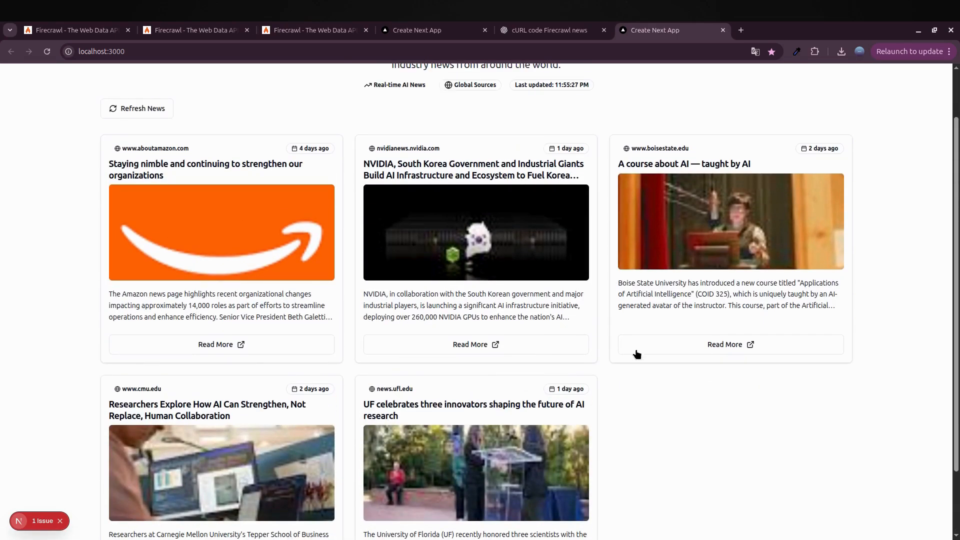
{"action": "left_click", "coordinate": [729, 344]}
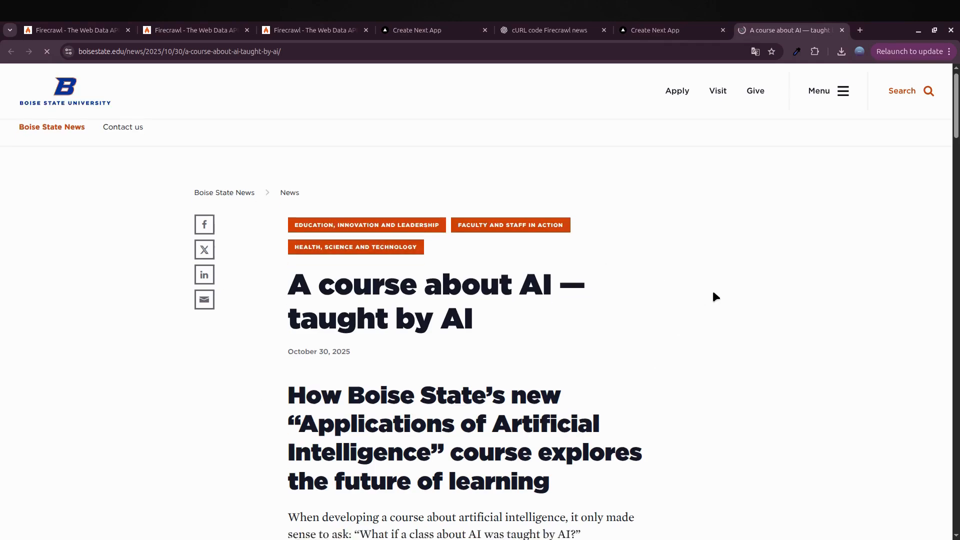
{"action": "scroll", "scroll_direction": "down", "scroll_amount": 3}
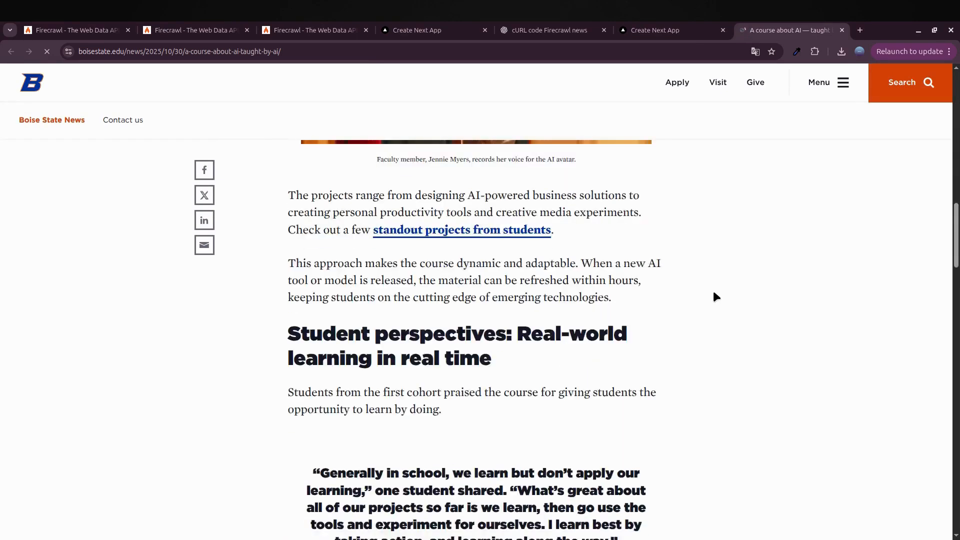
{"action": "scroll", "scroll_direction": "up", "scroll_amount": 3}
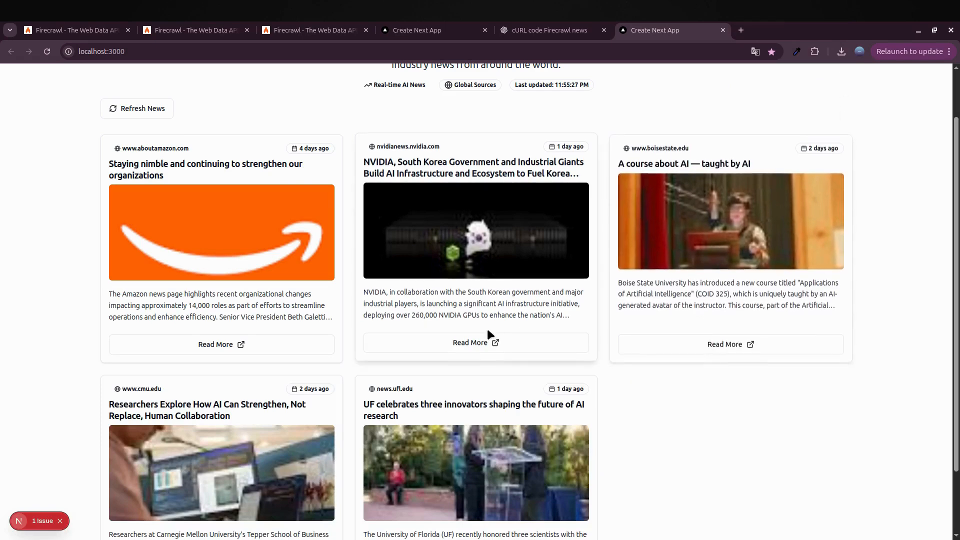
{"action": "scroll", "scroll_direction": "down", "scroll_amount": 3}
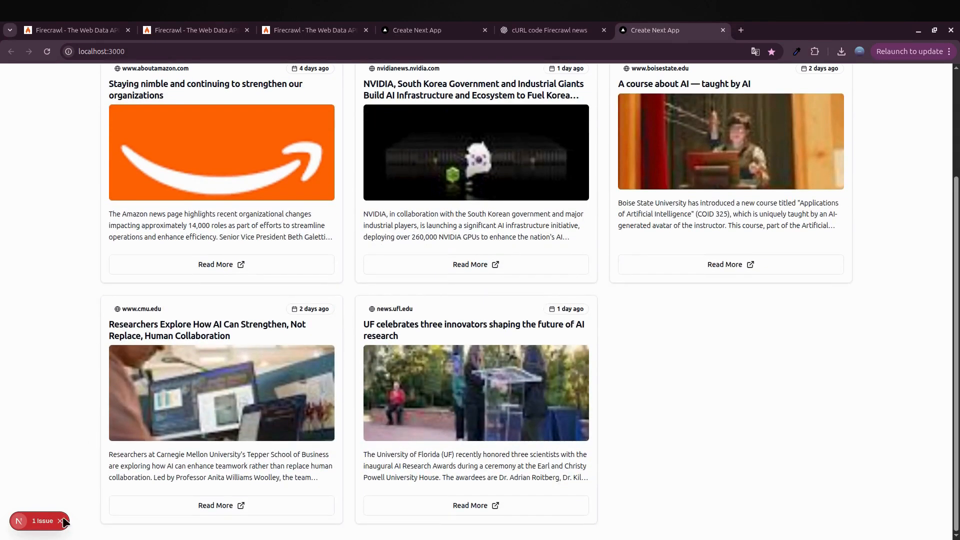
{"action": "scroll", "scroll_direction": "up", "scroll_amount": 3}
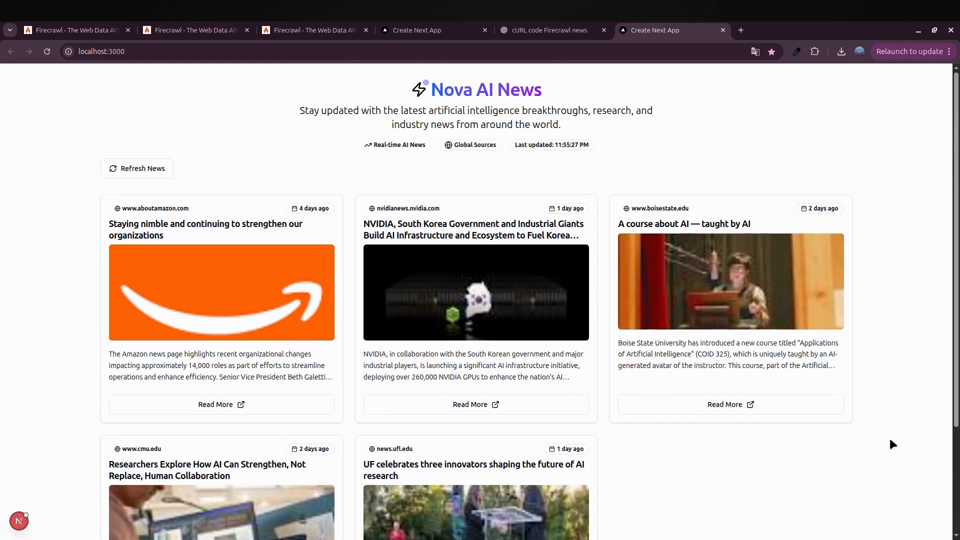
{"action": "mouse_move", "coordinate": [442, 148]}
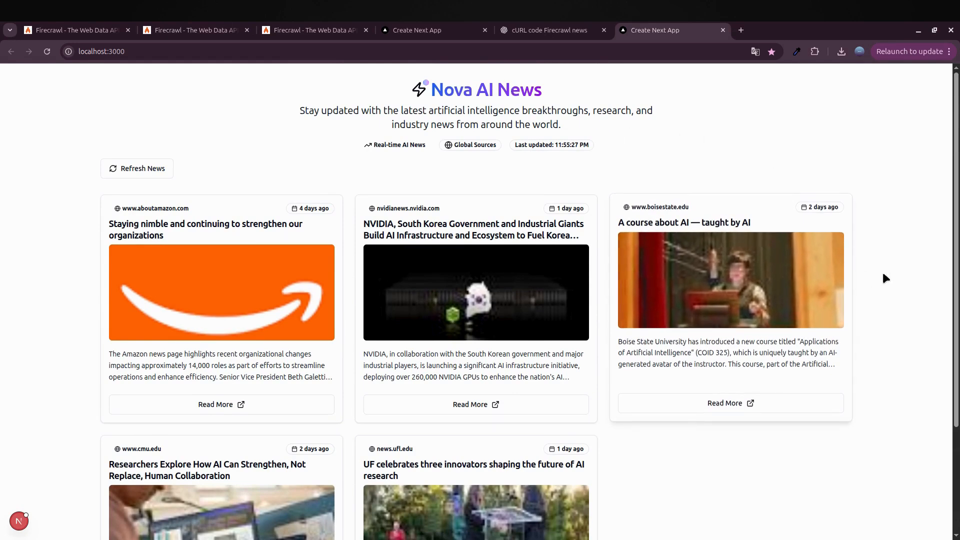
{"action": "scroll", "scroll_direction": "down", "scroll_amount": 3}
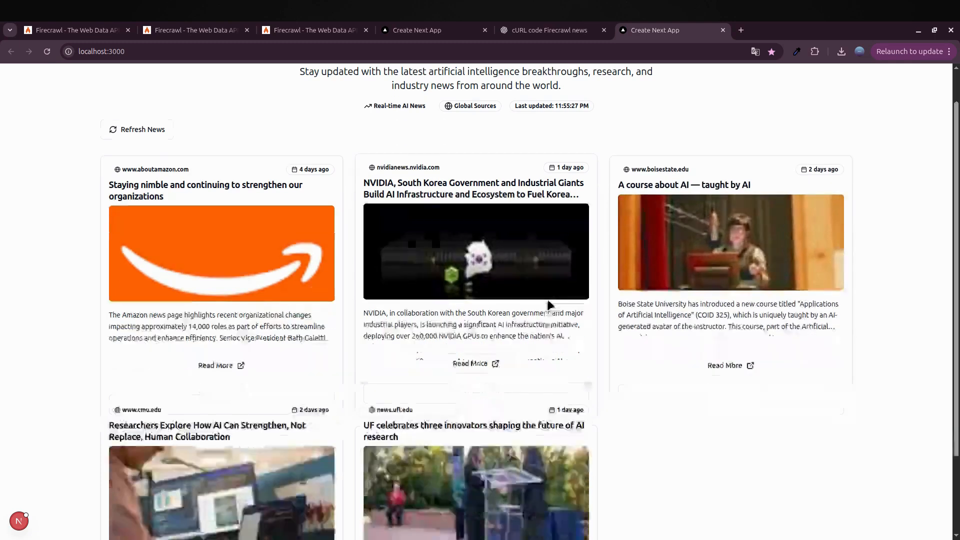
{"action": "scroll", "scroll_direction": "down", "scroll_amount": 3}
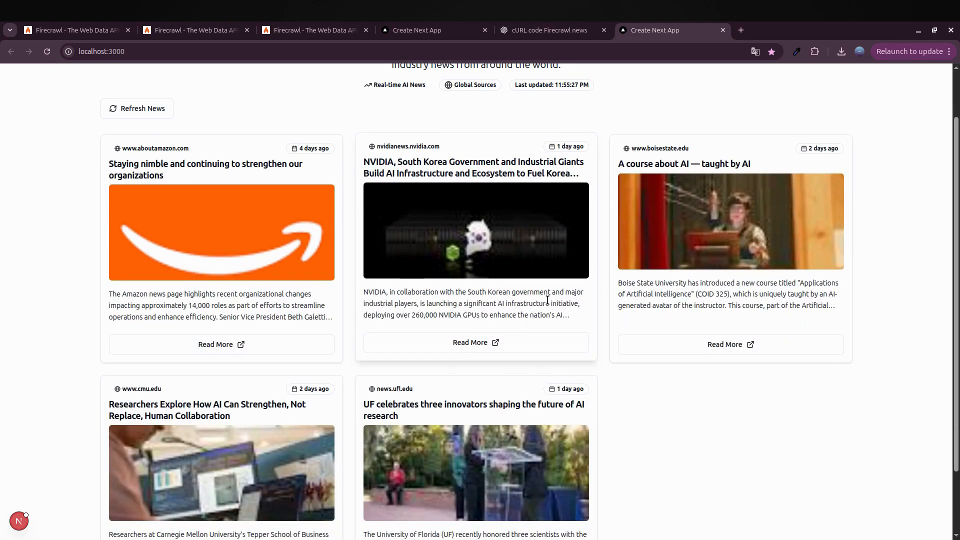
{"action": "scroll", "scroll_direction": "down", "scroll_amount": 3}
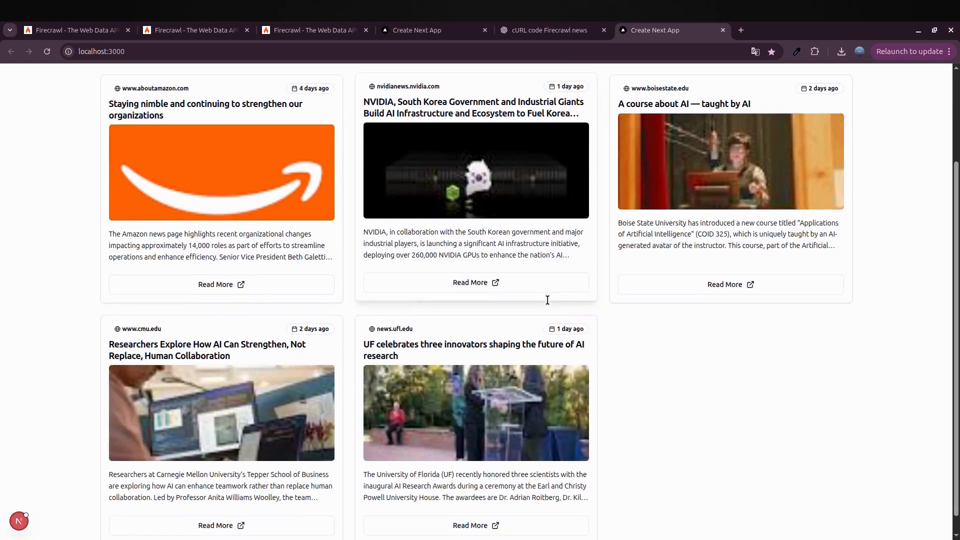
{"action": "mouse_move", "coordinate": [564, 311]}
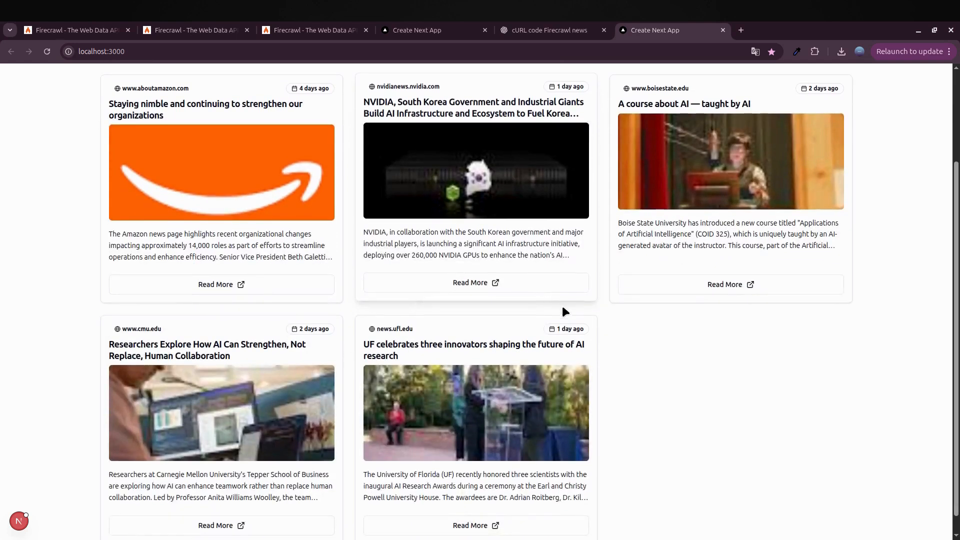
{"action": "mouse_move", "coordinate": [621, 342]}
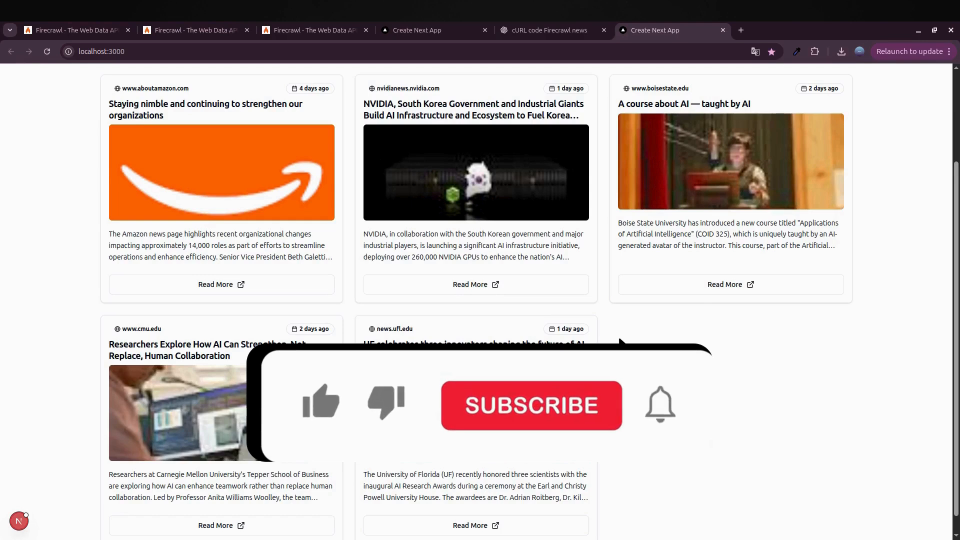
{"action": "left_click", "coordinate": [320, 403]}
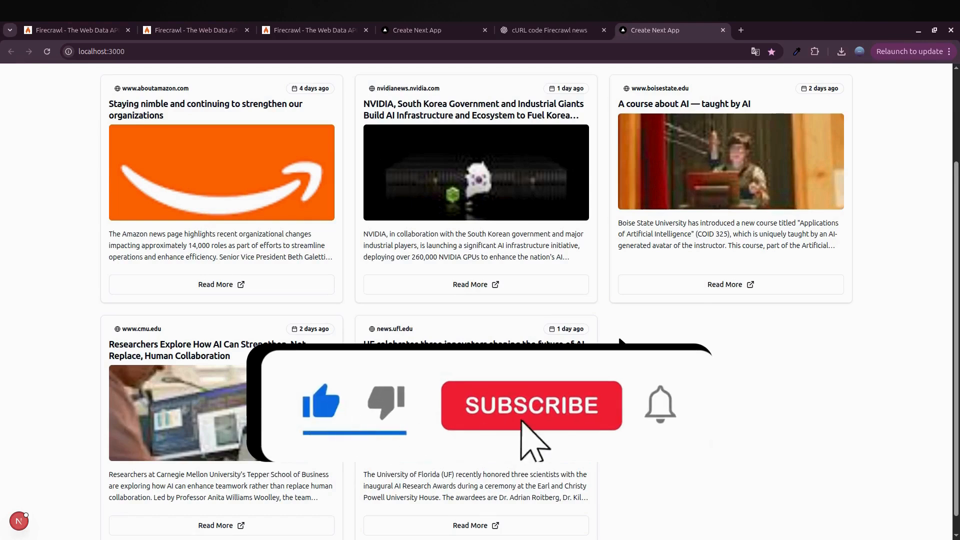
{"action": "scroll", "scroll_direction": "up", "scroll_amount": 3}
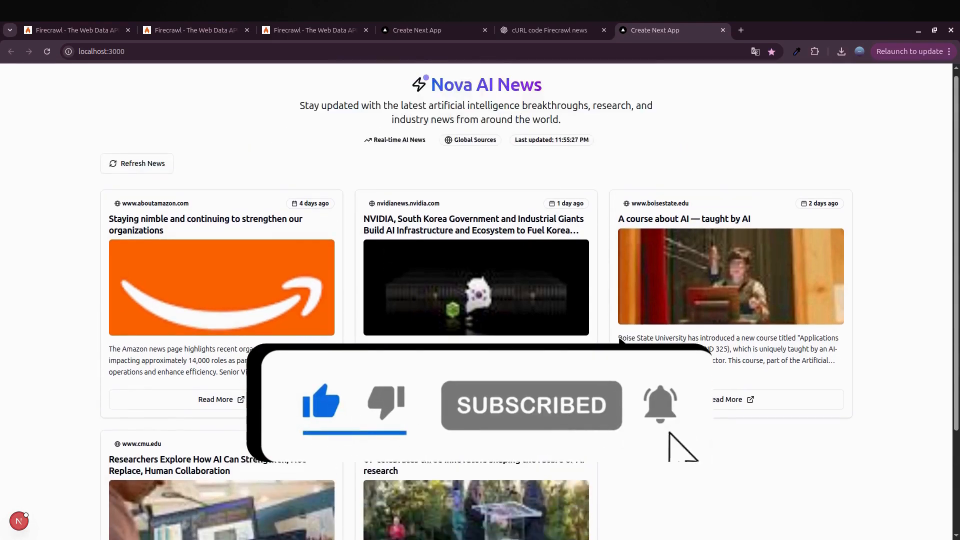